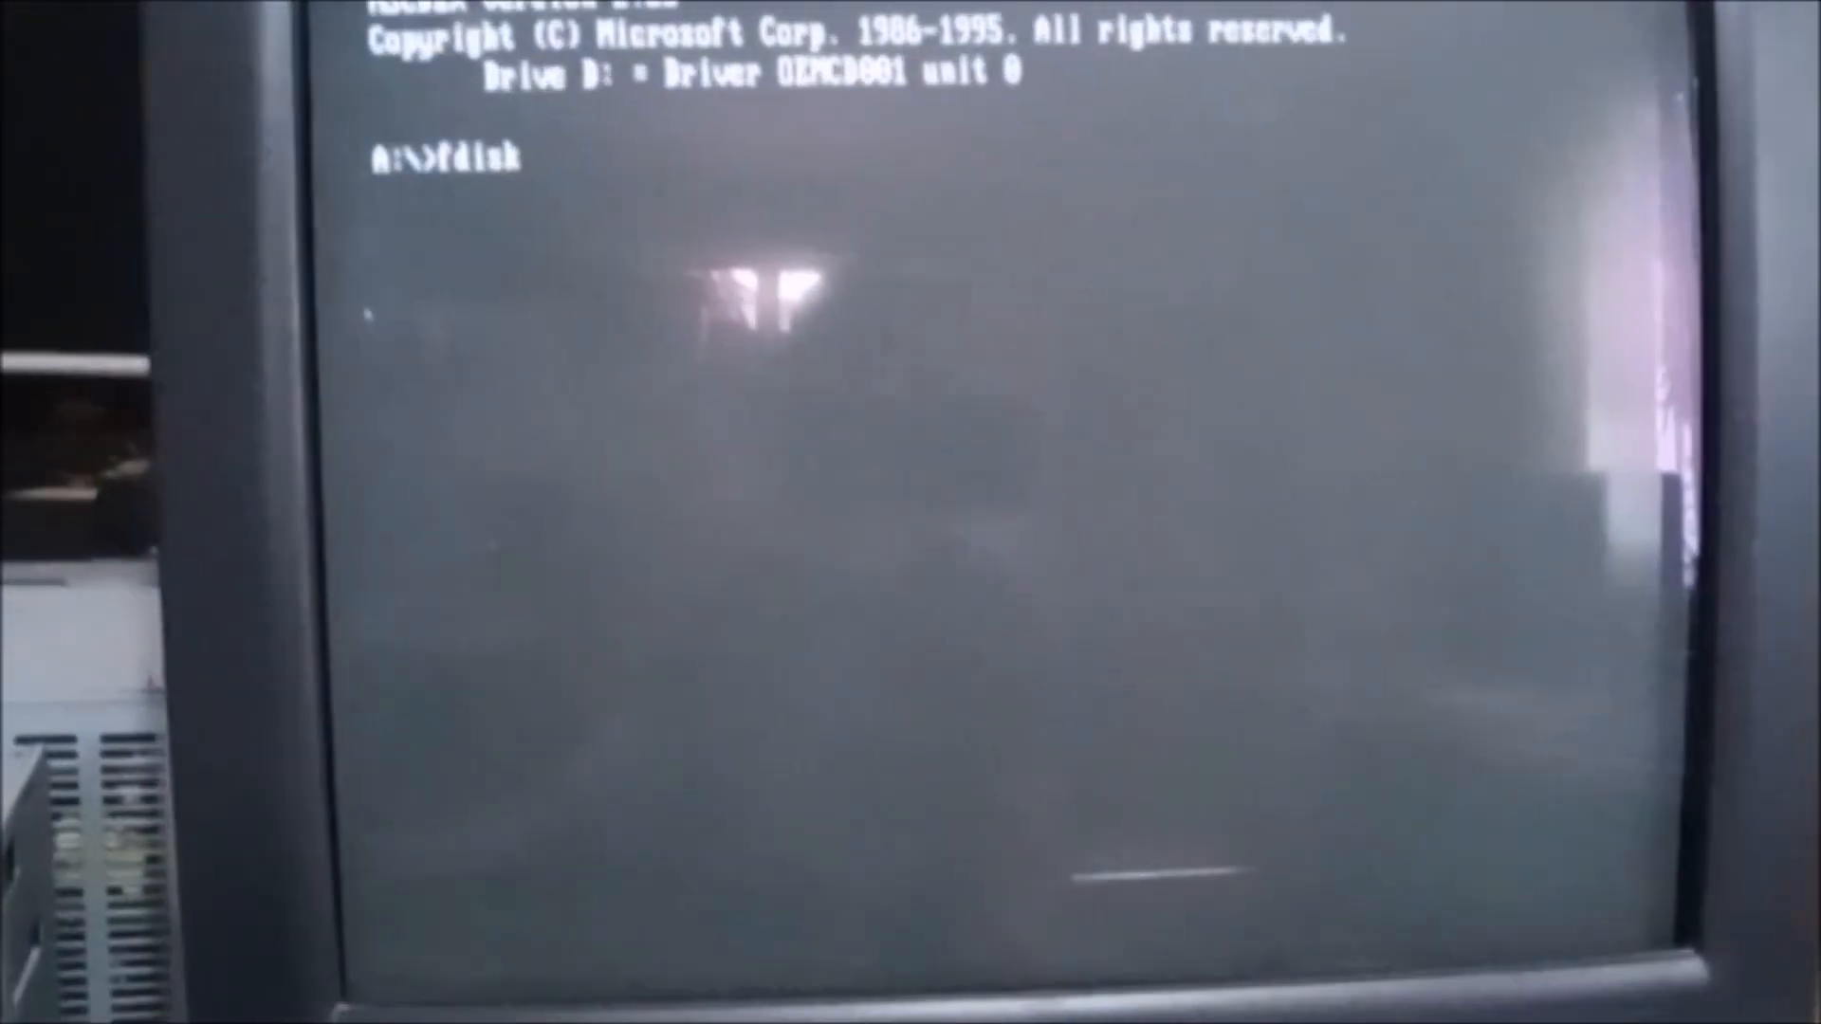
Run format C: and label the new 4,118.89 MB volume Win95.
key(Return)
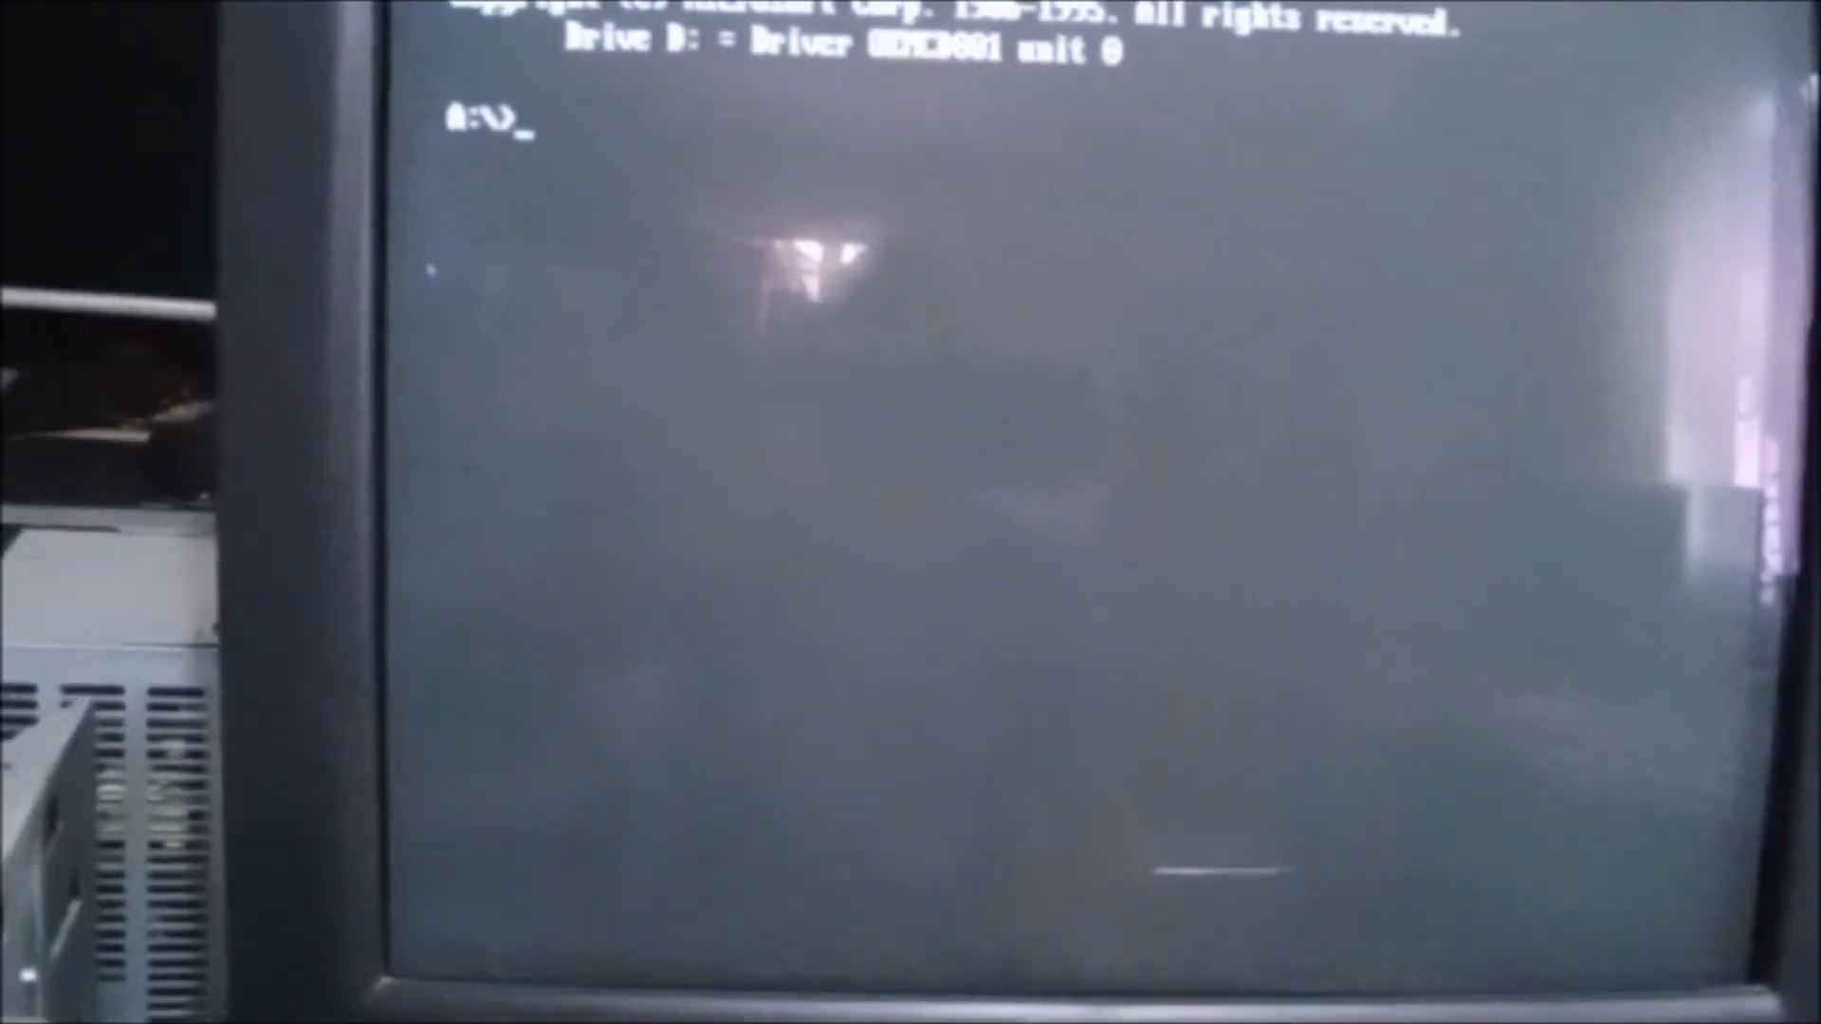
text(format C:)
text(W)
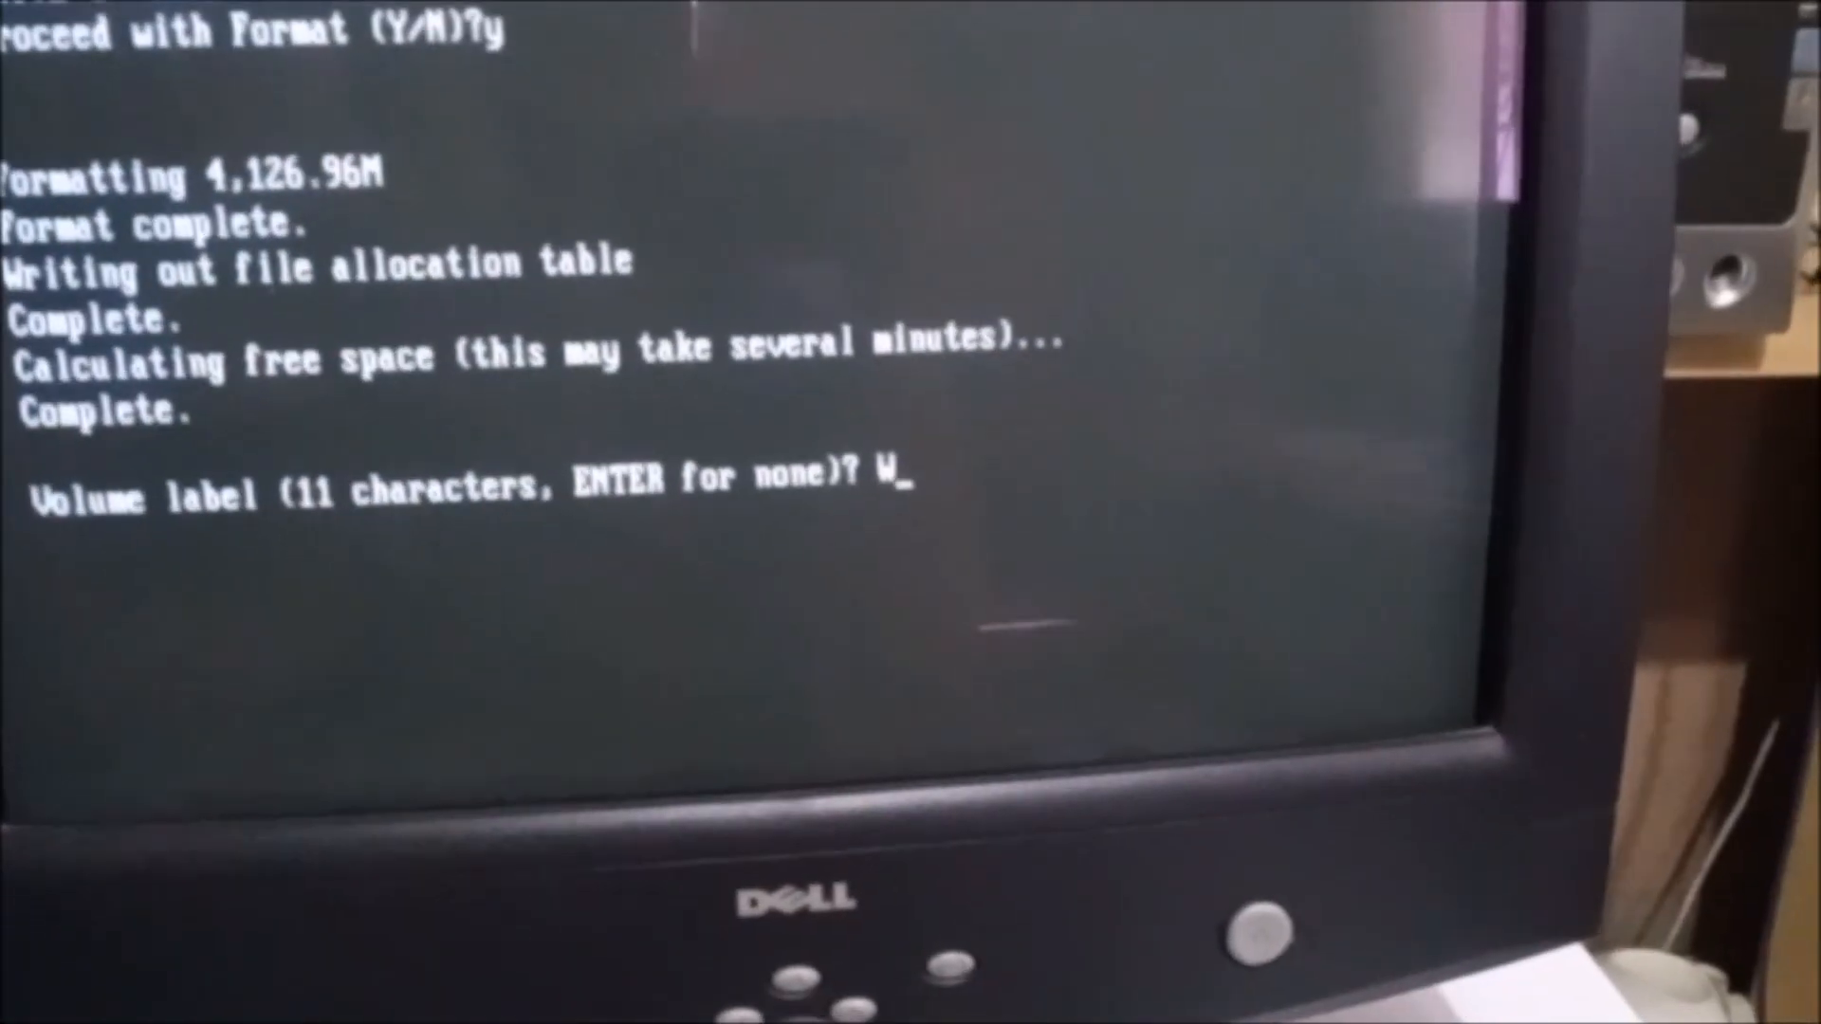
text(in)
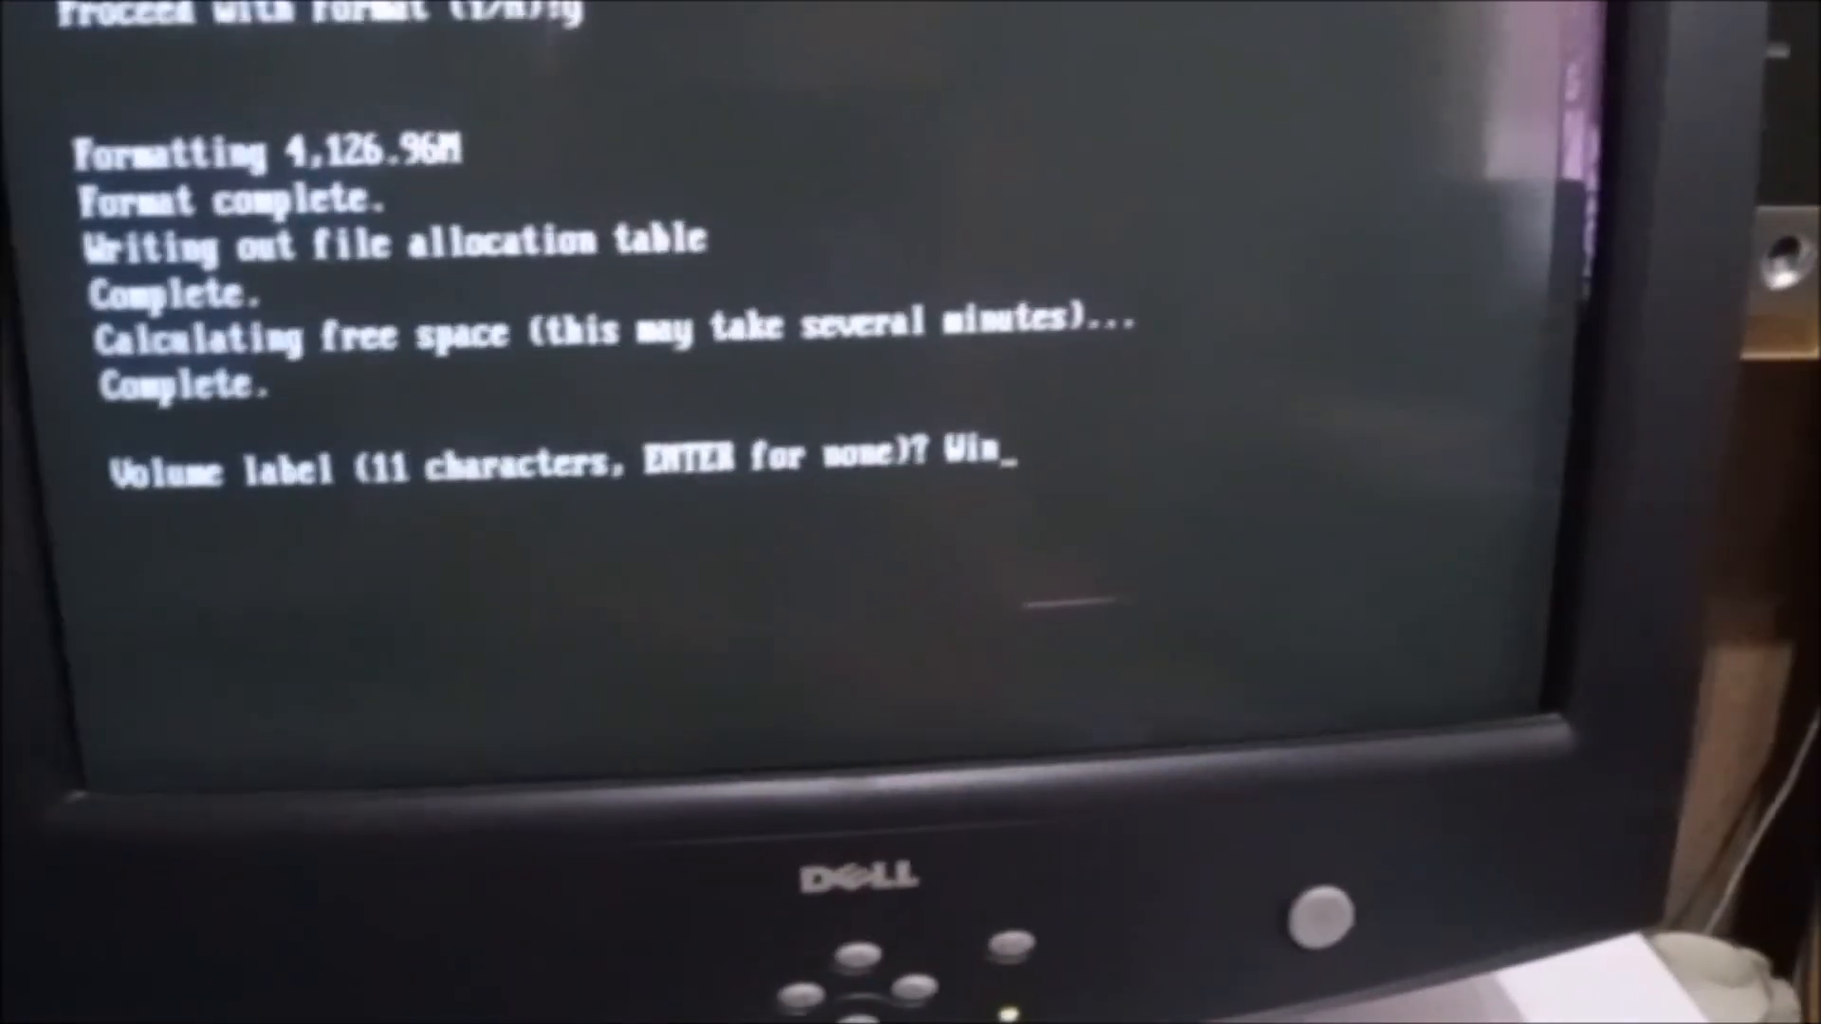
text(95)
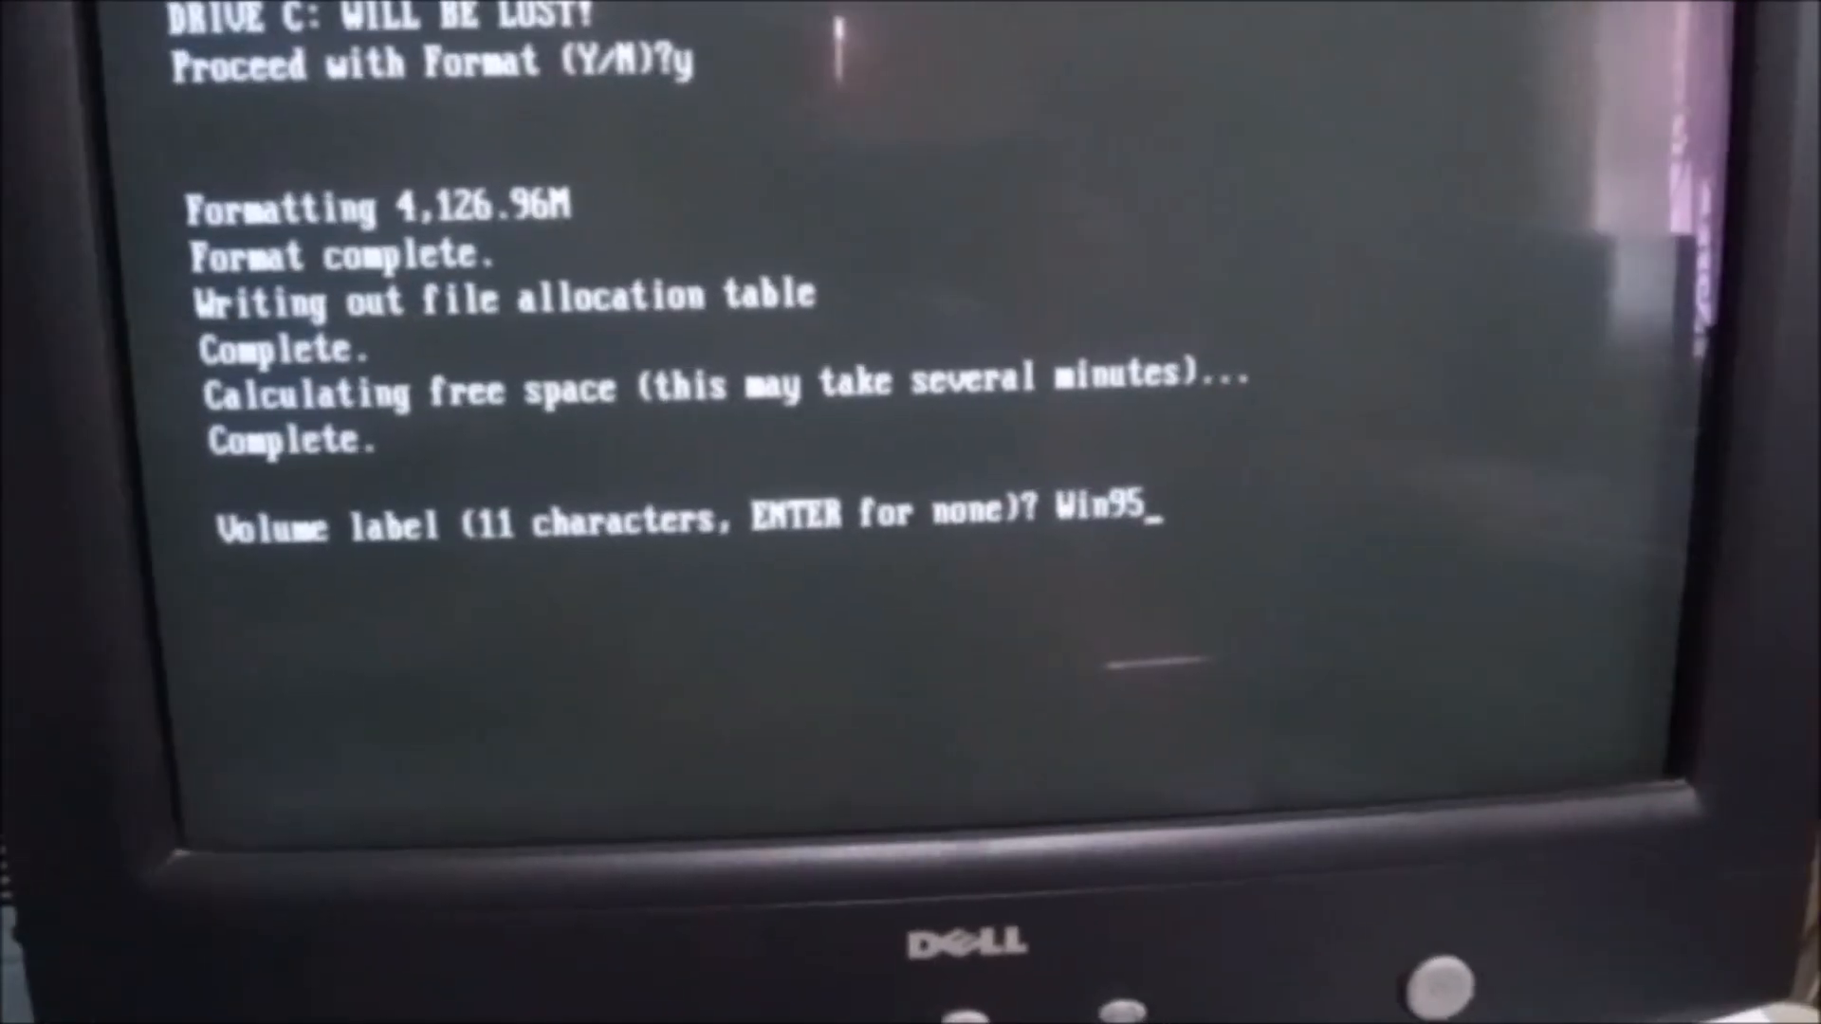
key(Return)
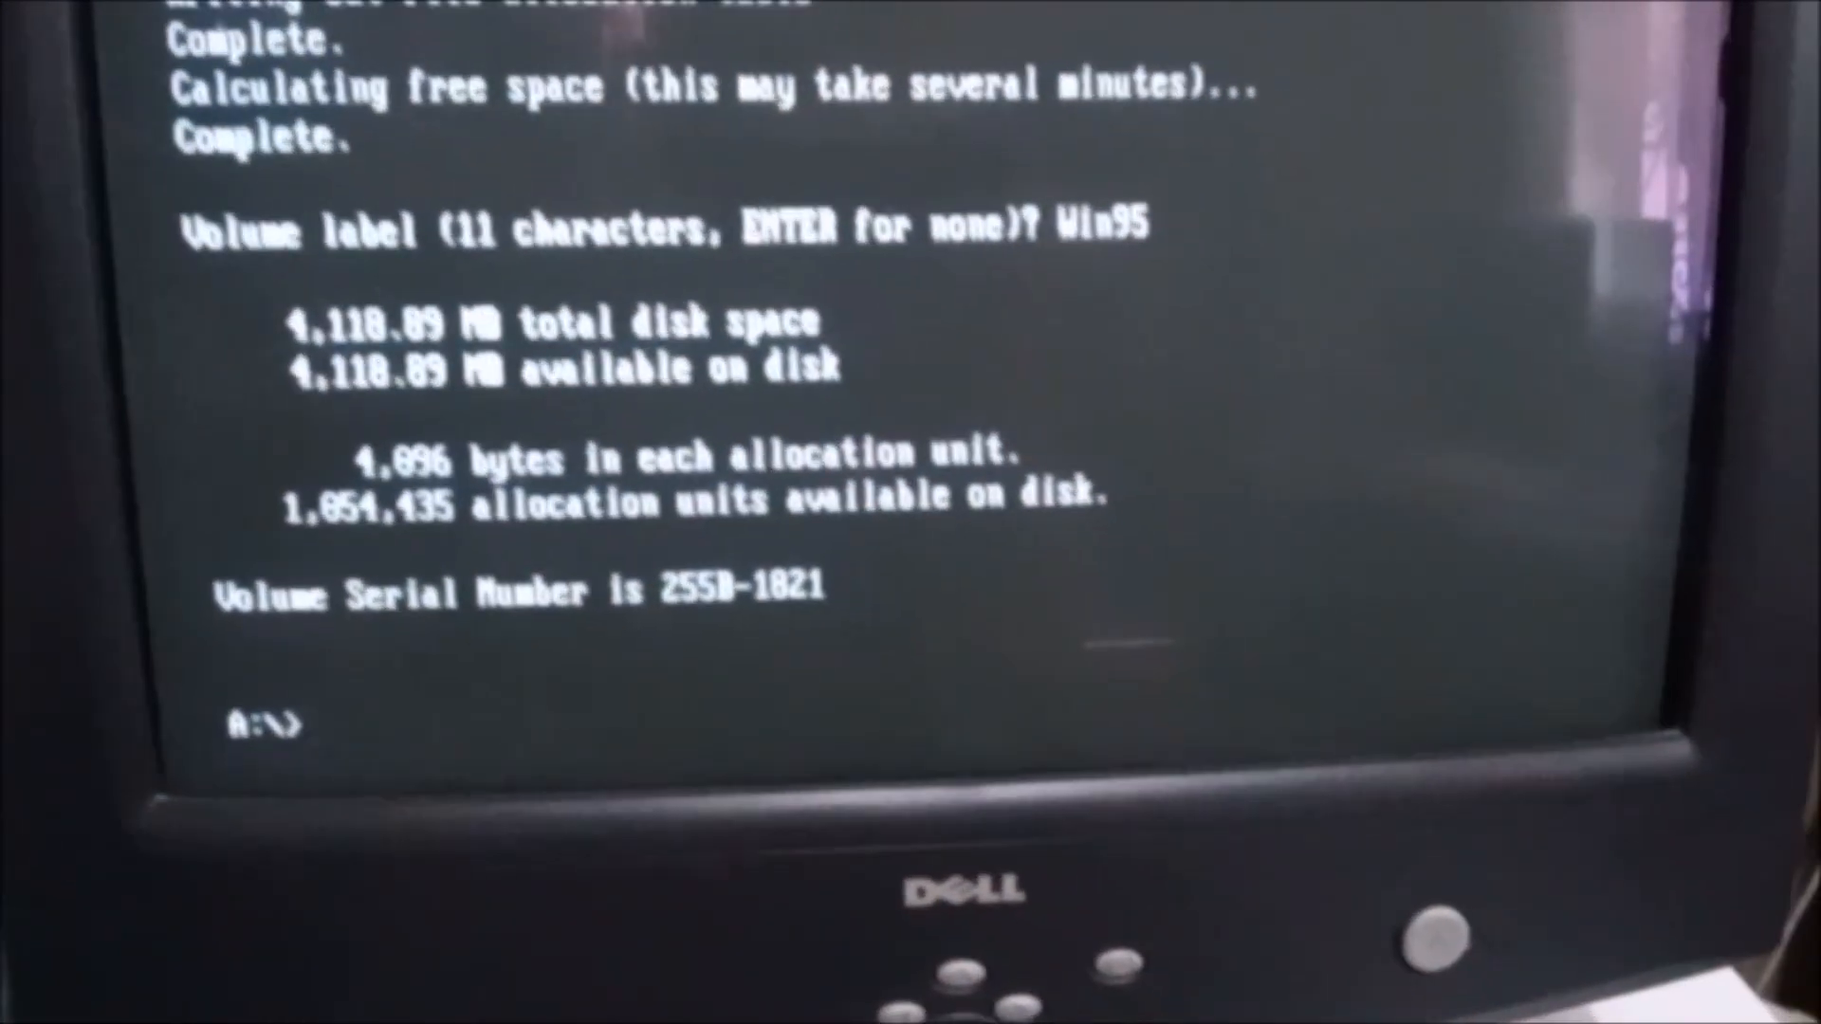
Switch to drive D: and run setup to reach the Windows 95 Setup welcome screen.
text(D)
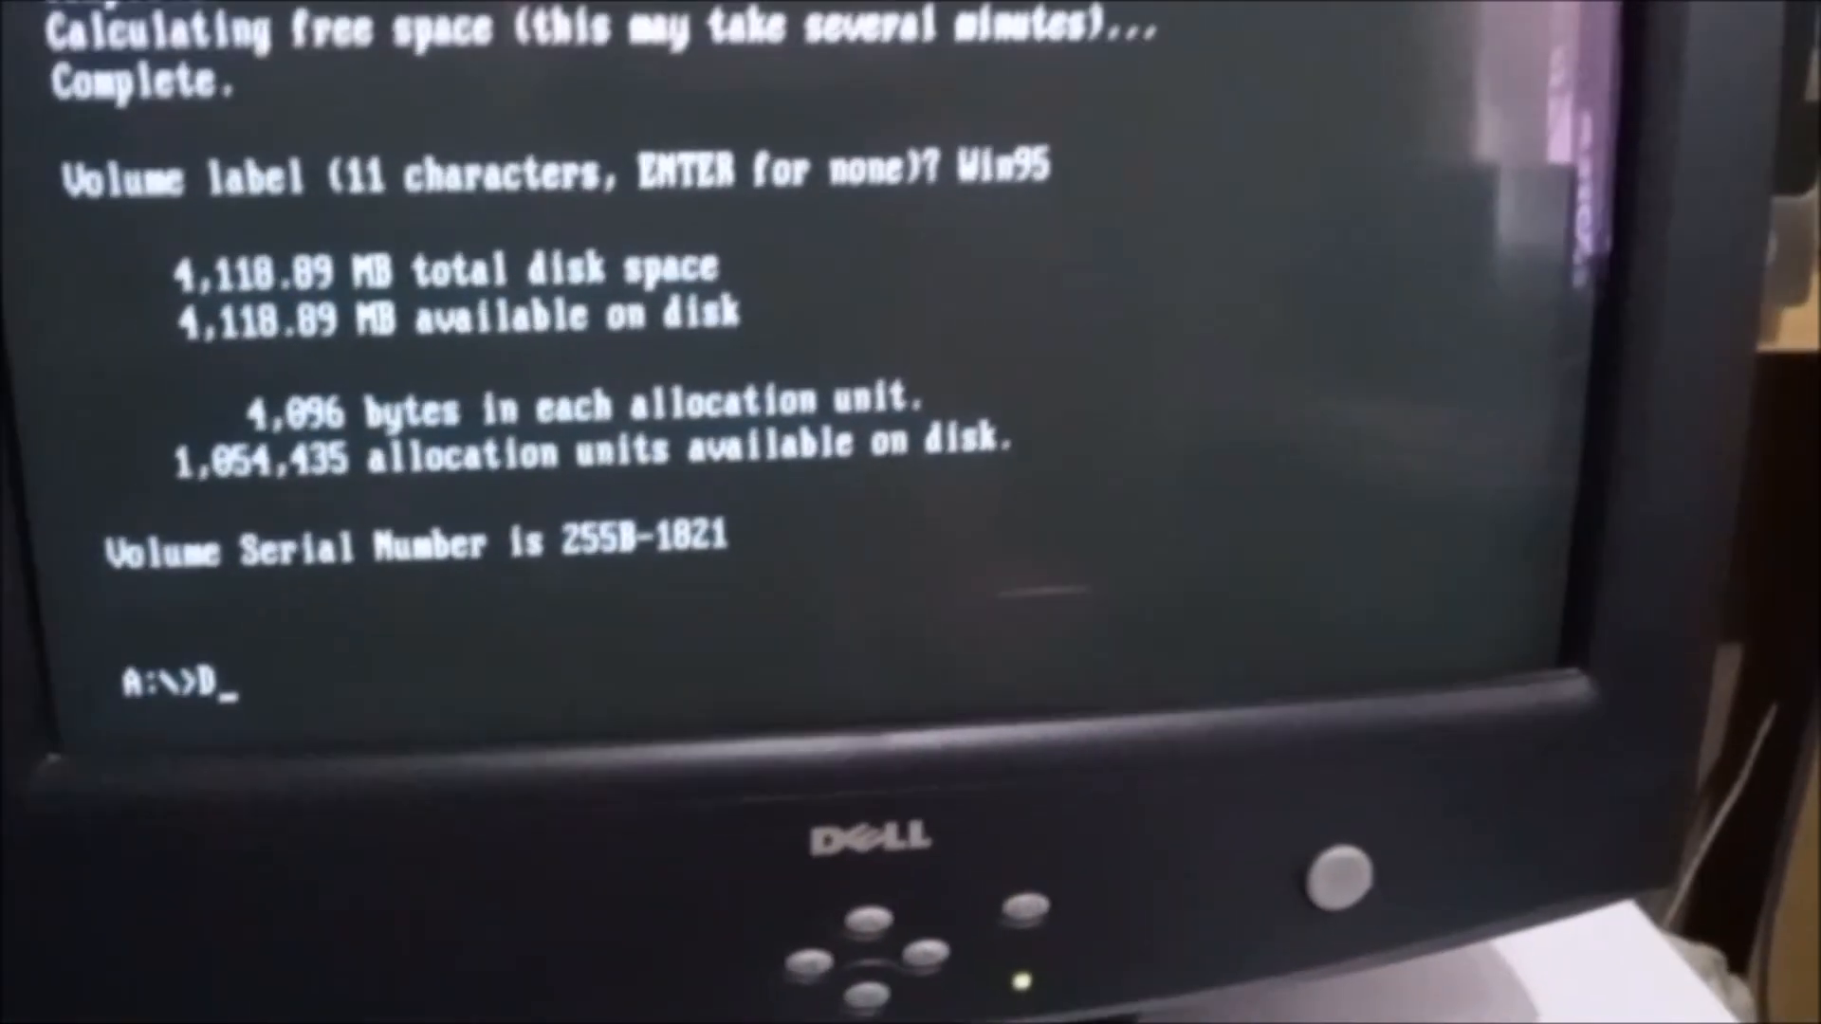
text(:)
text(setup)
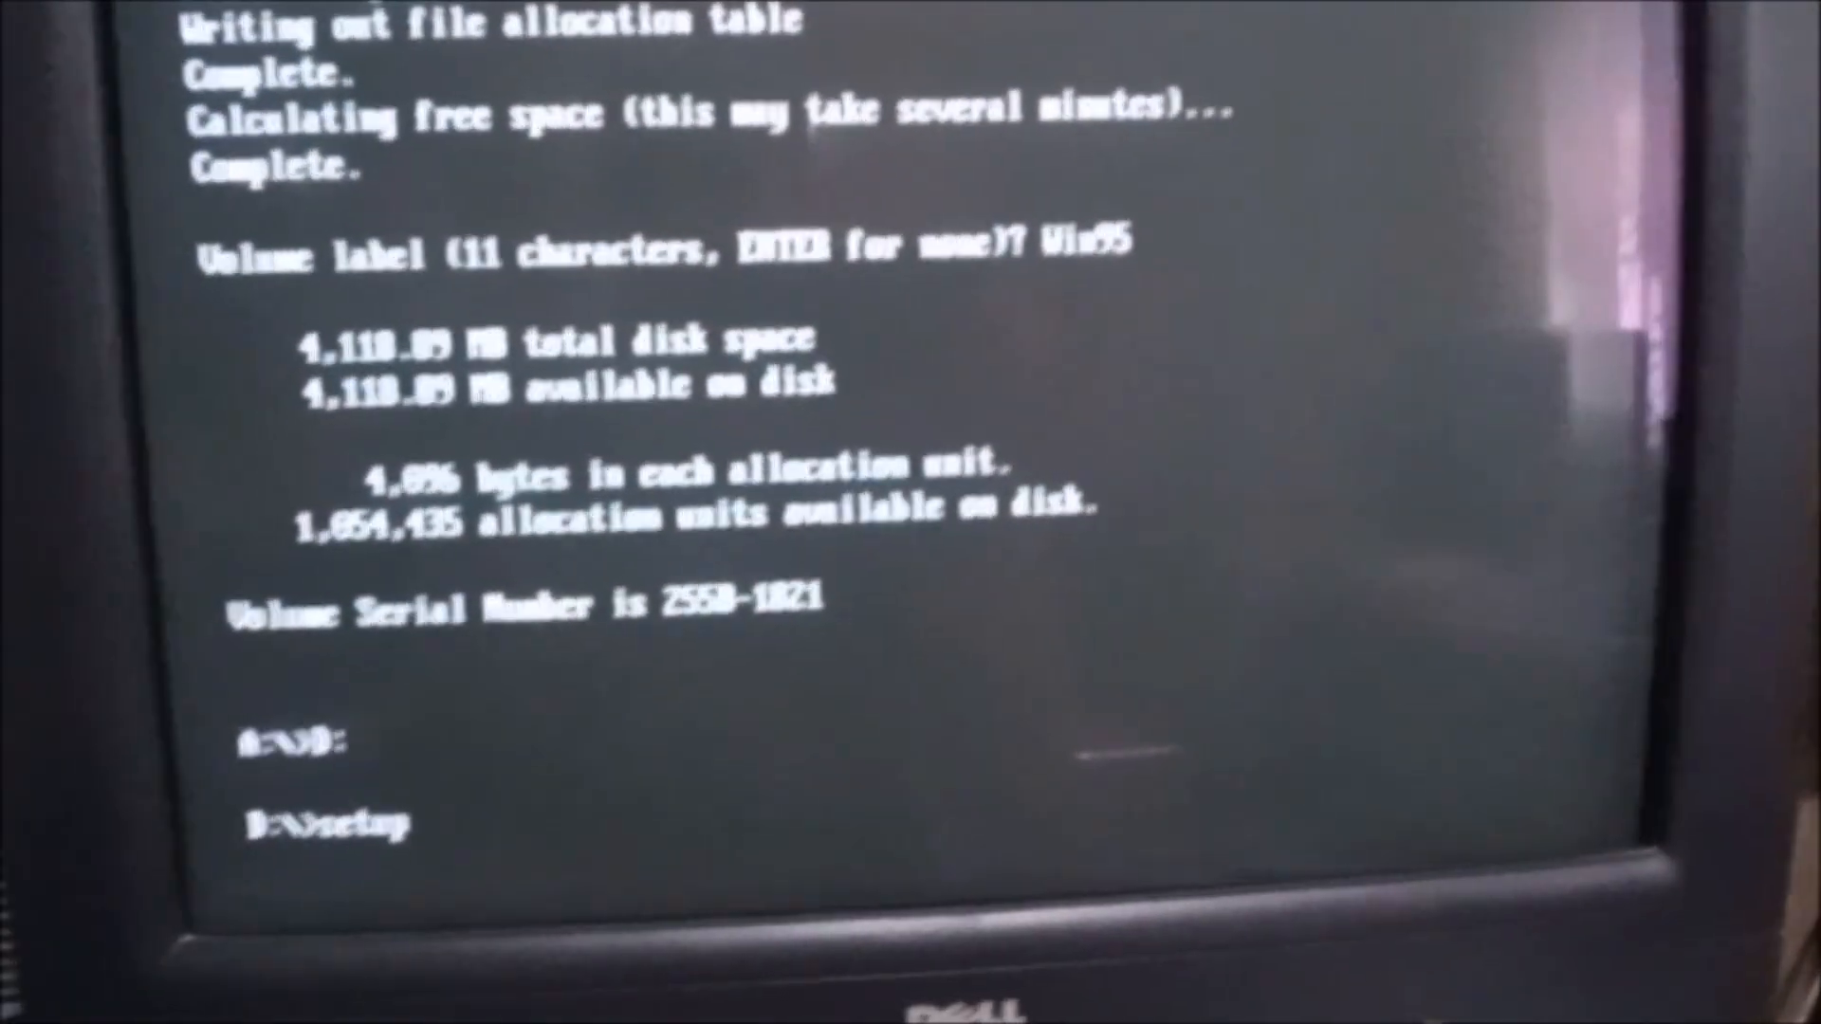
key(Return)
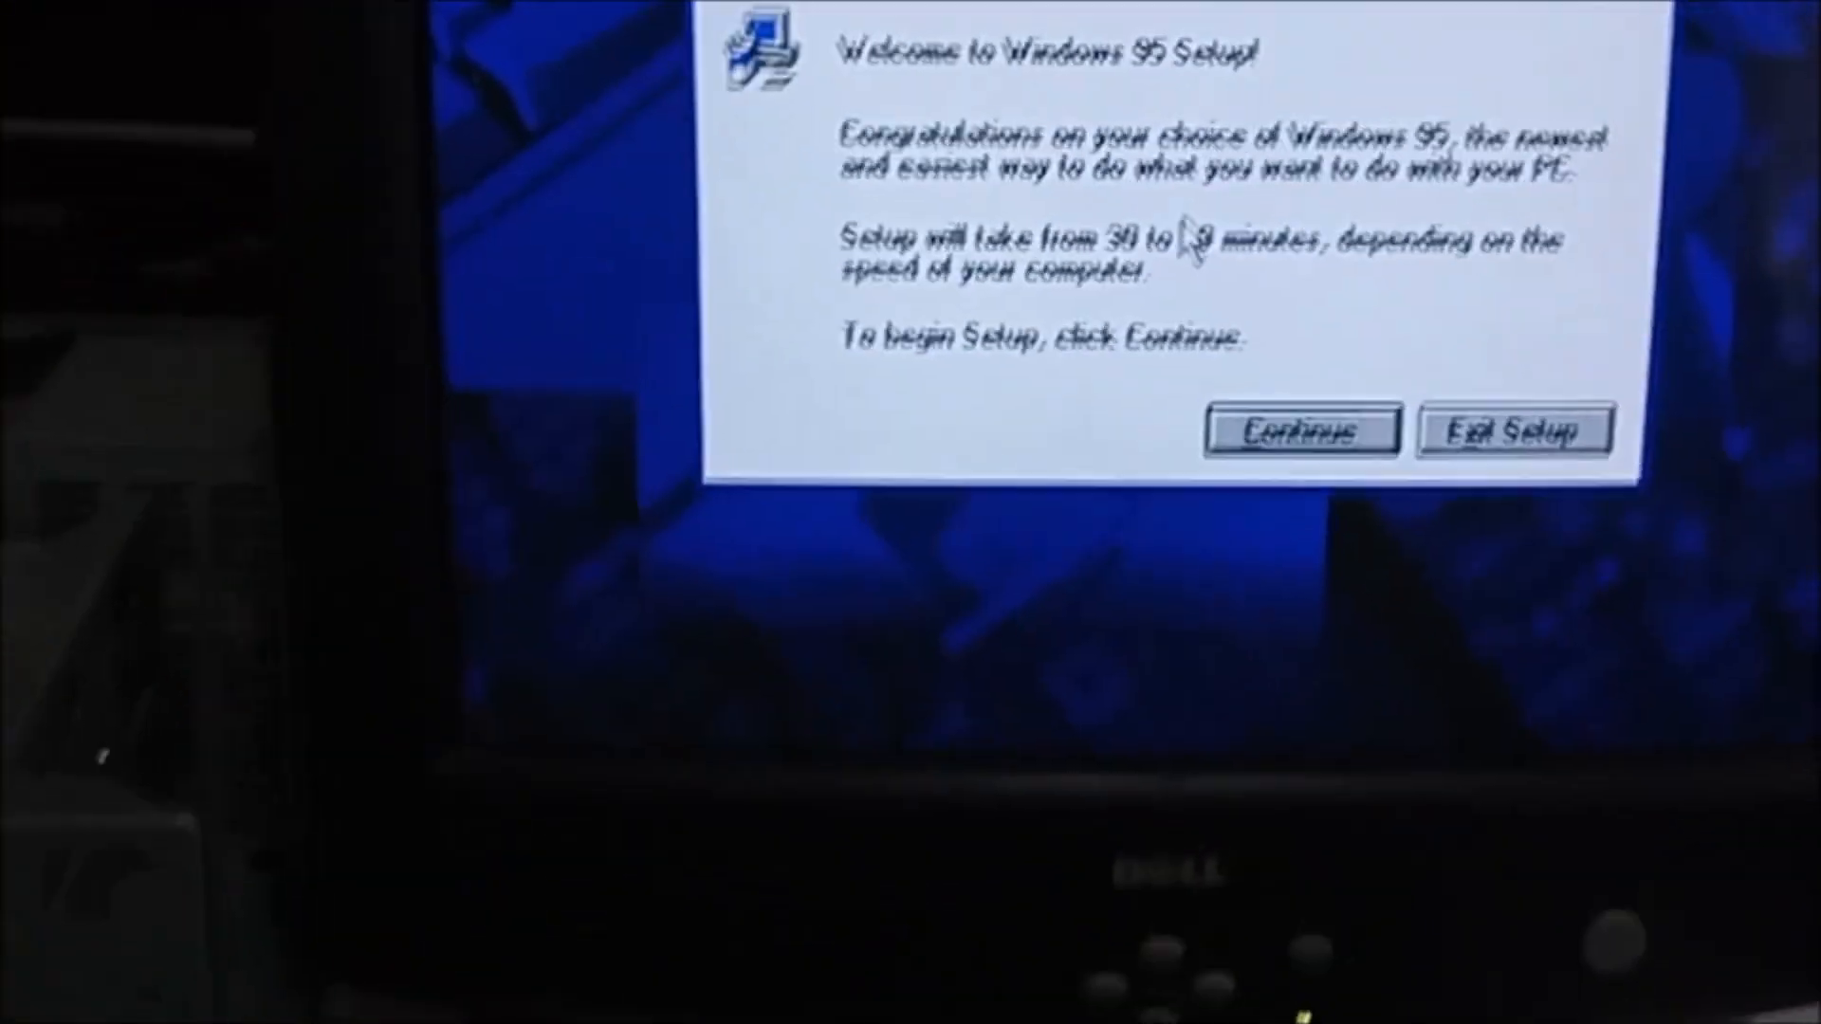
Continue past the welcome dialog and accept the license agreement.
click(1297, 431)
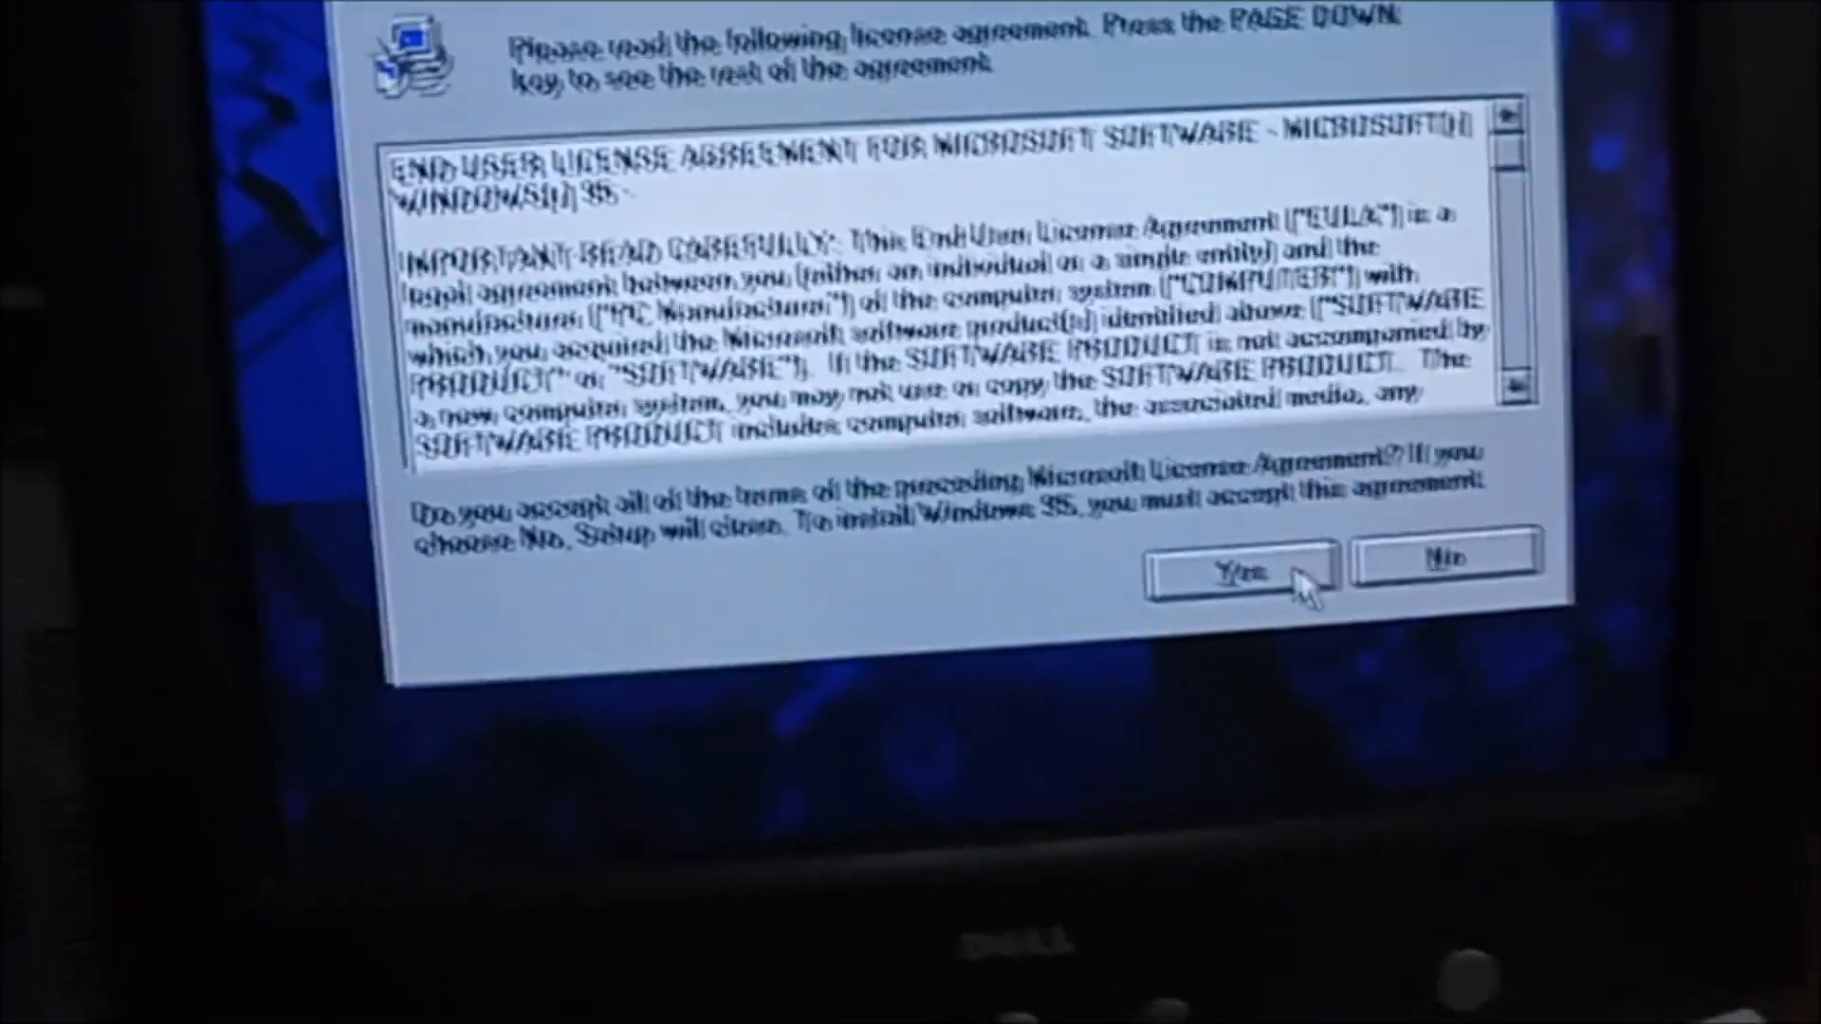
click(1234, 575)
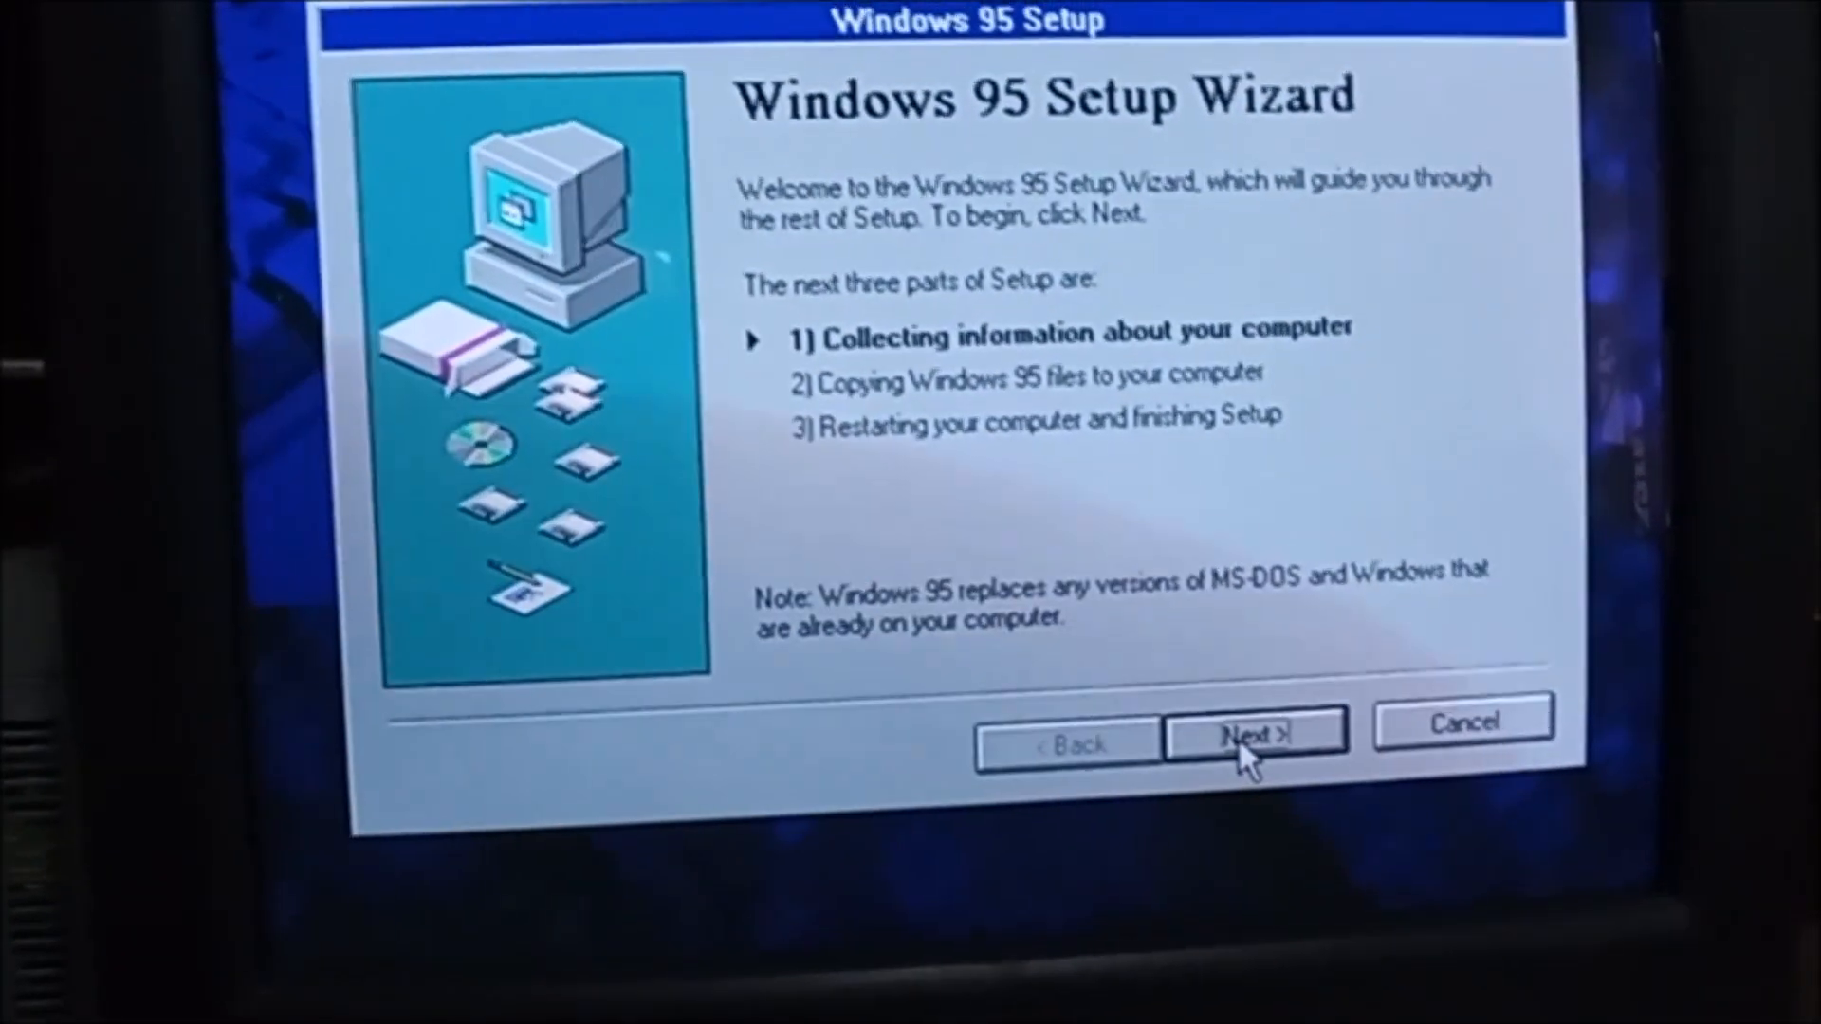
Choose Custom installation and proceed through the certificate pages to Select Components.
click(1254, 734)
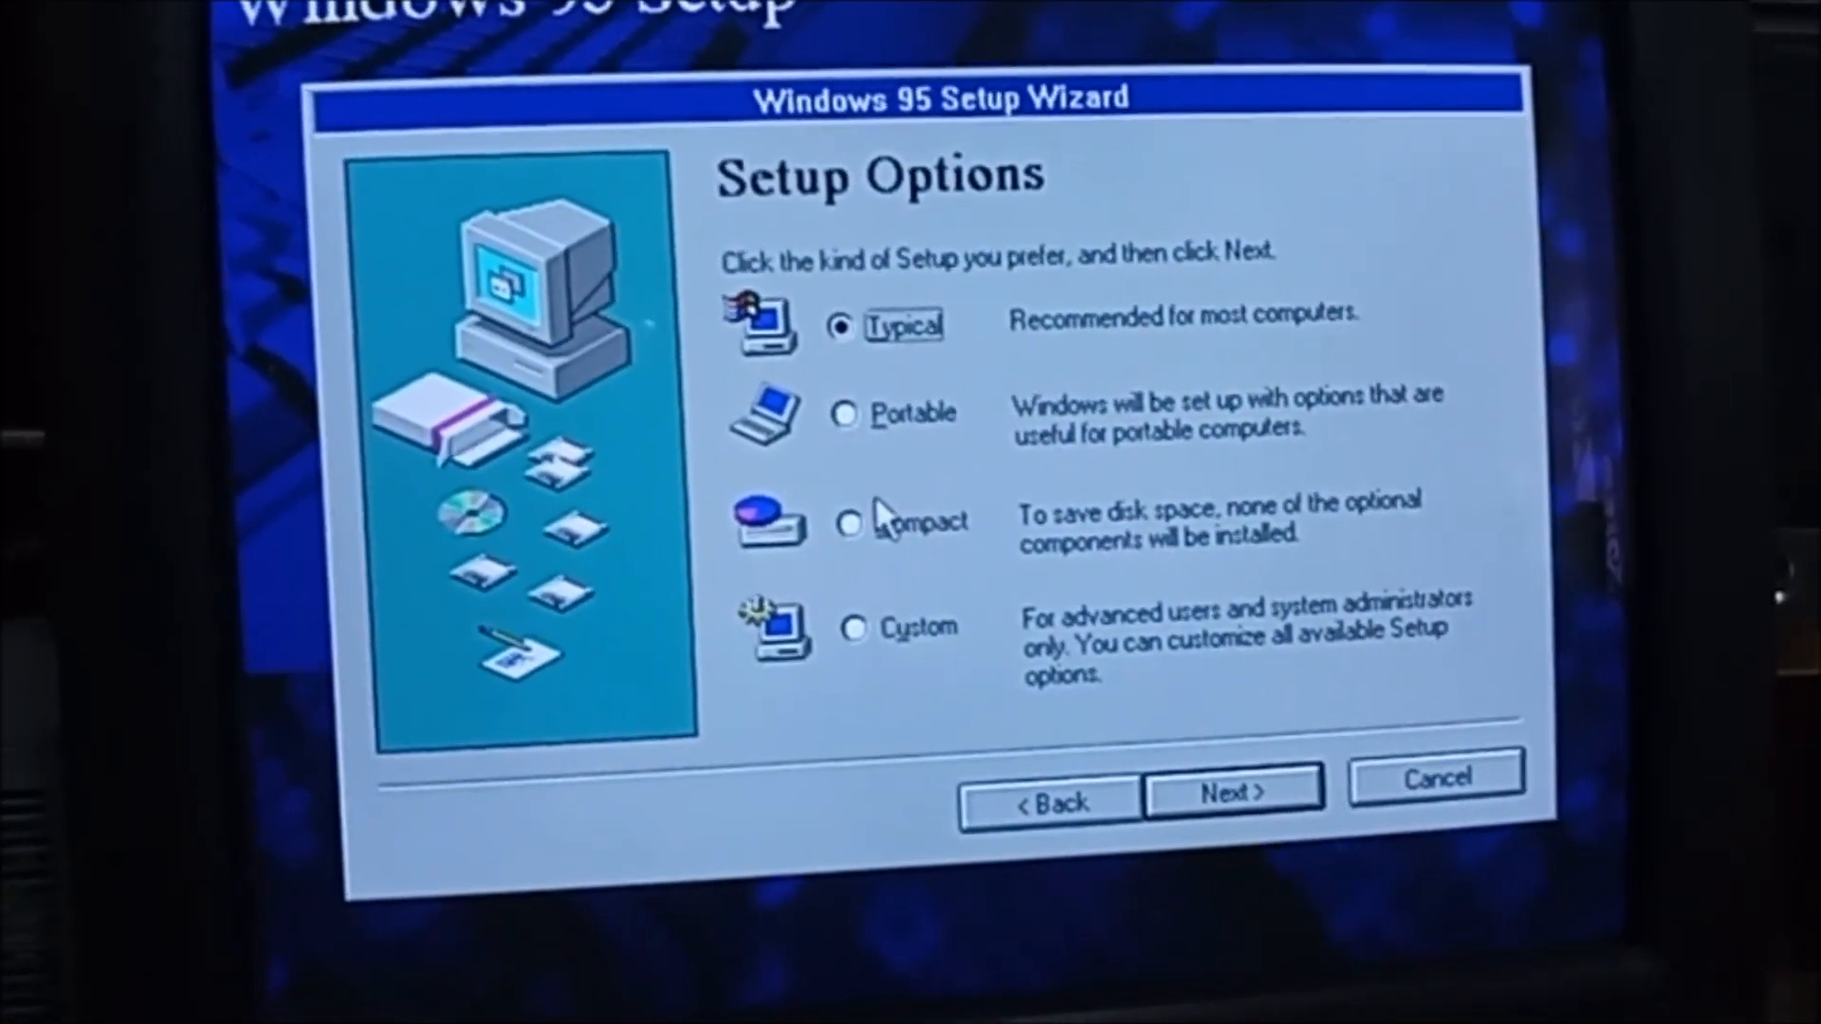
click(844, 628)
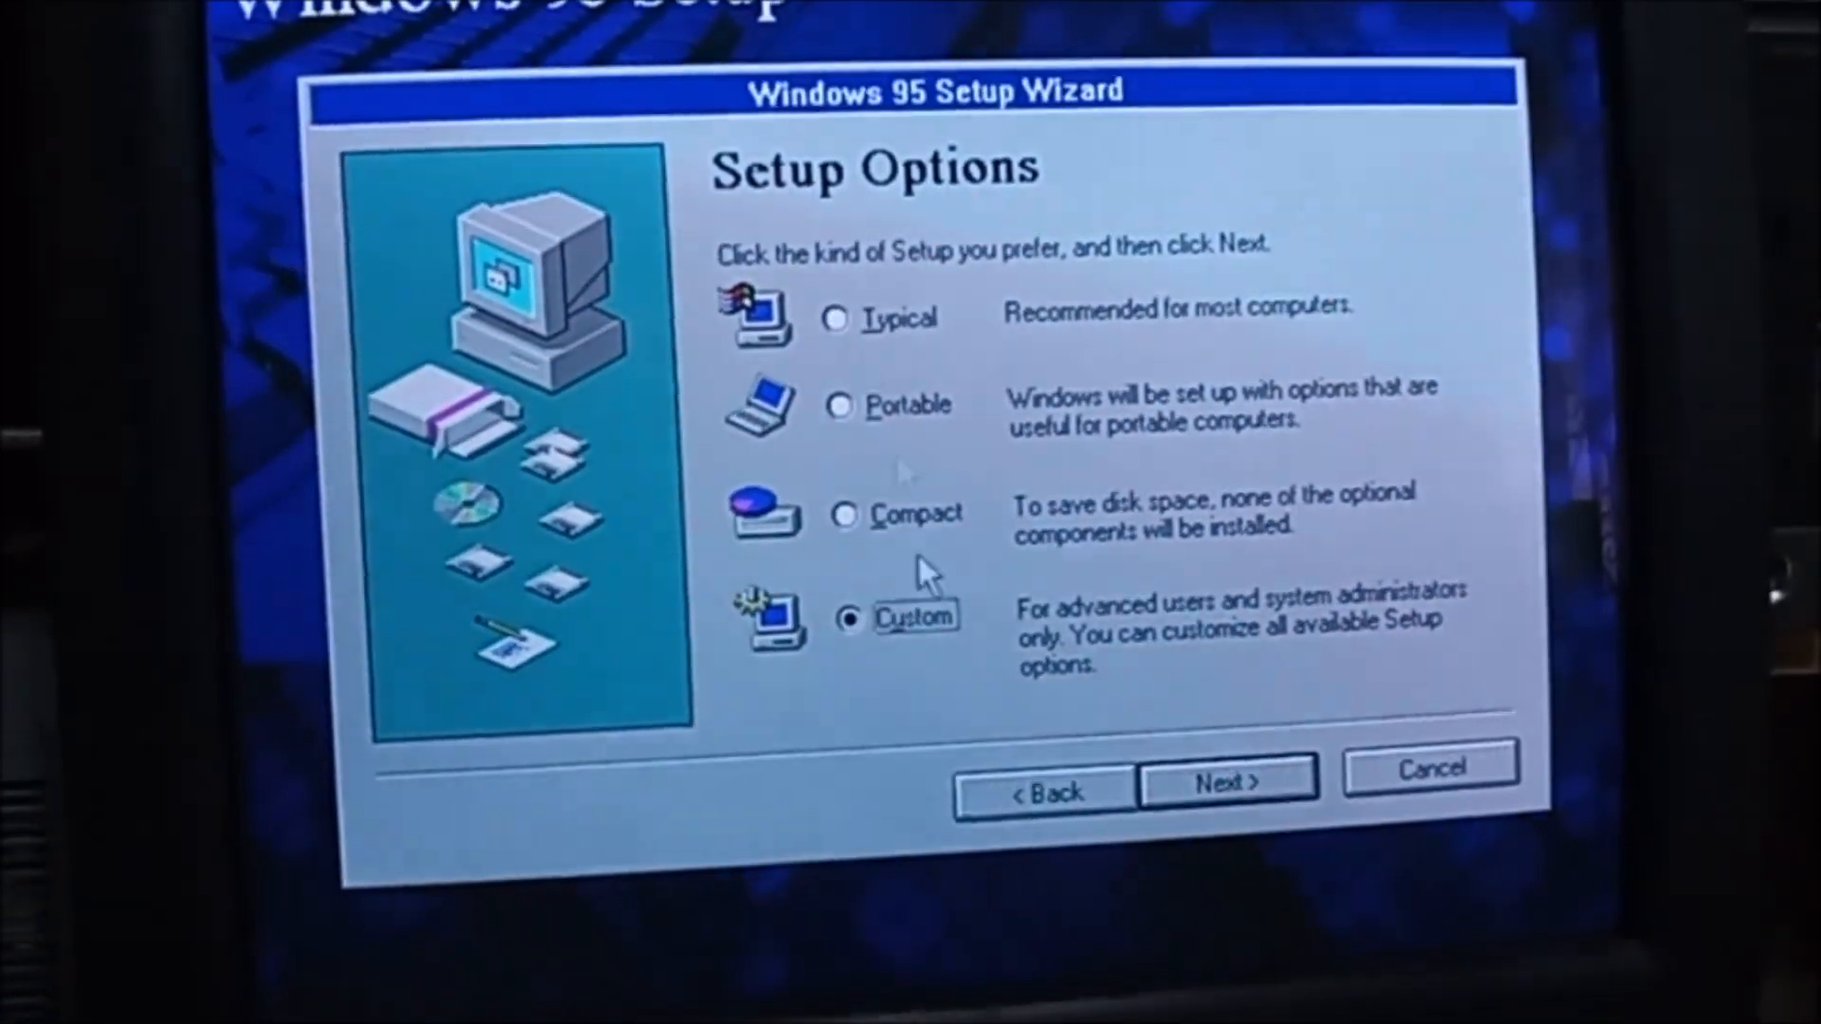
click(1226, 780)
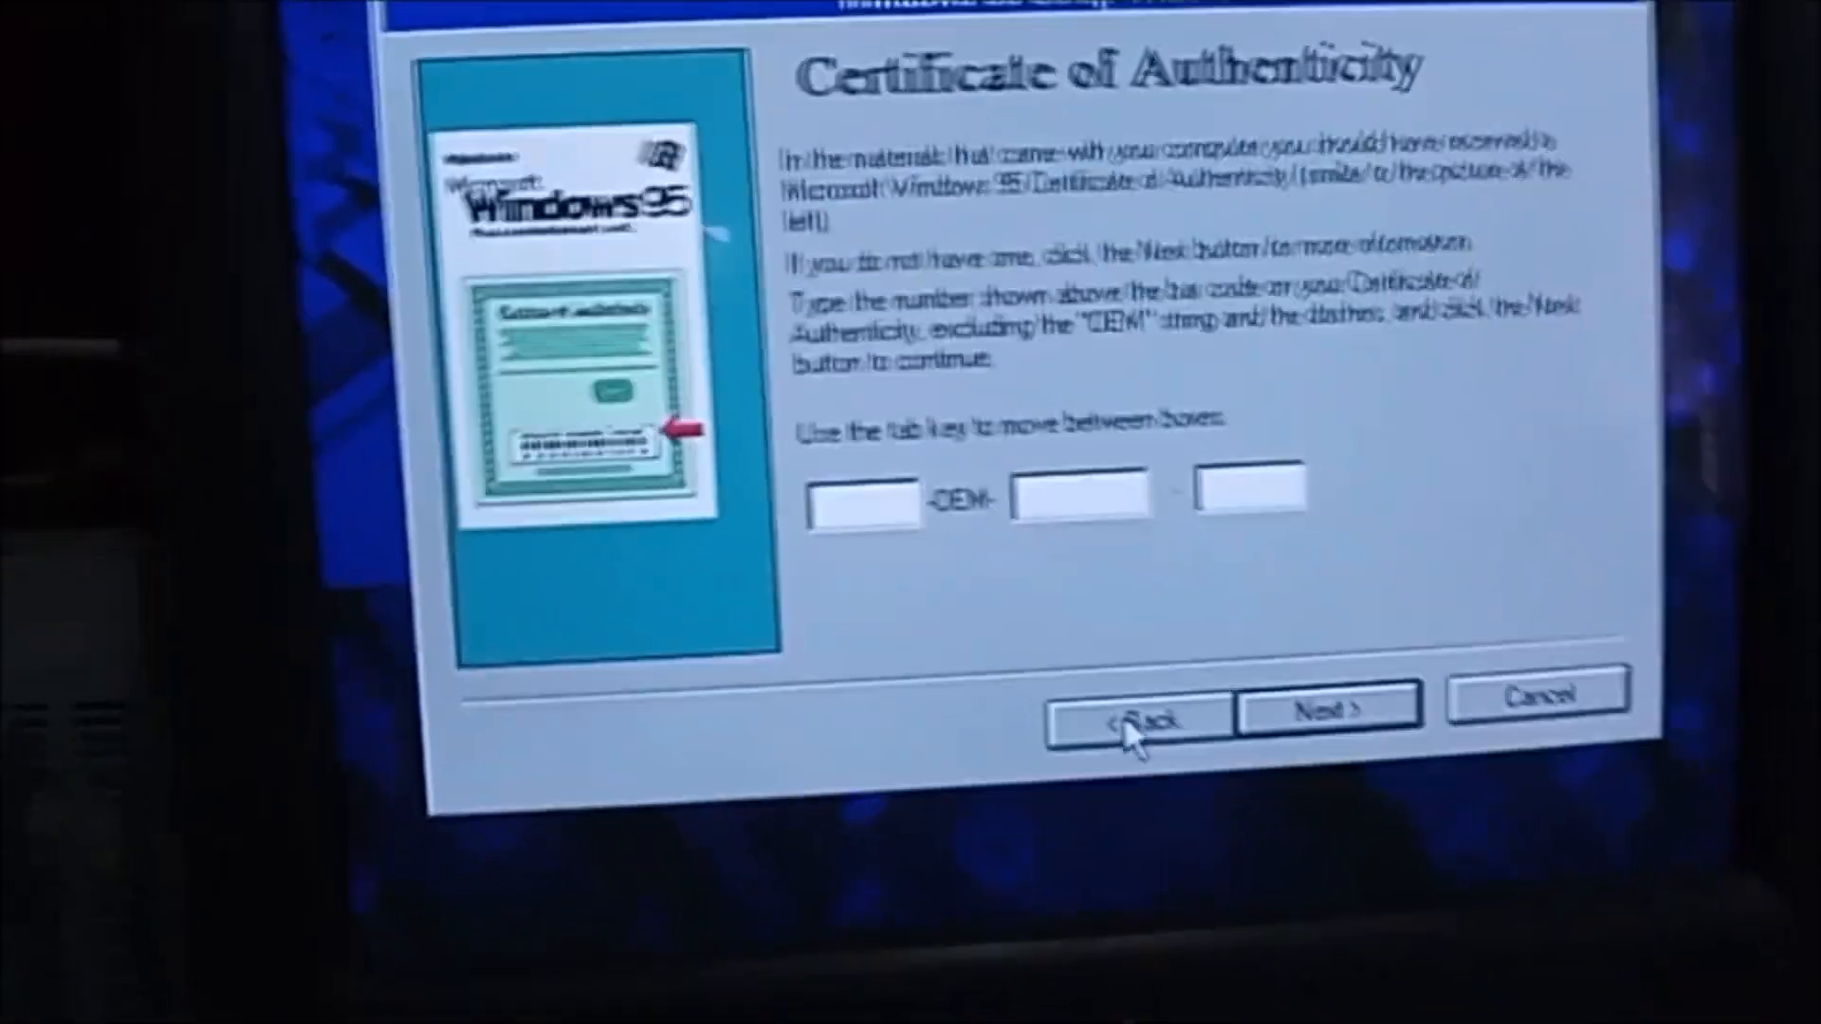
click(1328, 710)
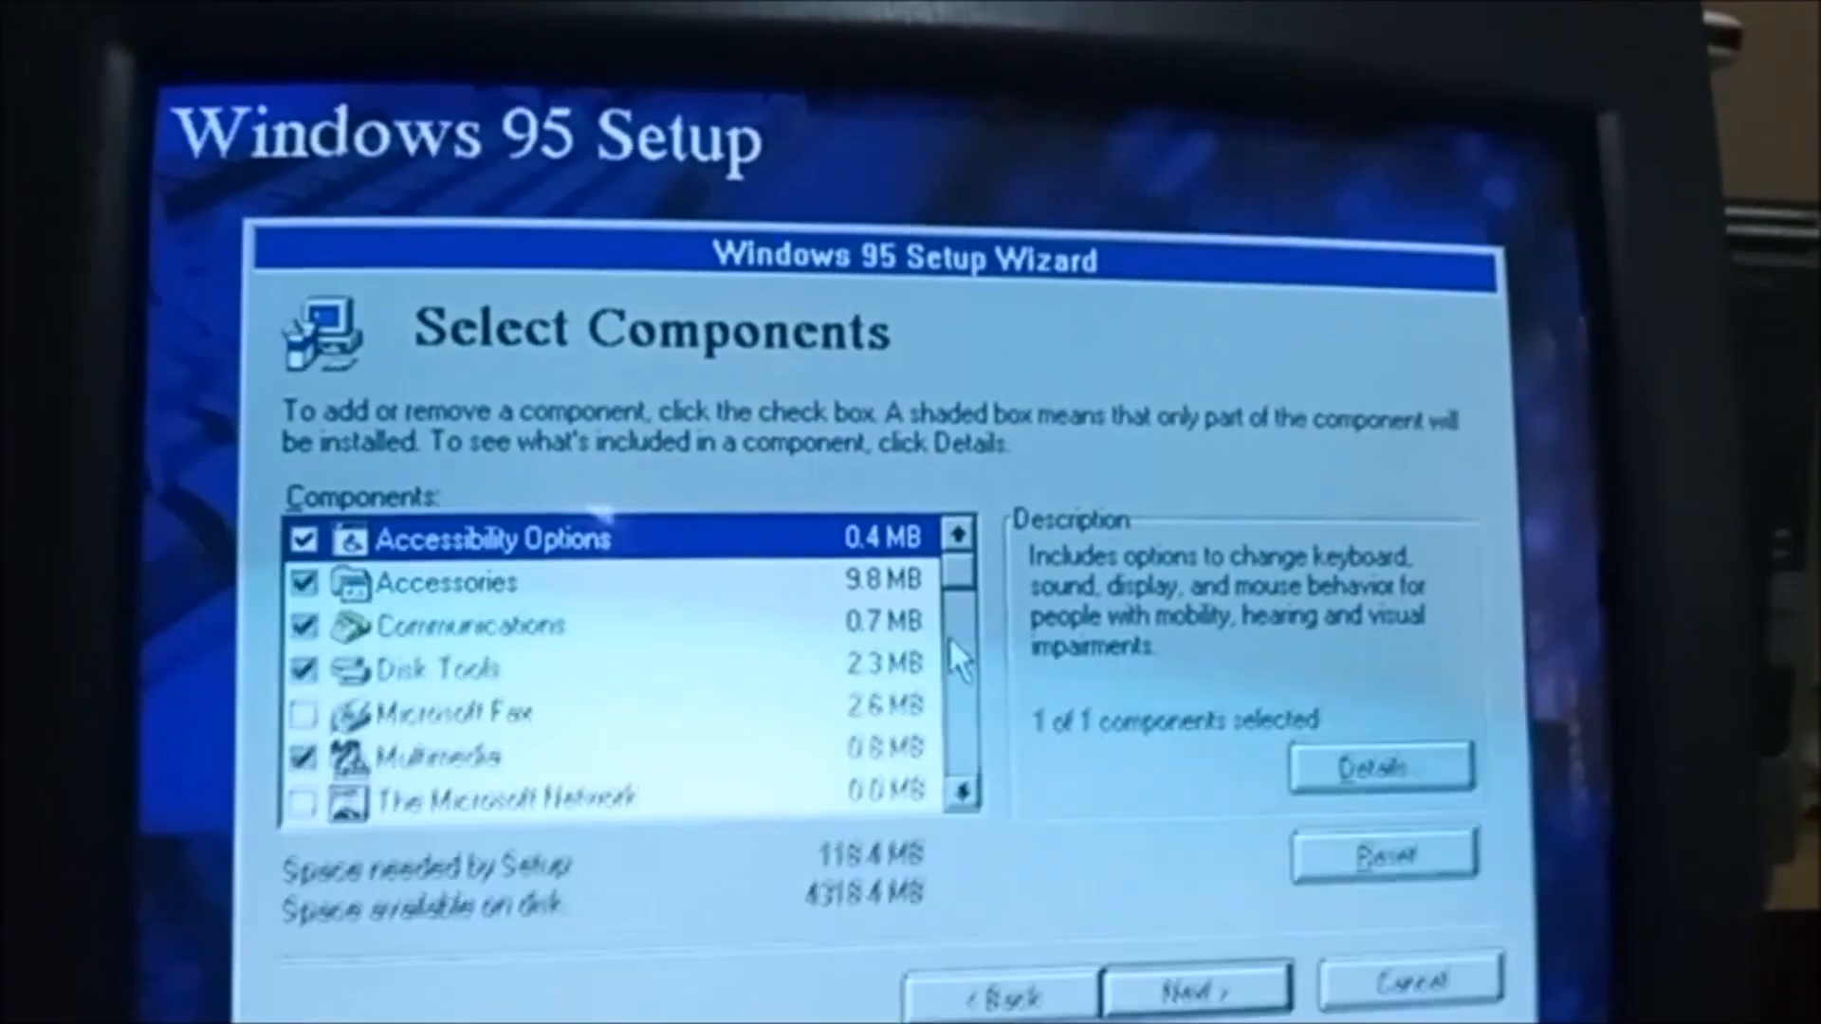
Add Character Map and Desktop Wallpaper to Accessories and Direct Cable Connection to Communications.
click(1379, 765)
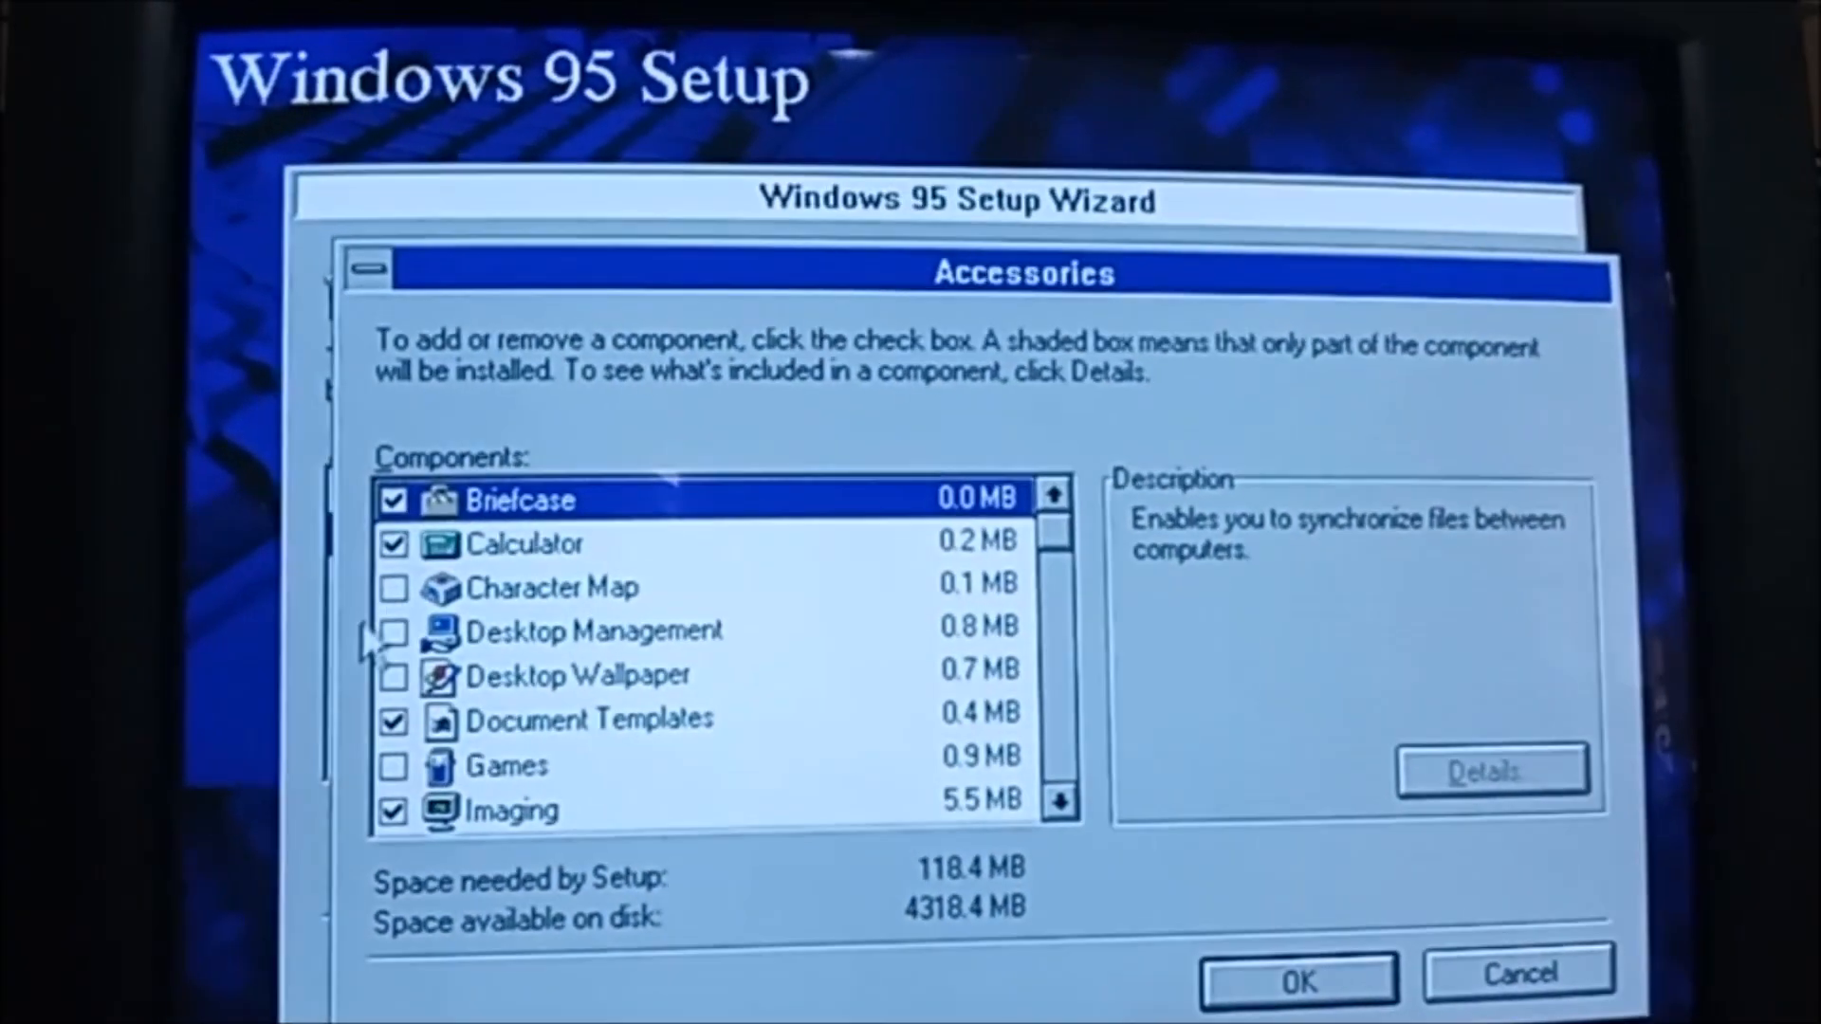
click(394, 629)
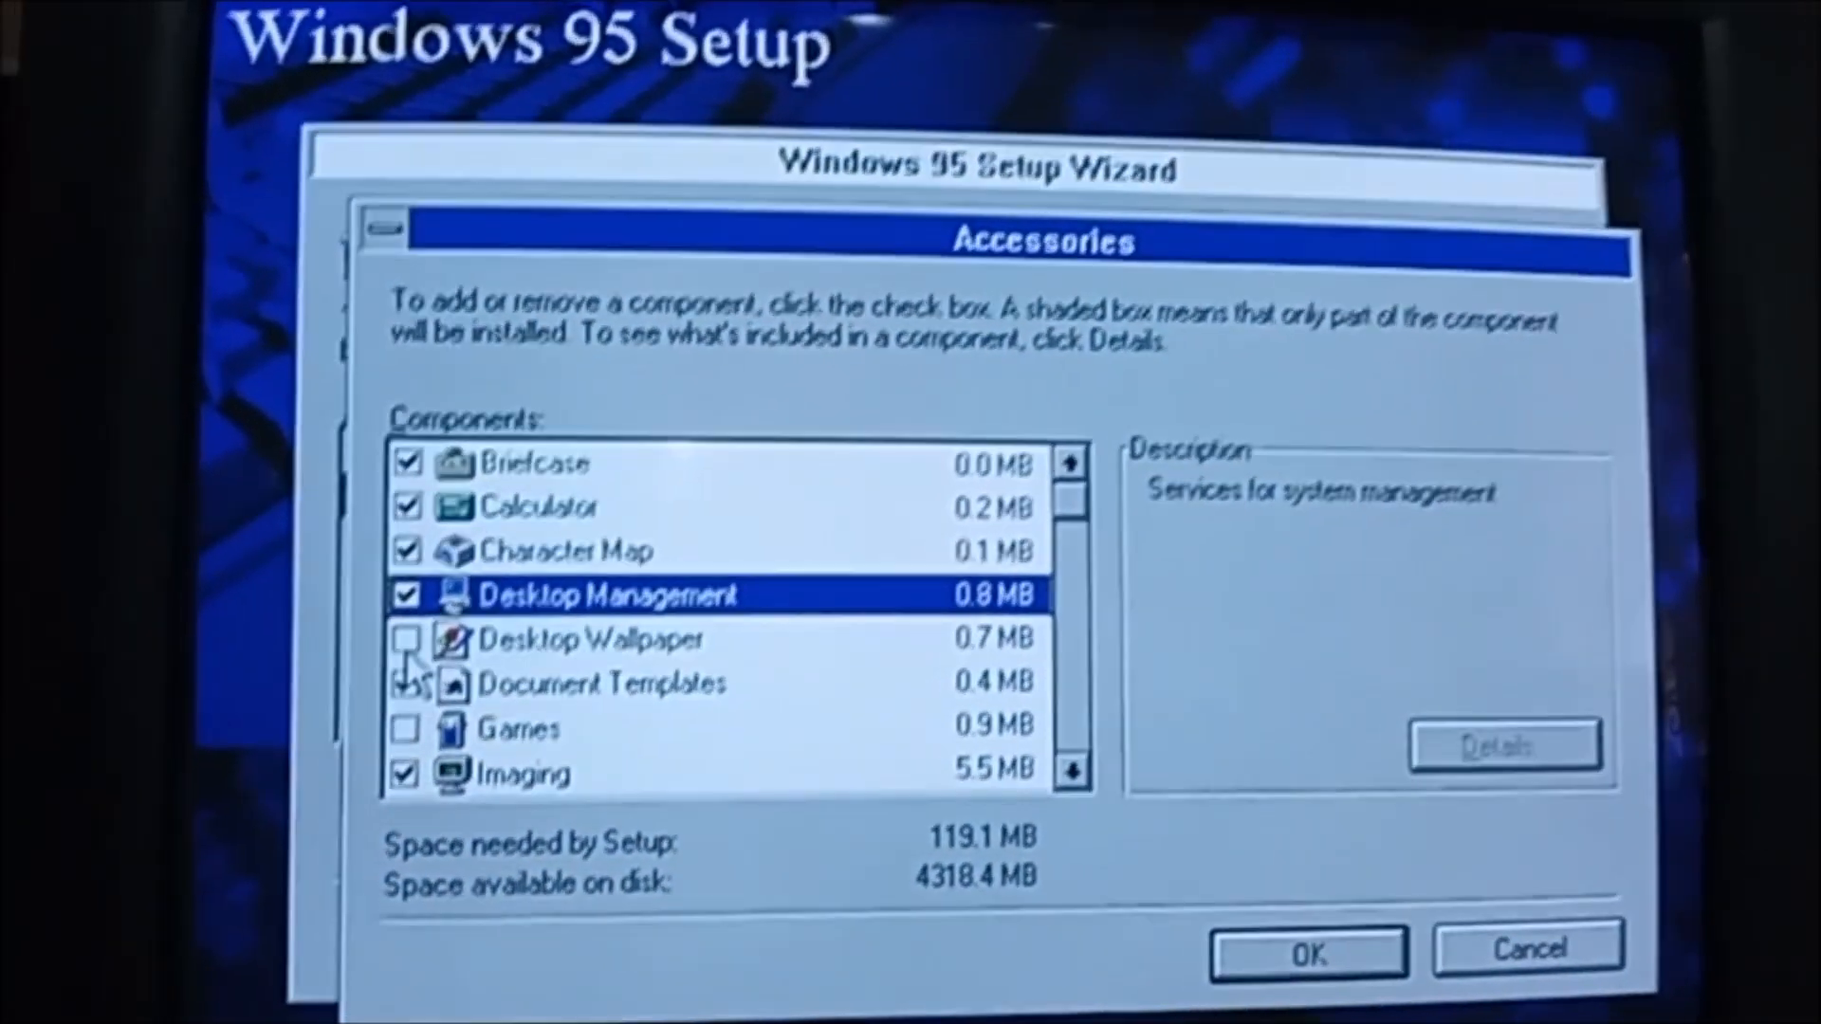
click(408, 639)
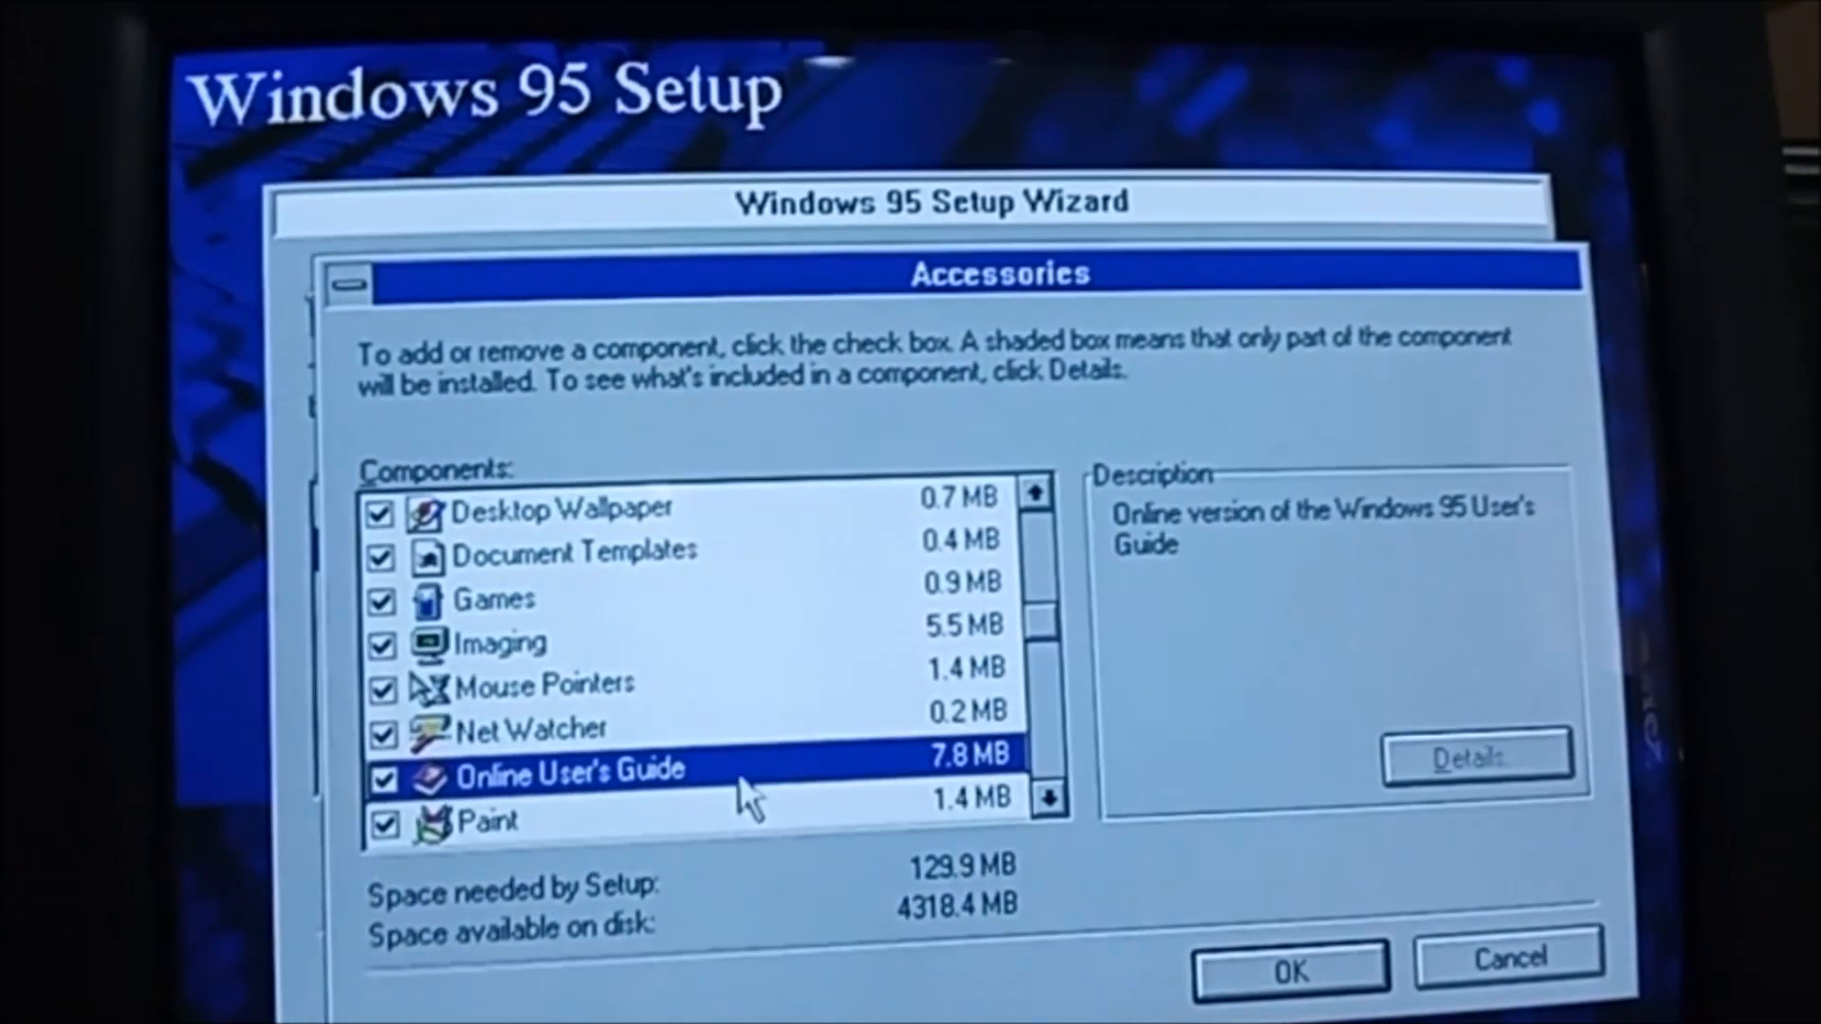
scroll(down, 3)
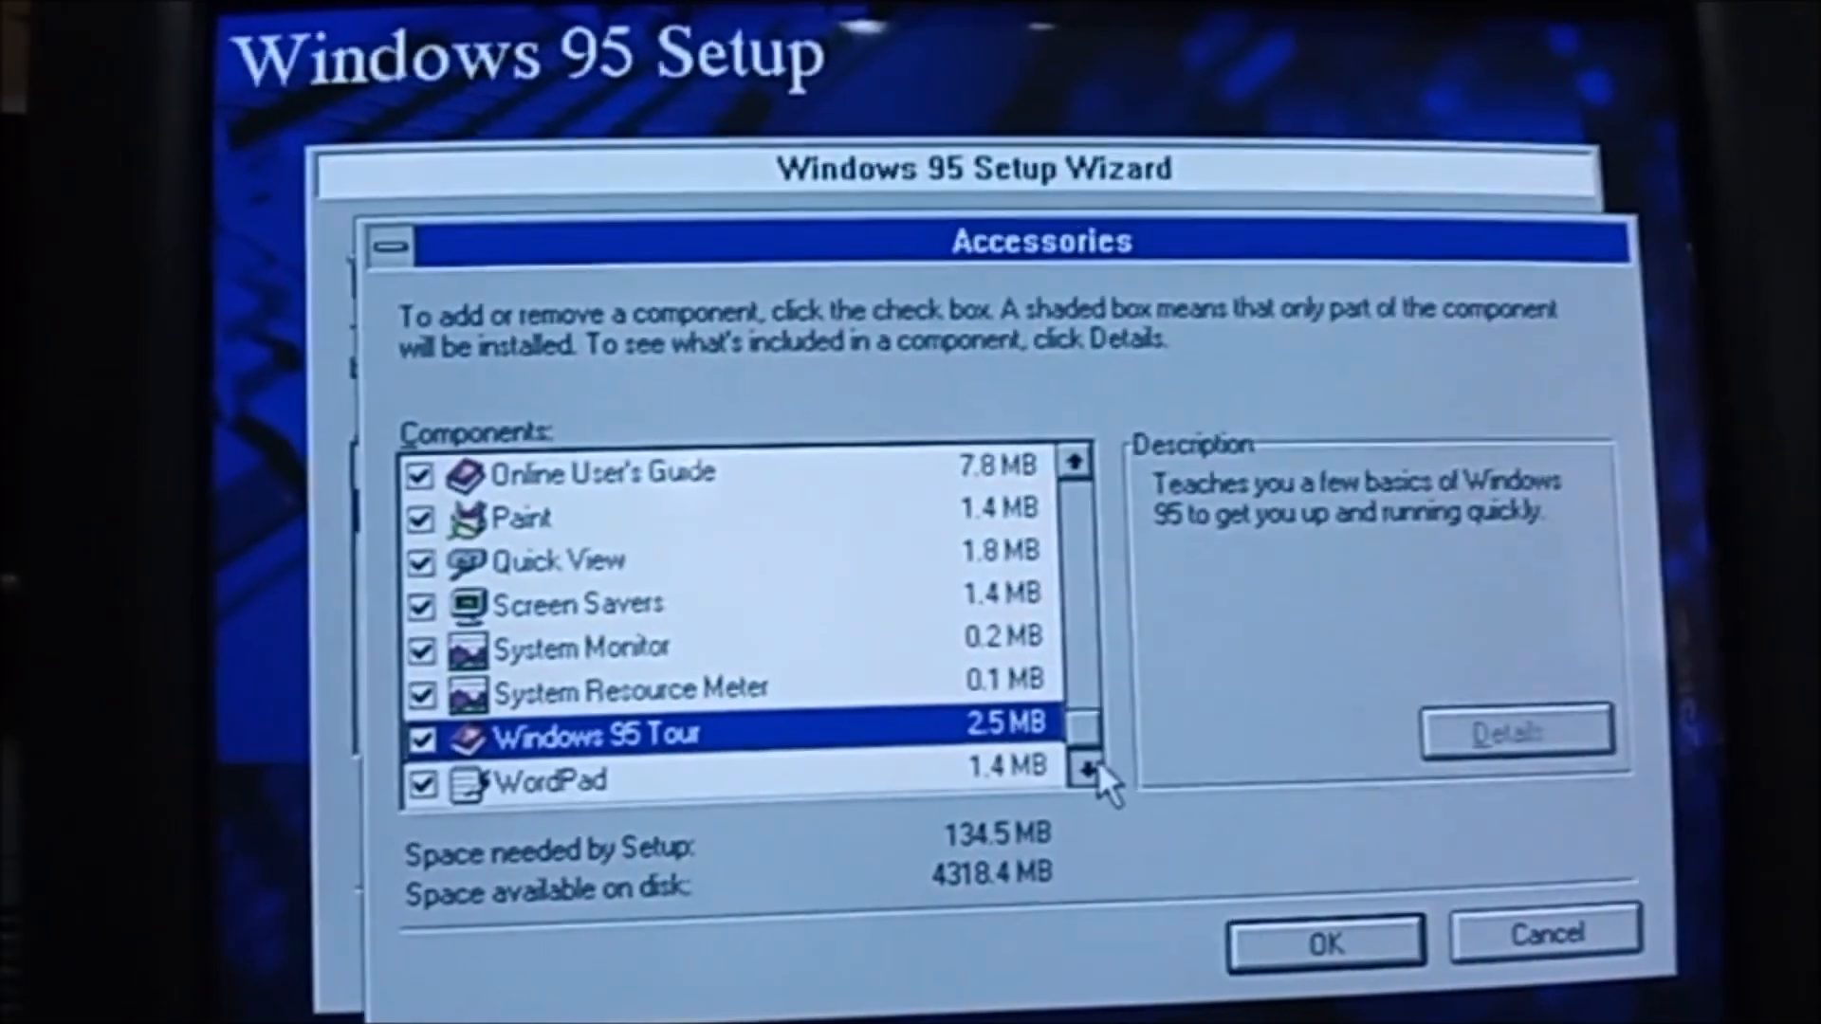
click(1324, 941)
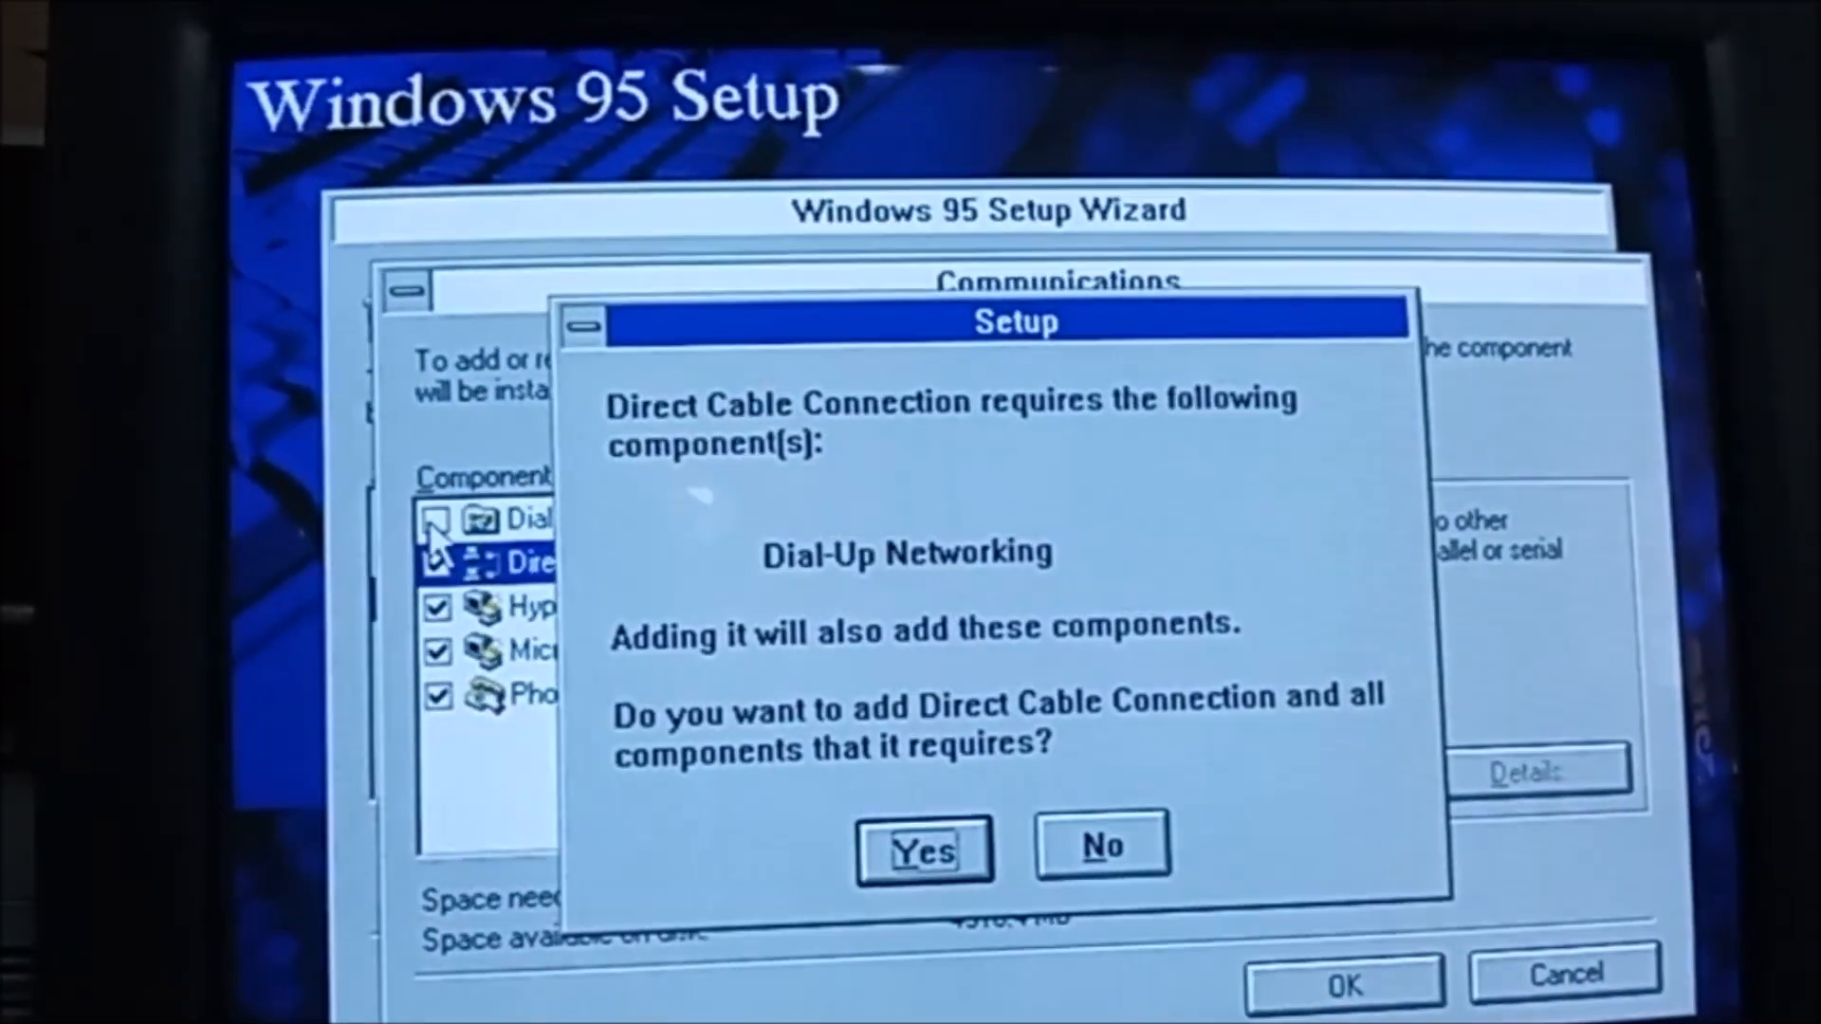
click(924, 848)
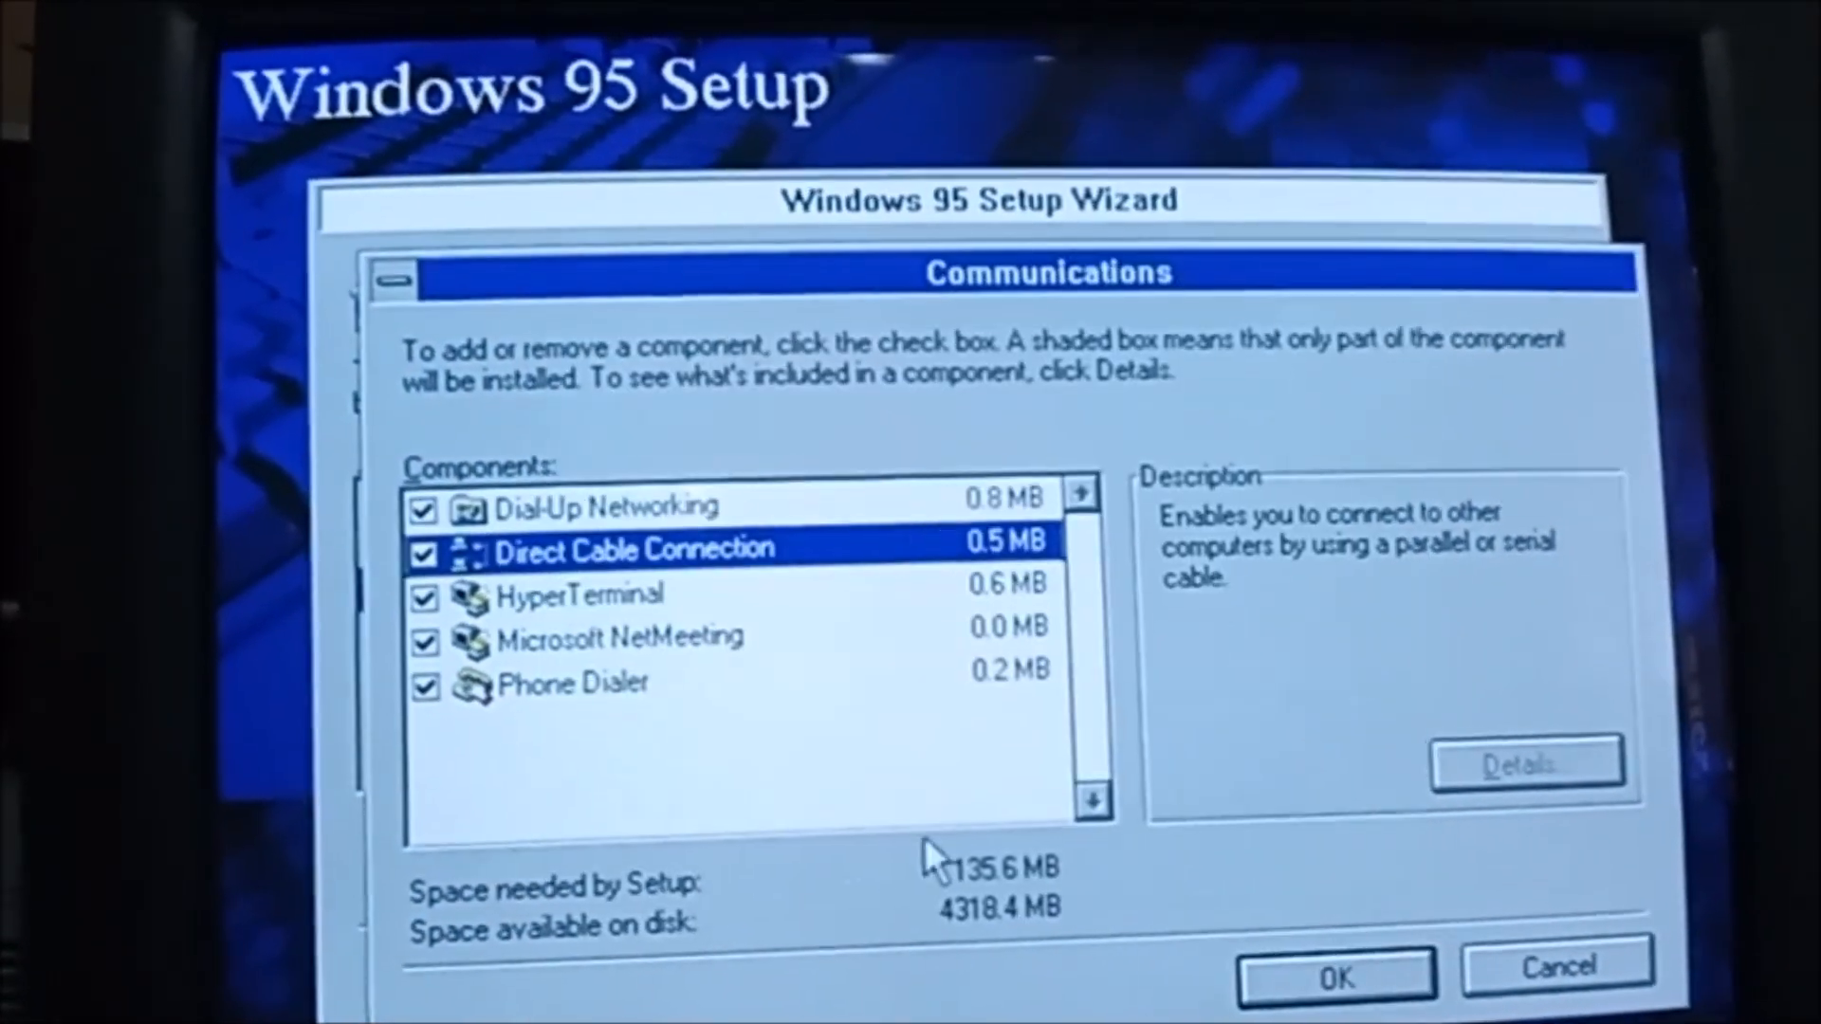
click(1333, 973)
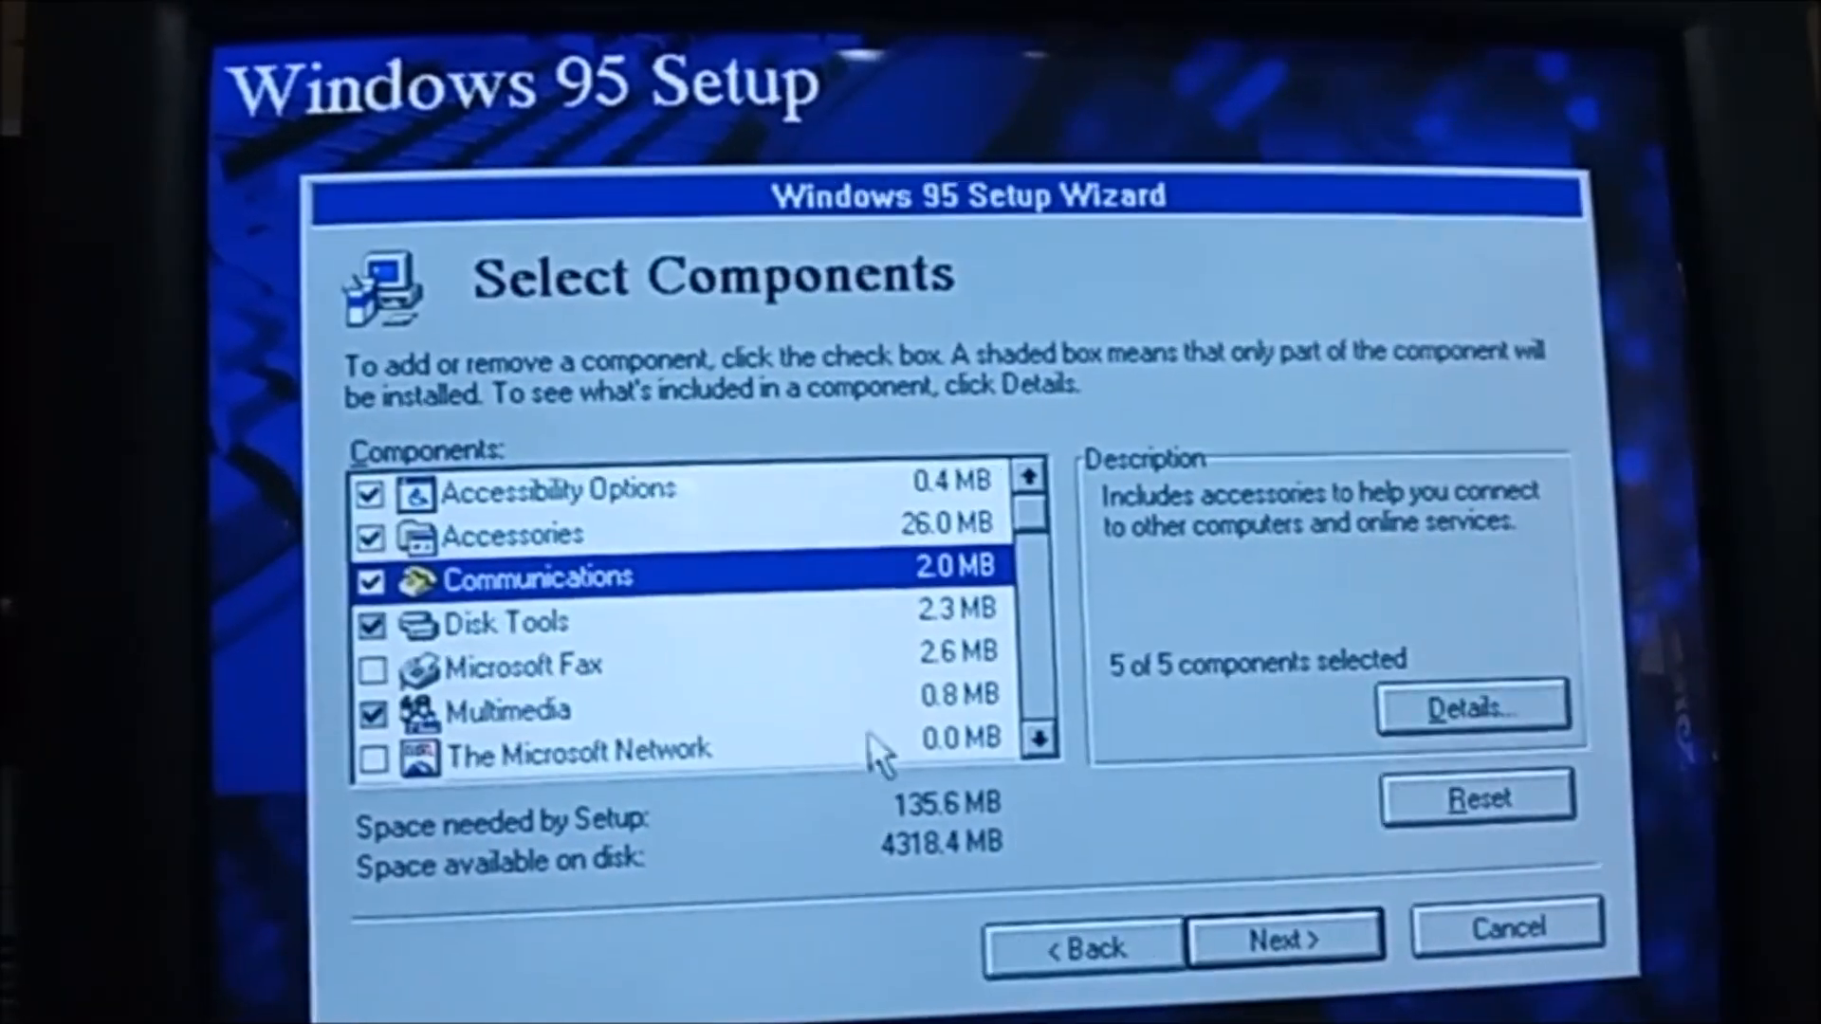
Add disk compression tools, Microsoft Fax with Windows Messaging, and Sound Recorder in Multimedia.
click(1472, 706)
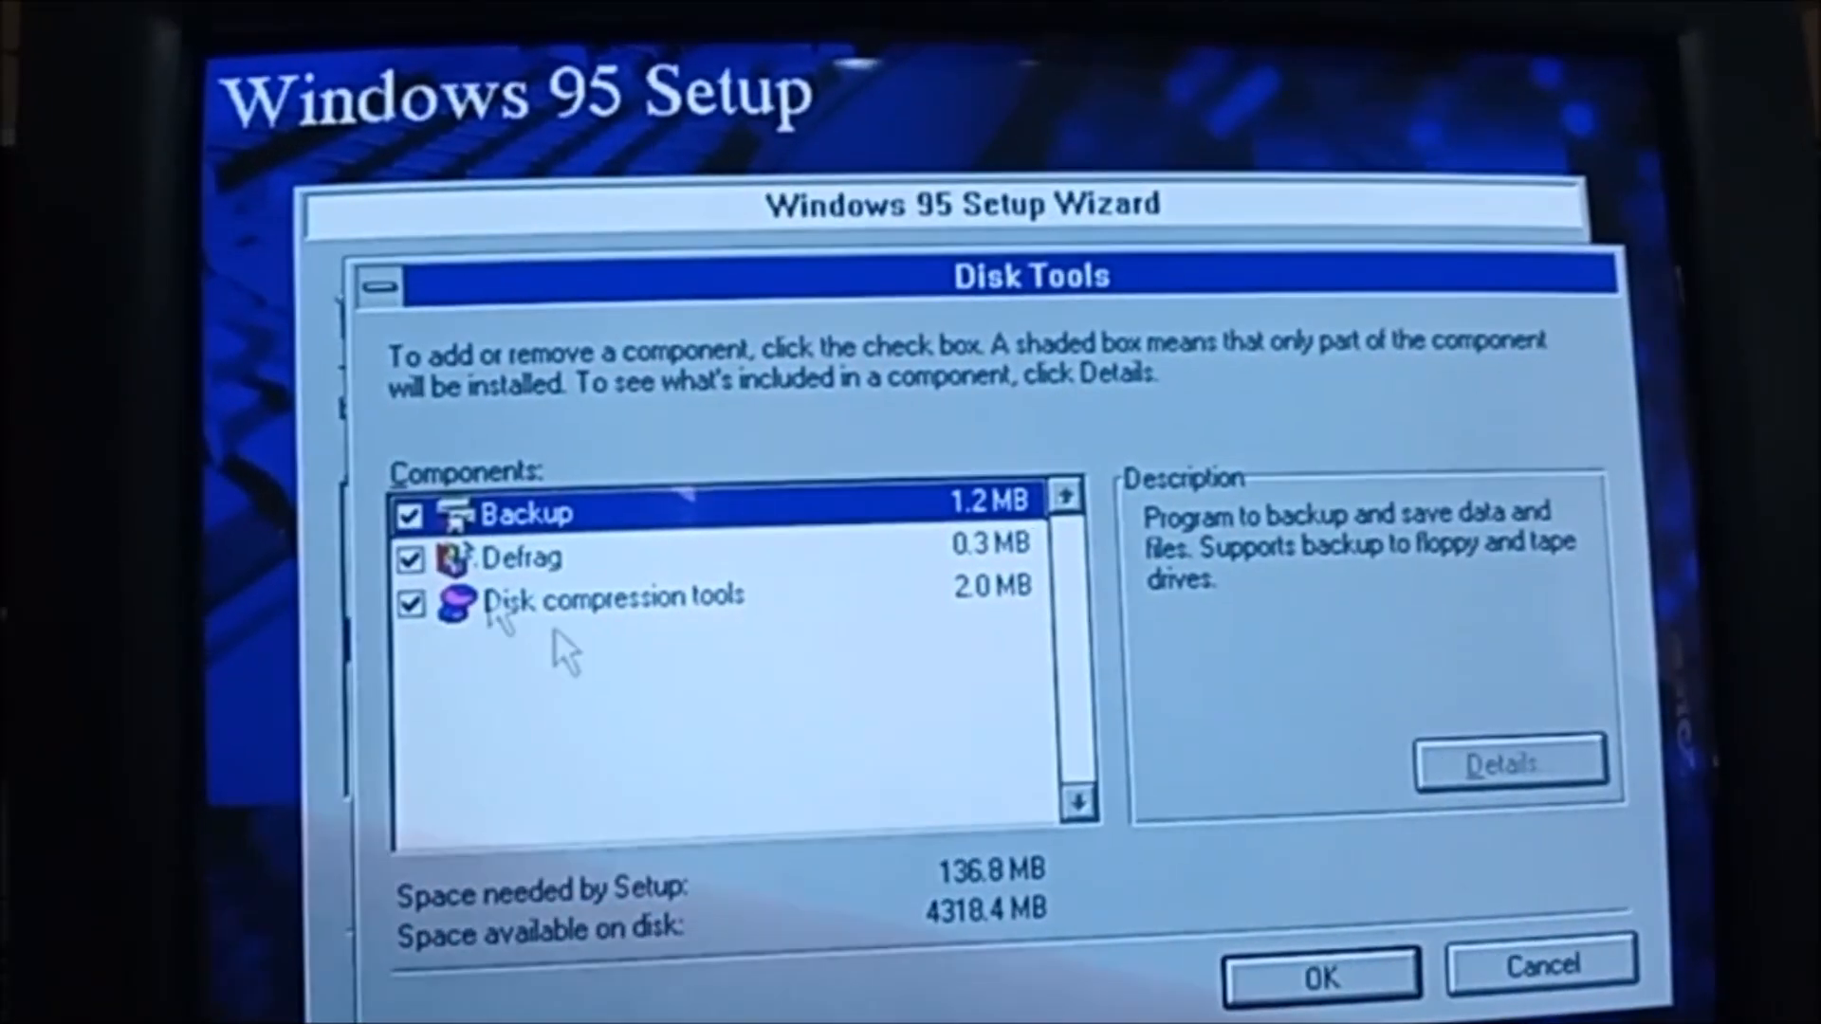
click(1320, 973)
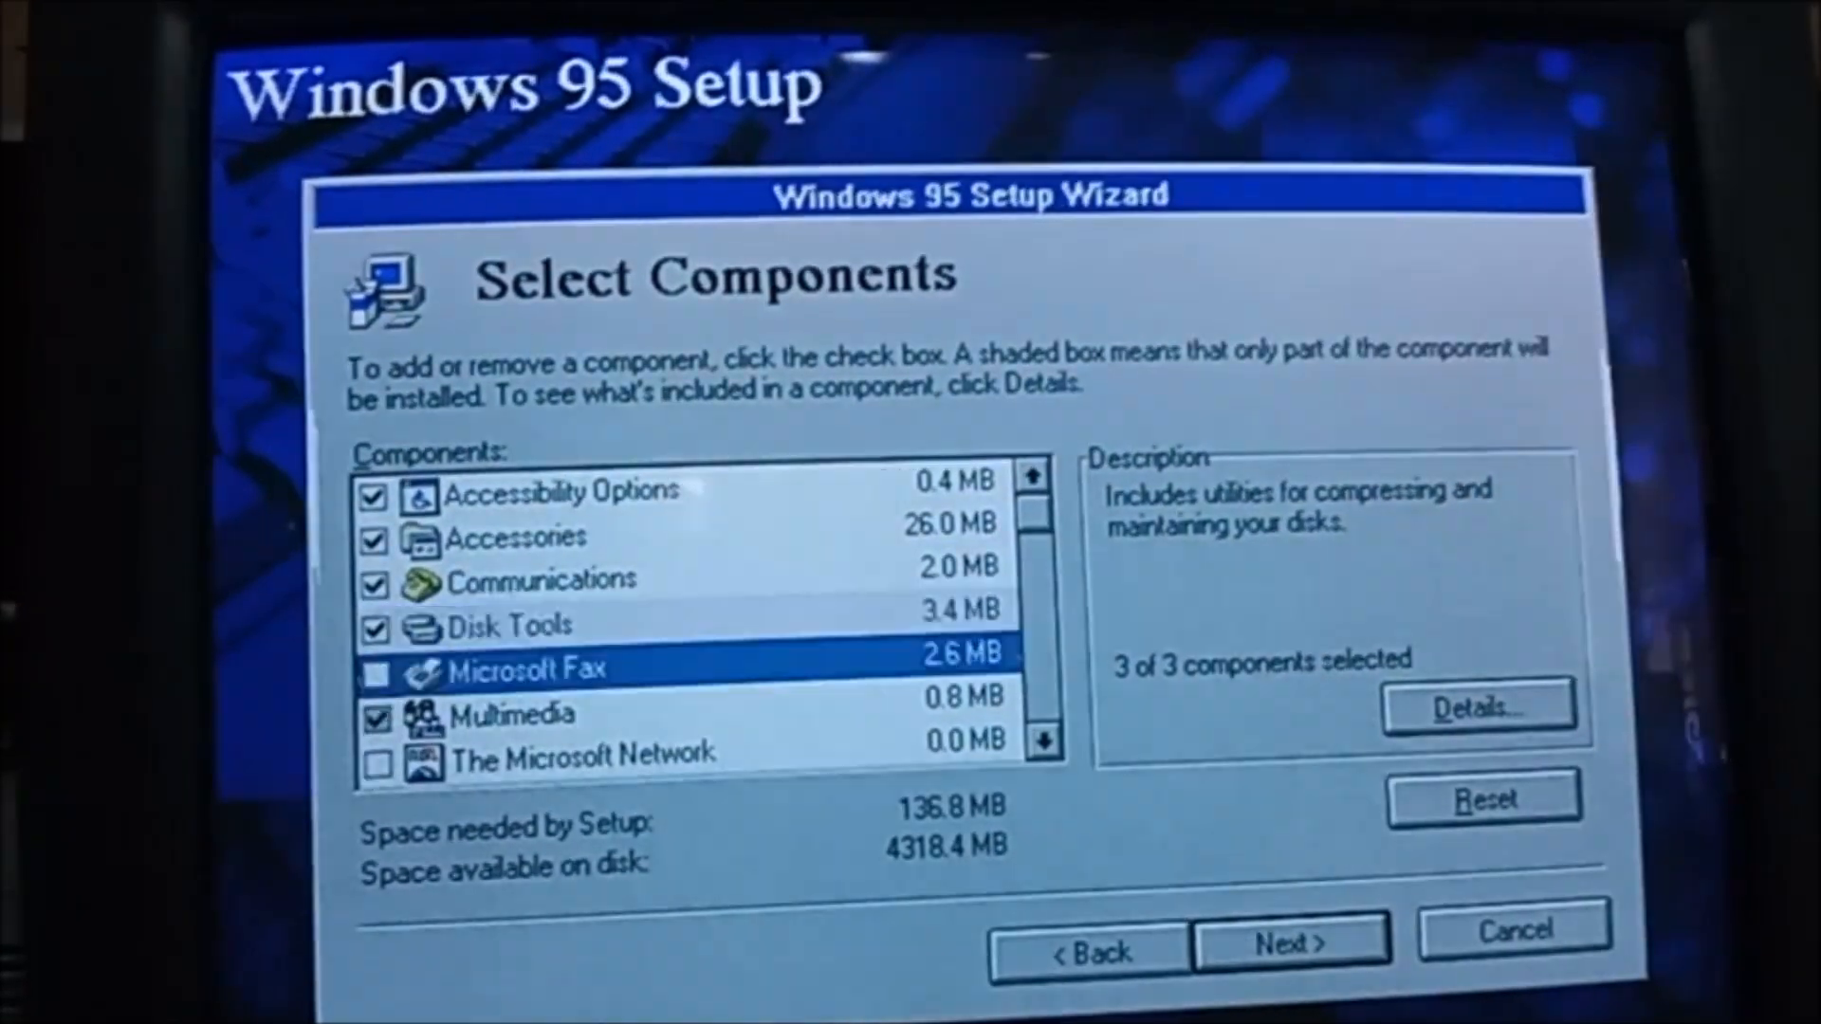
click(374, 672)
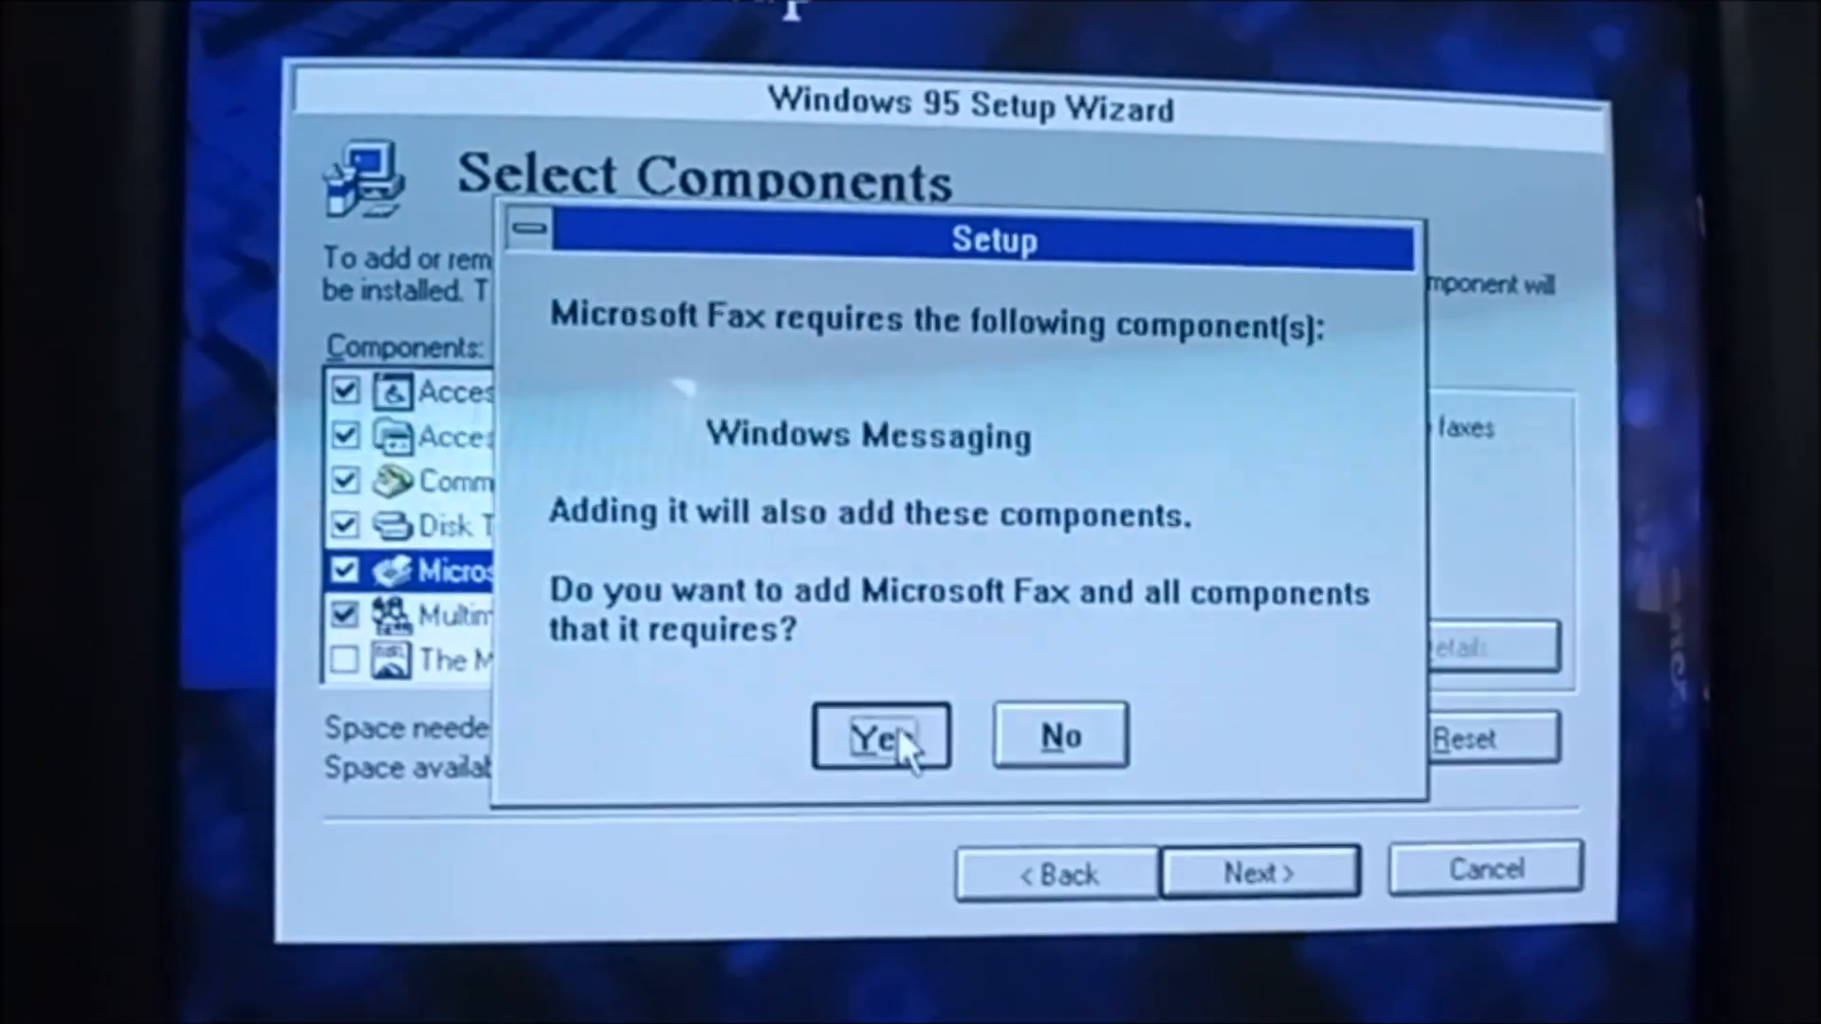
click(878, 736)
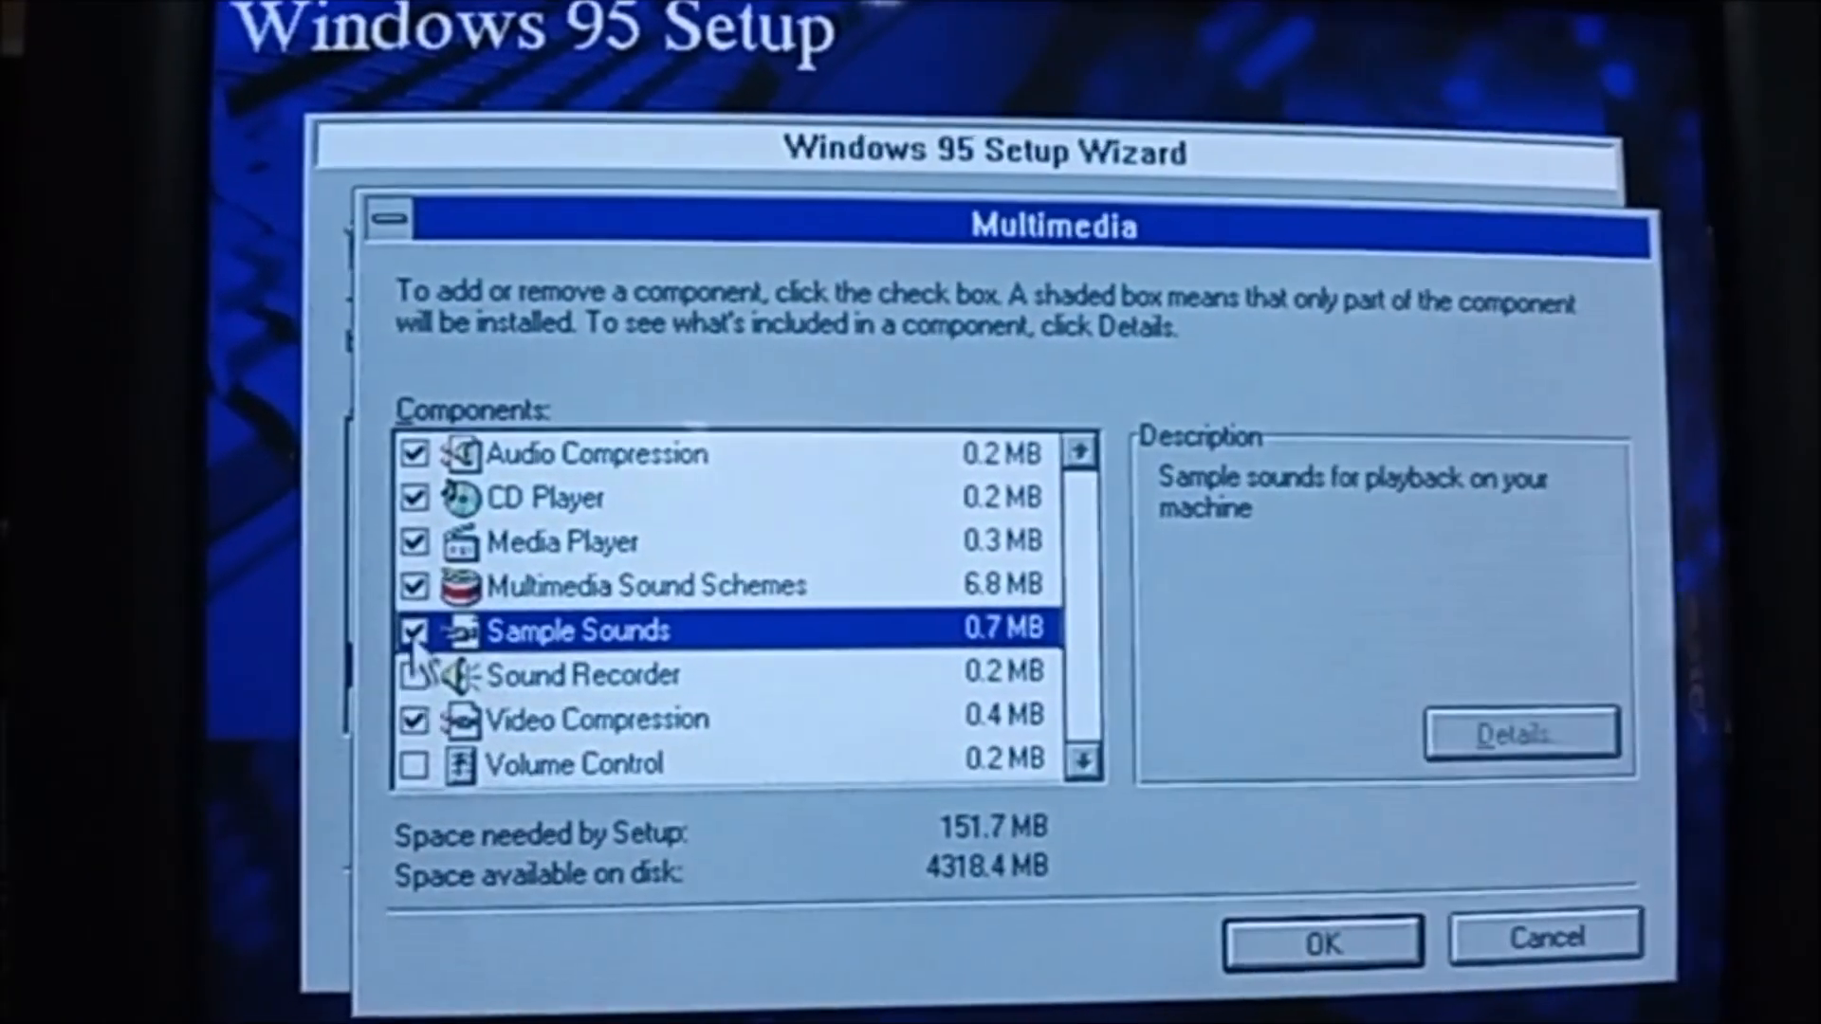
click(419, 775)
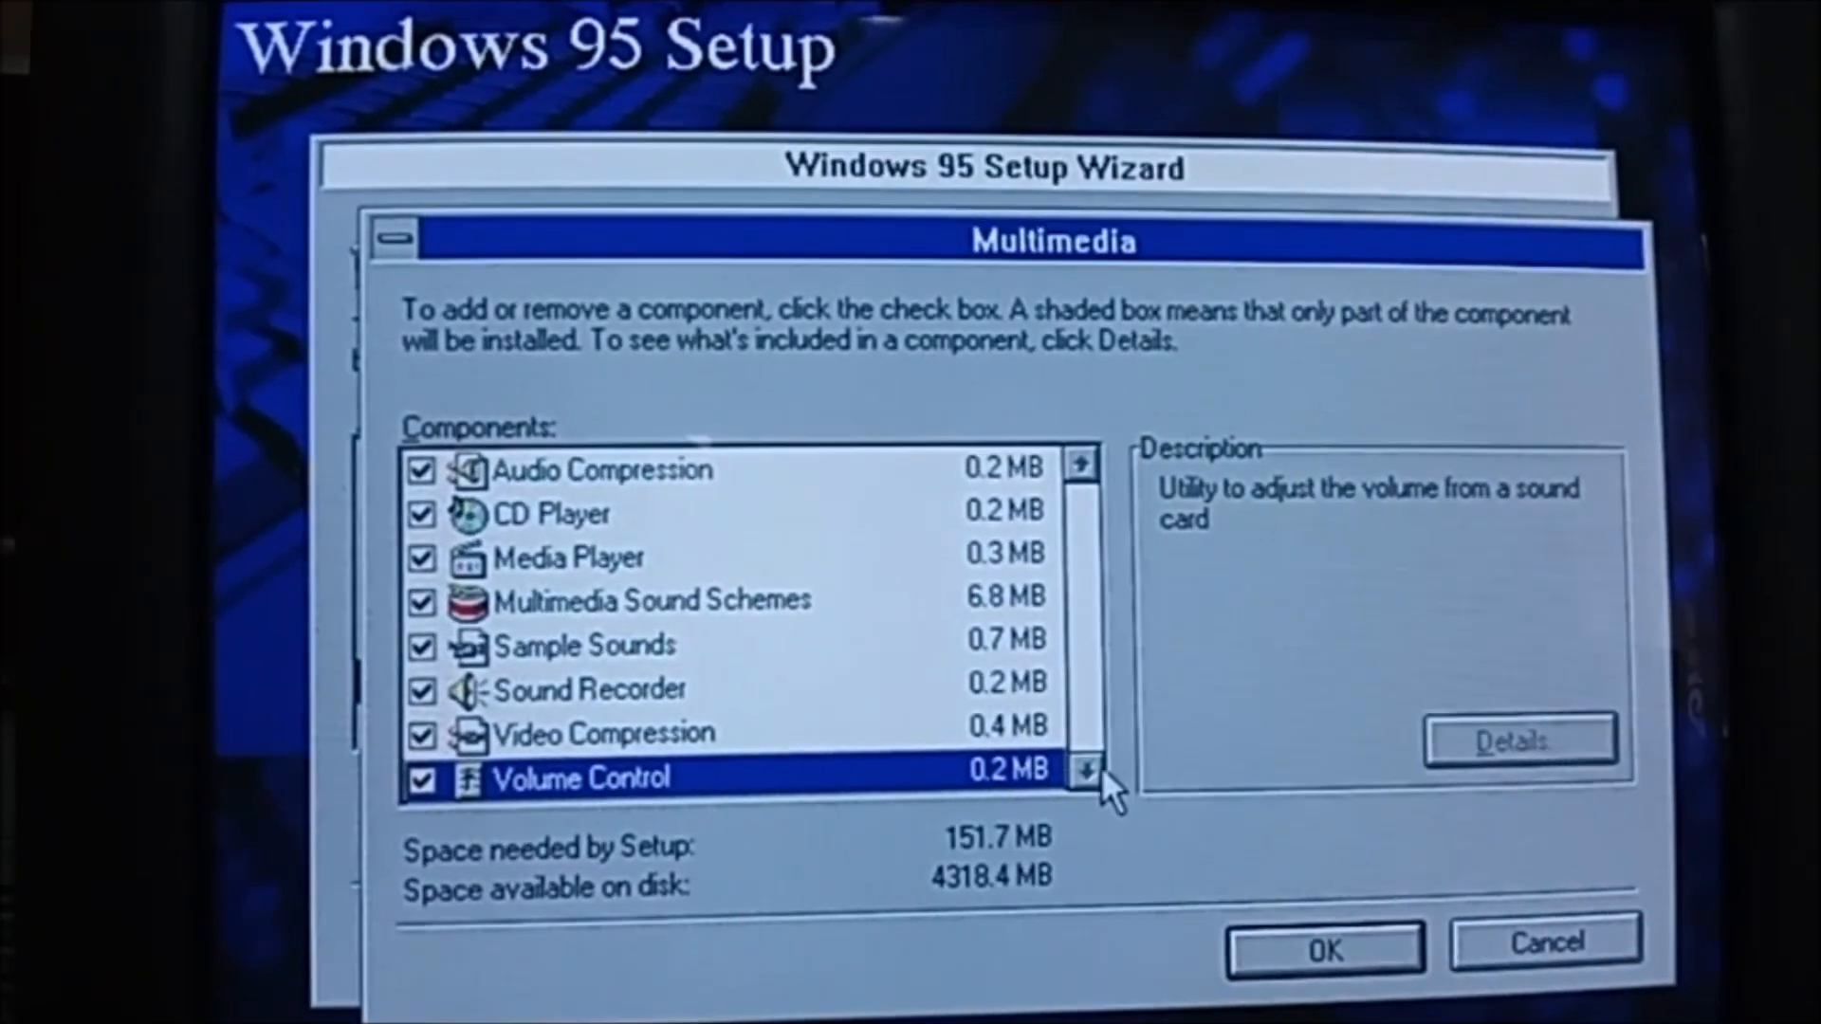
click(1324, 946)
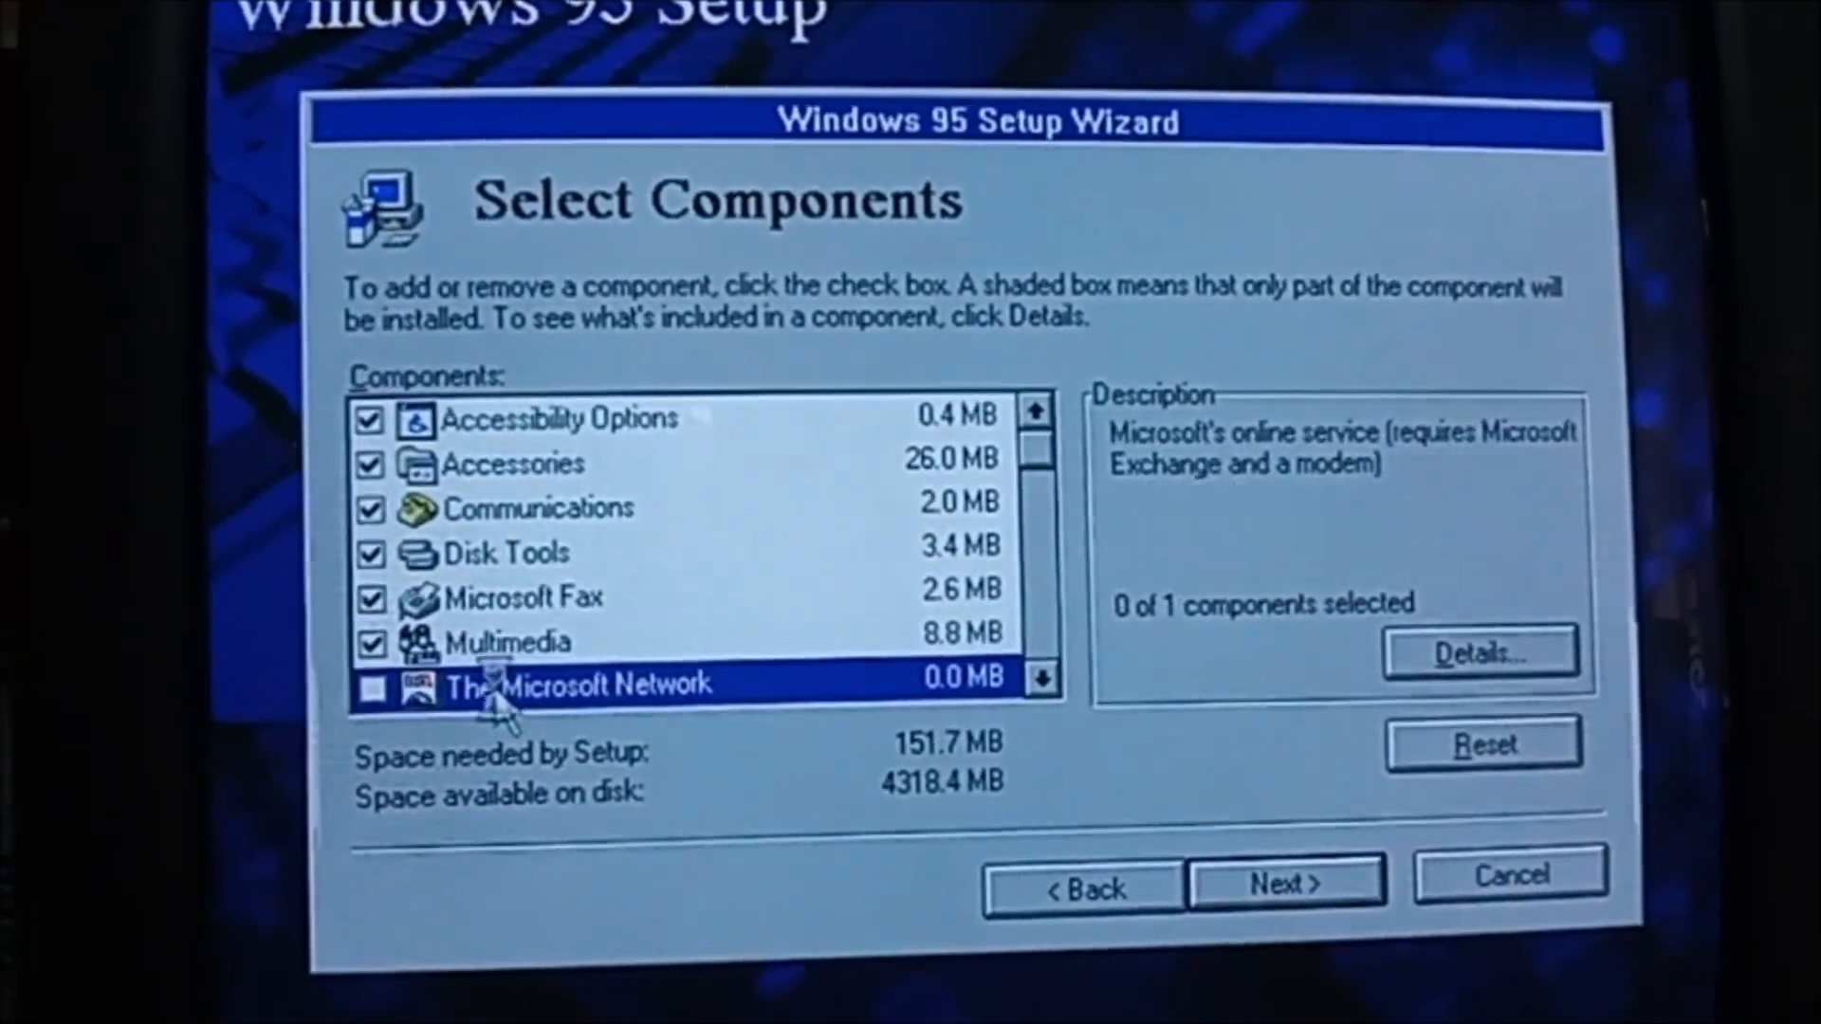
Add The Microsoft Network and Microsoft Mail Services under Windows Messaging.
click(371, 686)
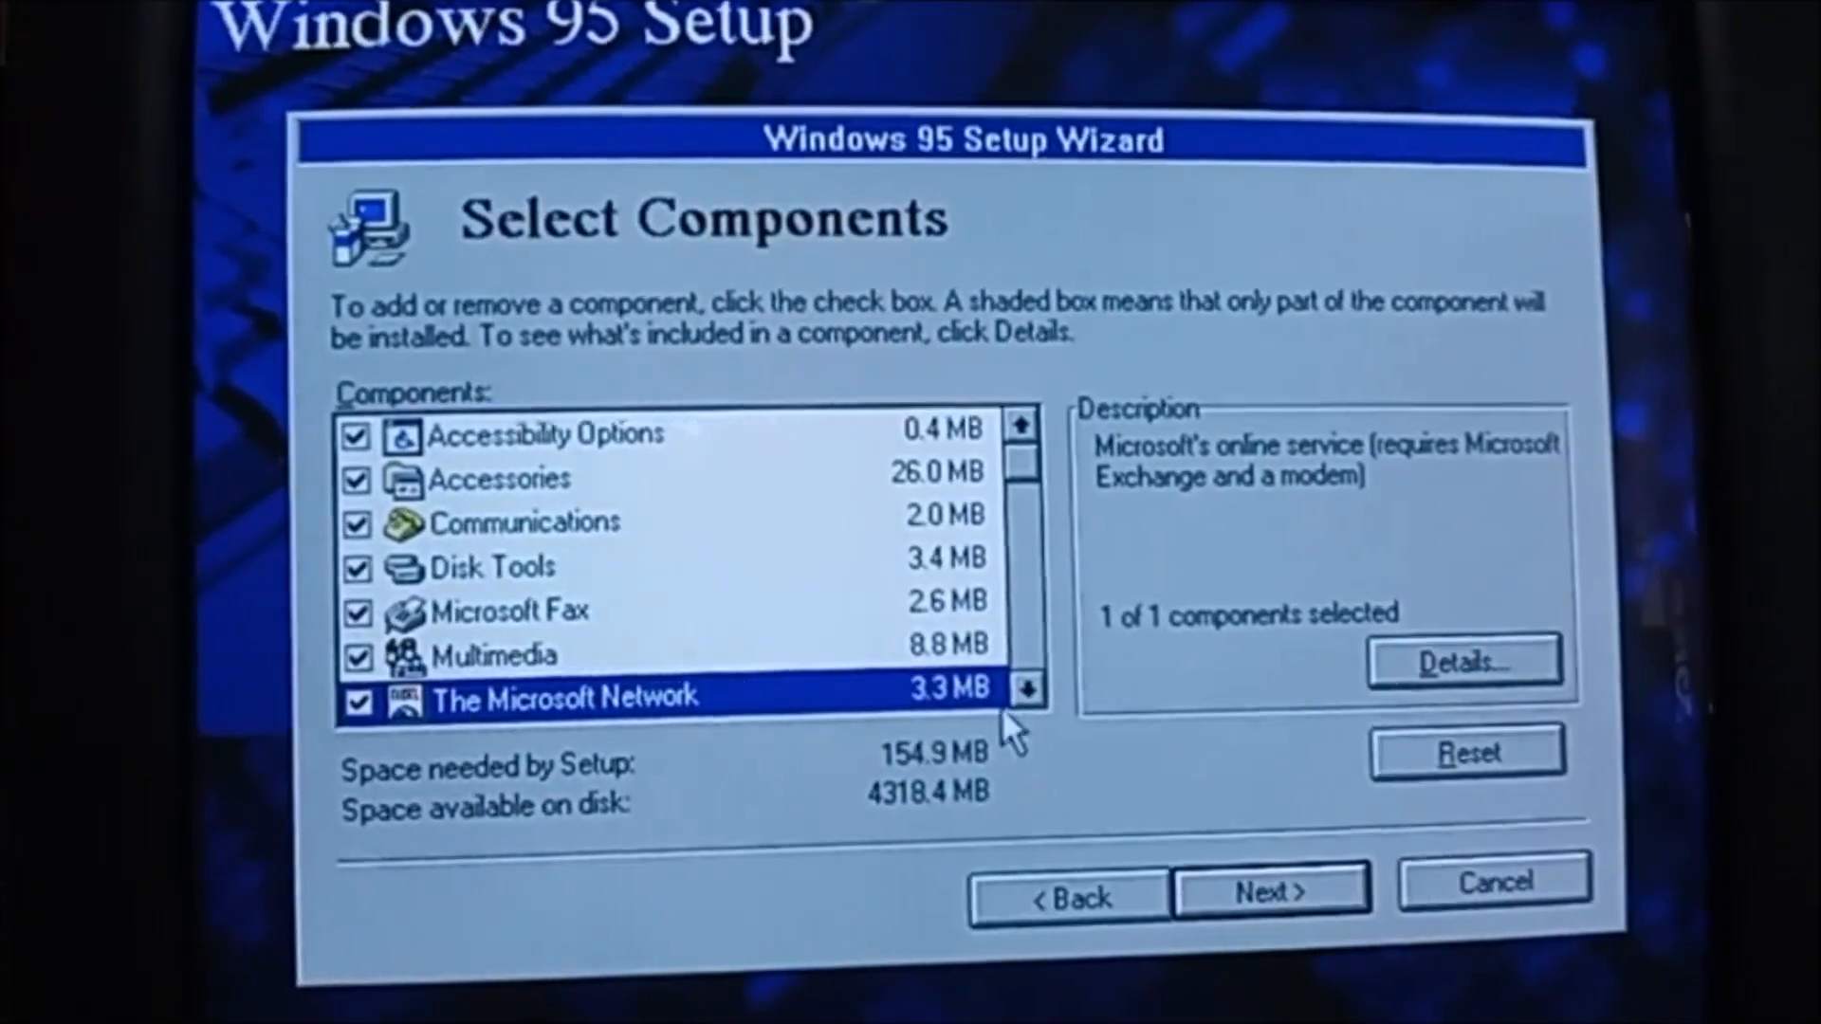
click(1462, 660)
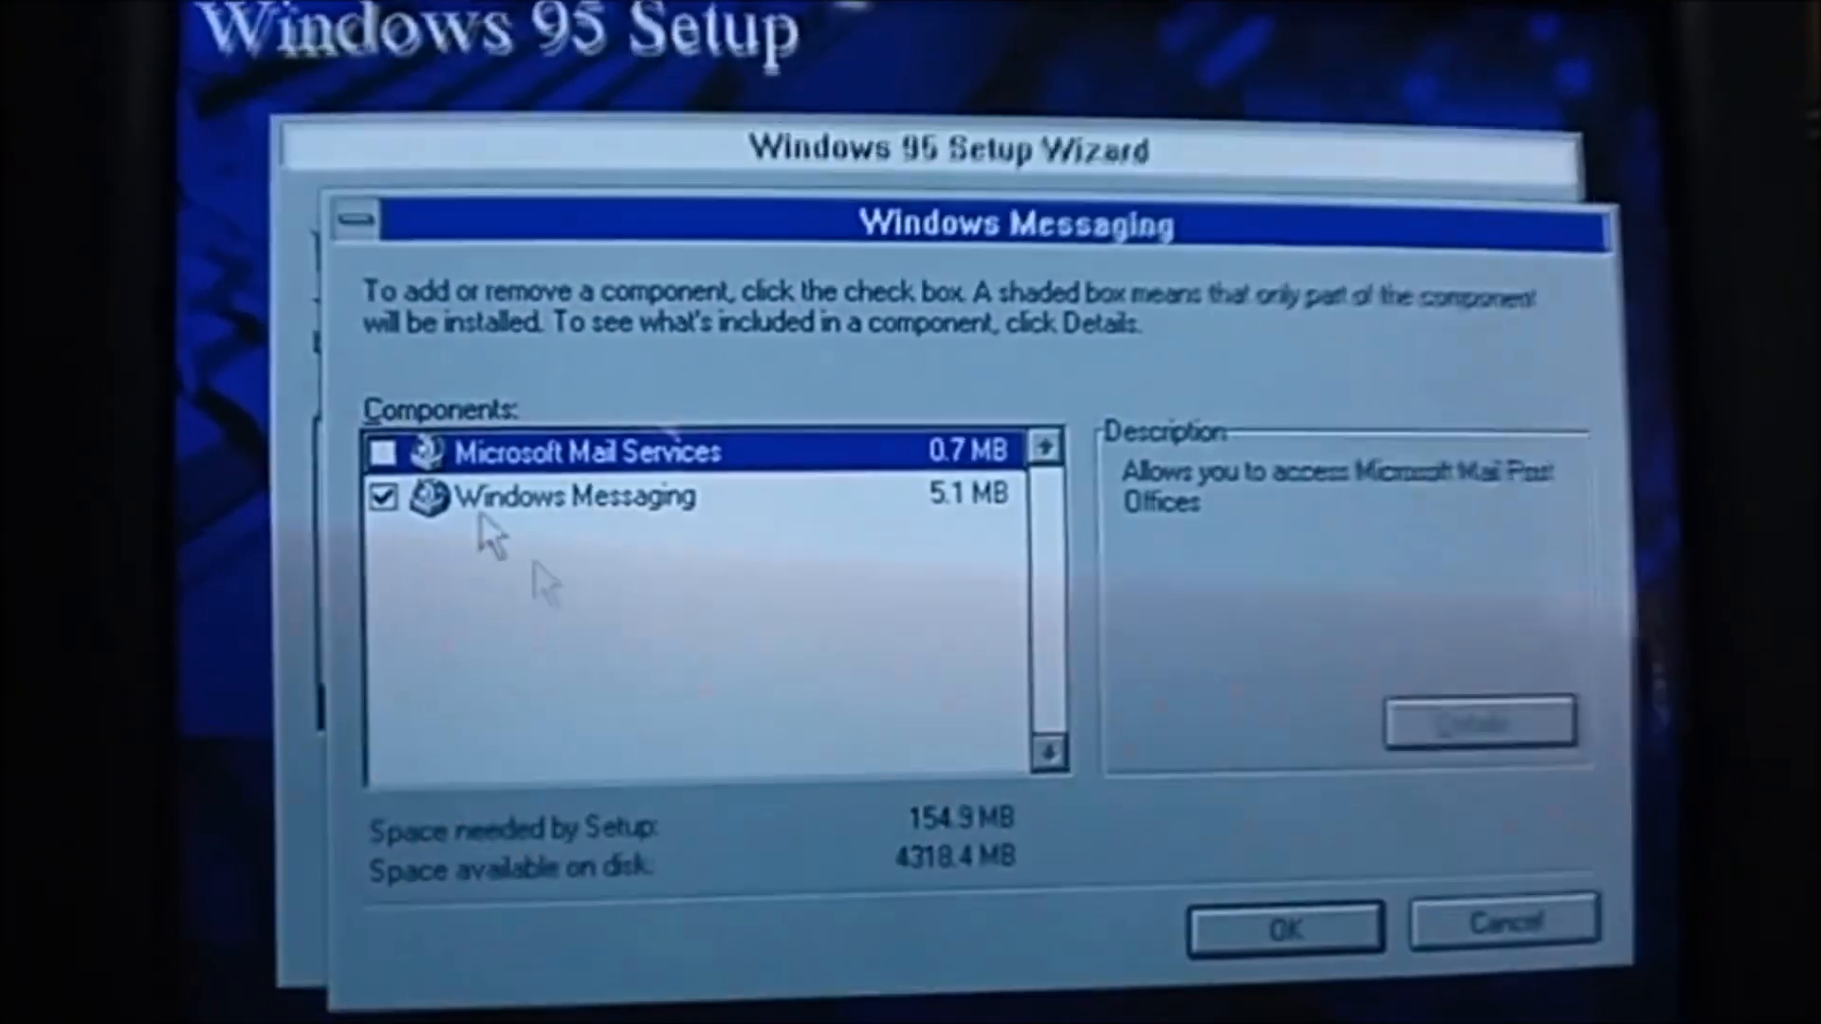
click(1284, 927)
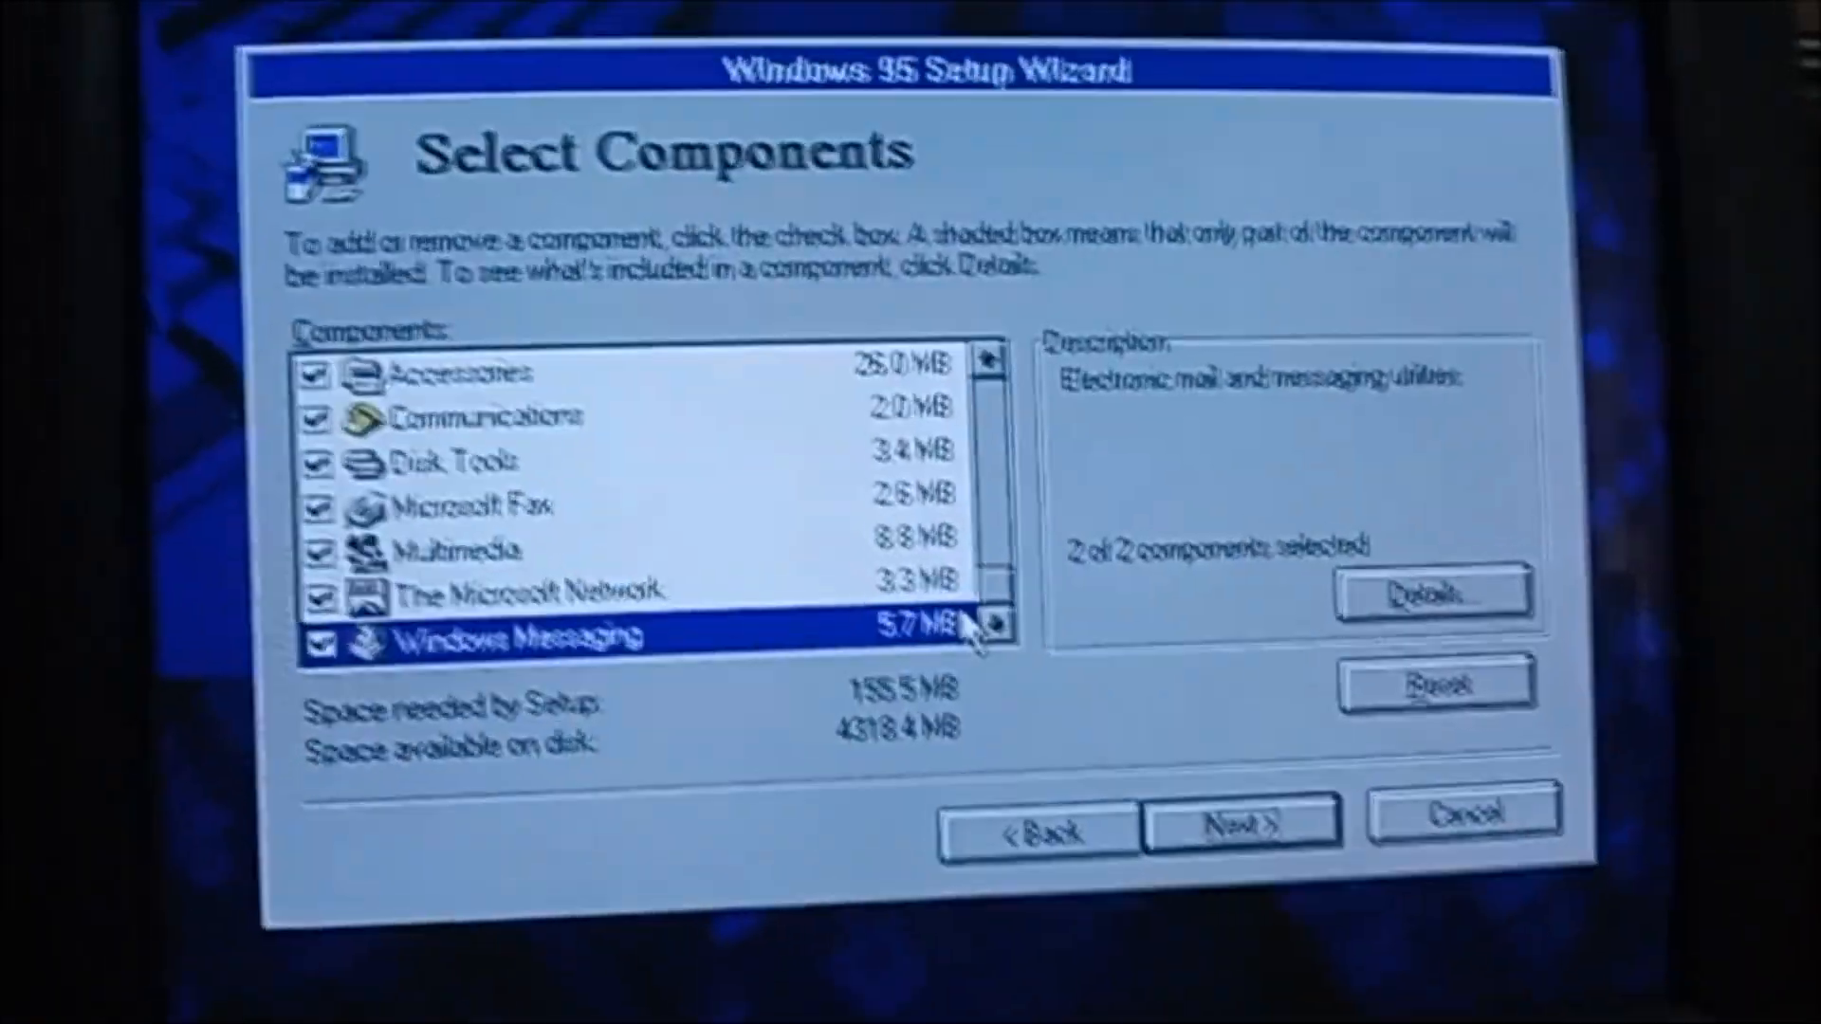
Continue past components and enter Windows as the Computer Description.
click(1241, 822)
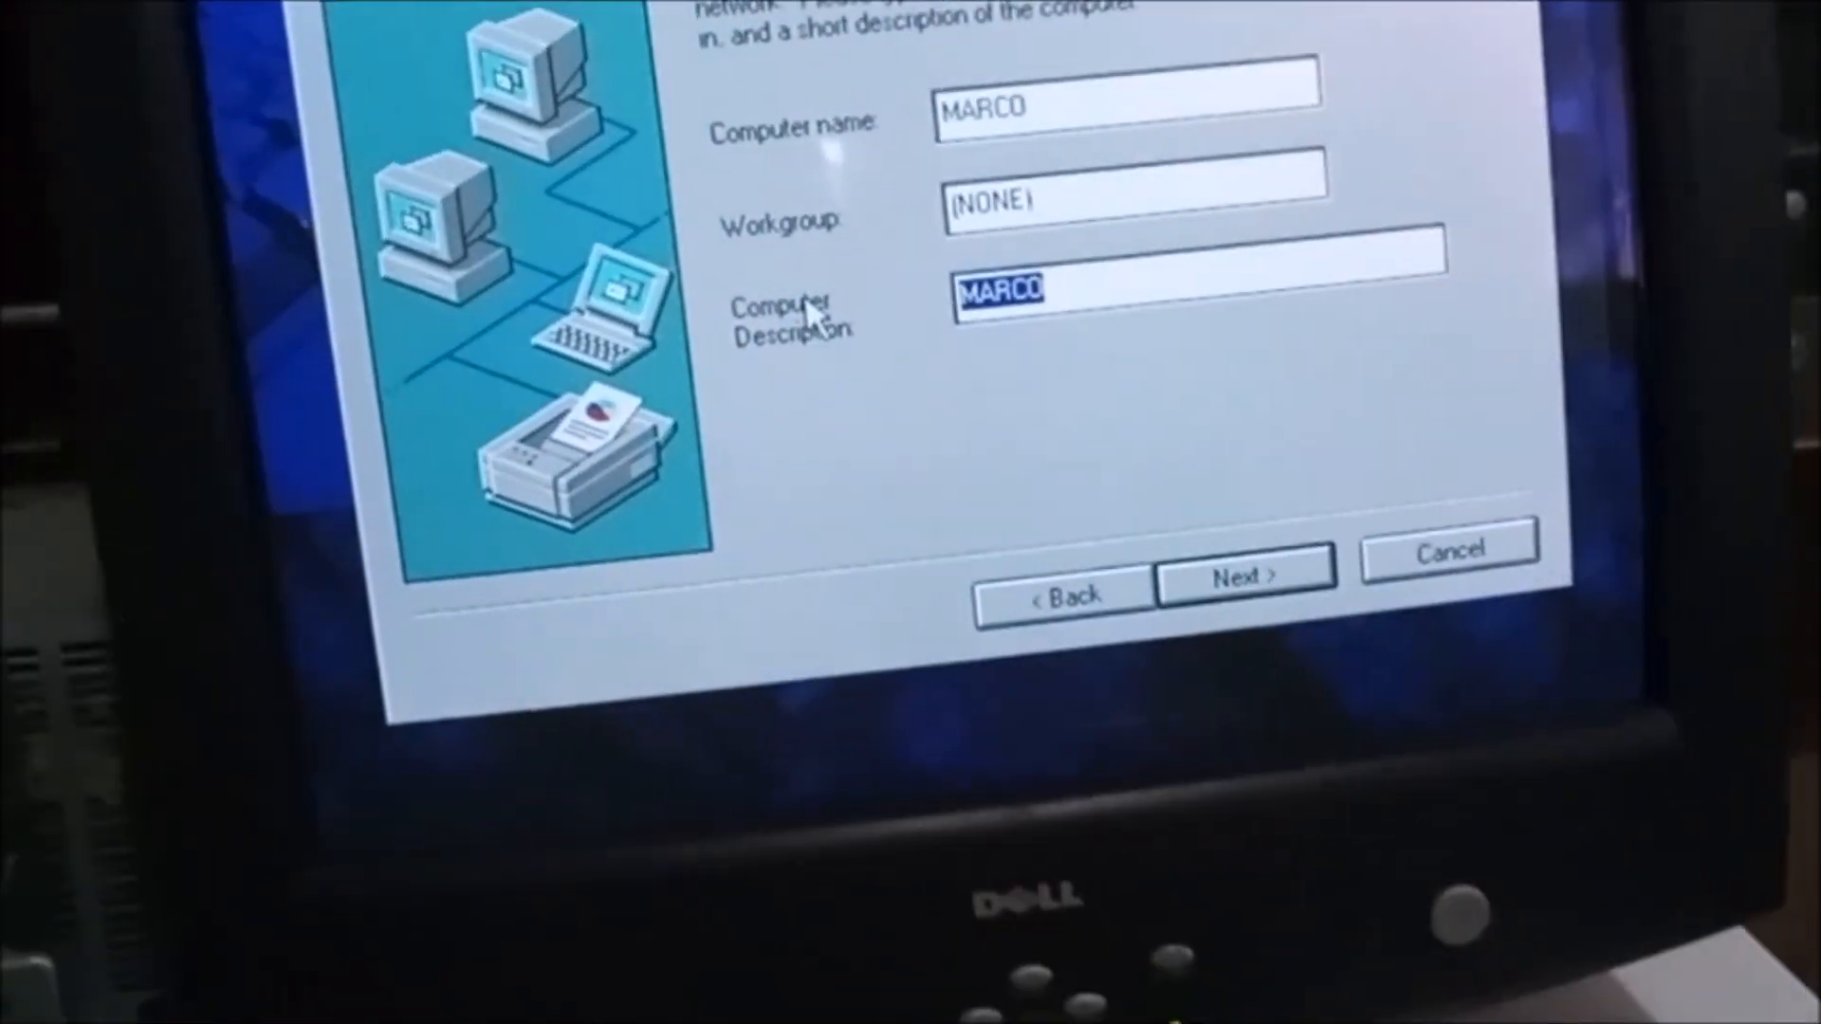
text(Wind)
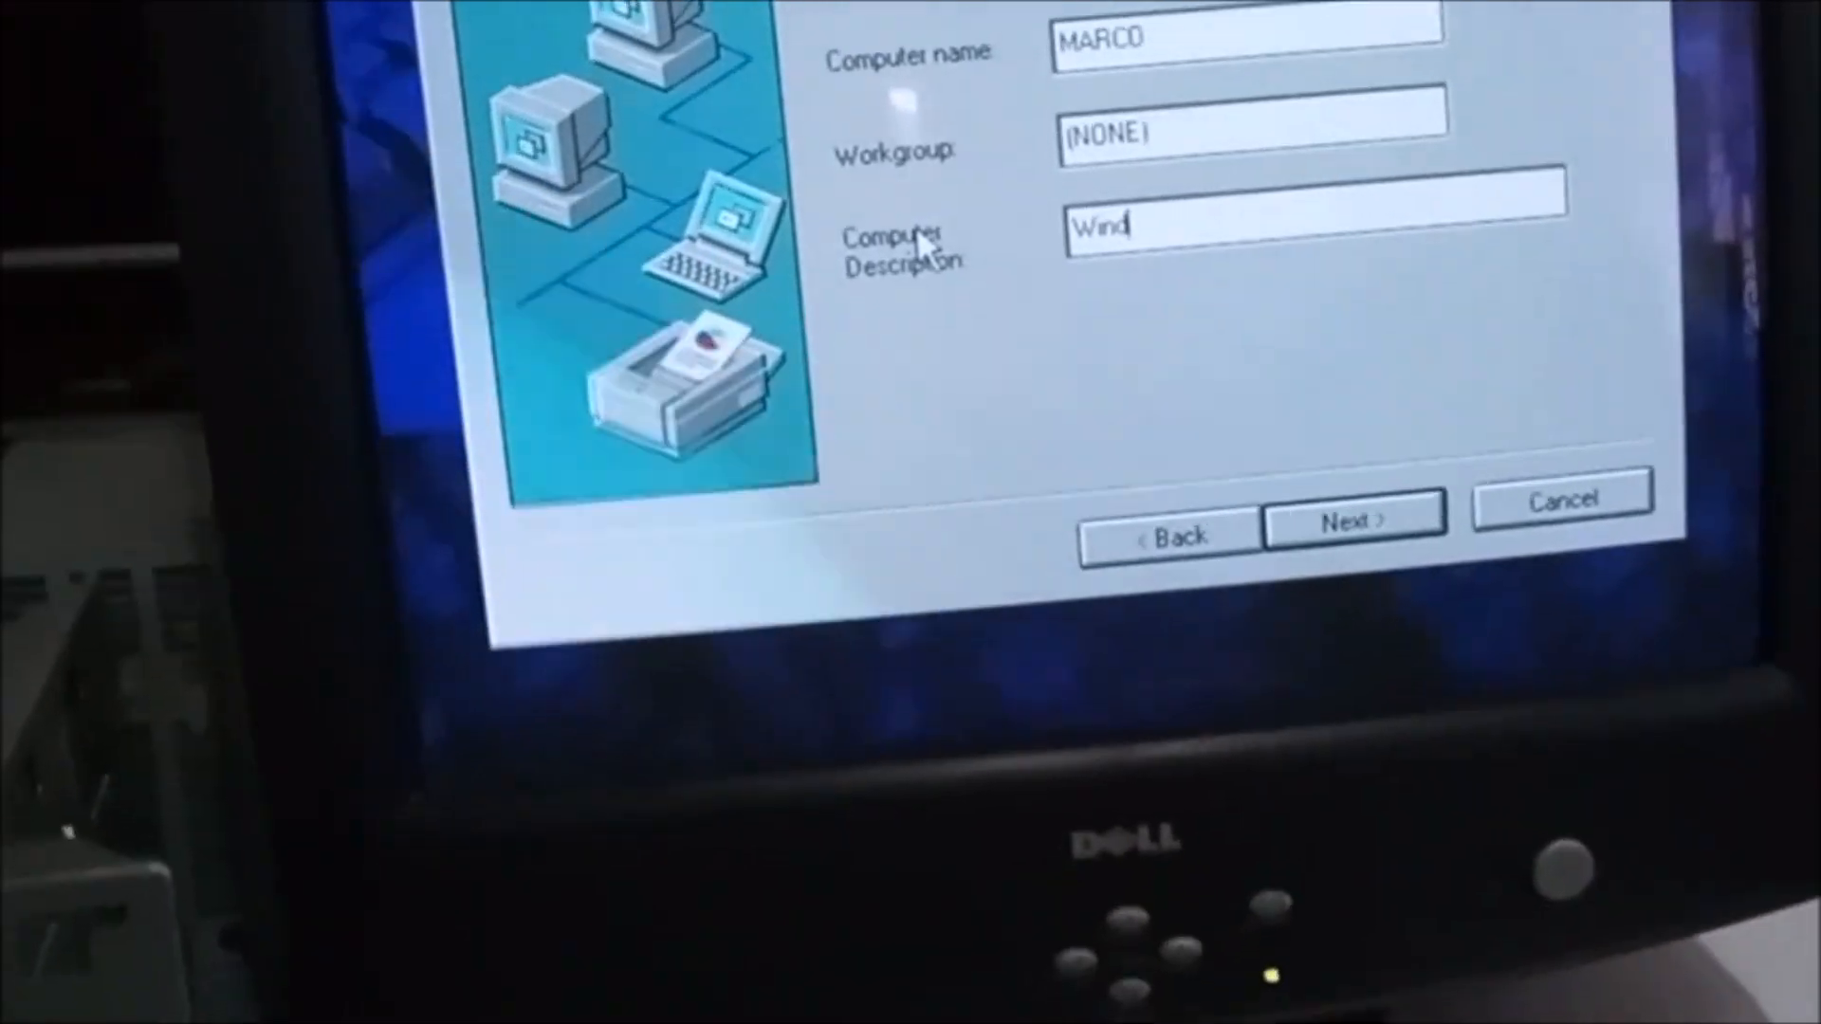
text(ows)
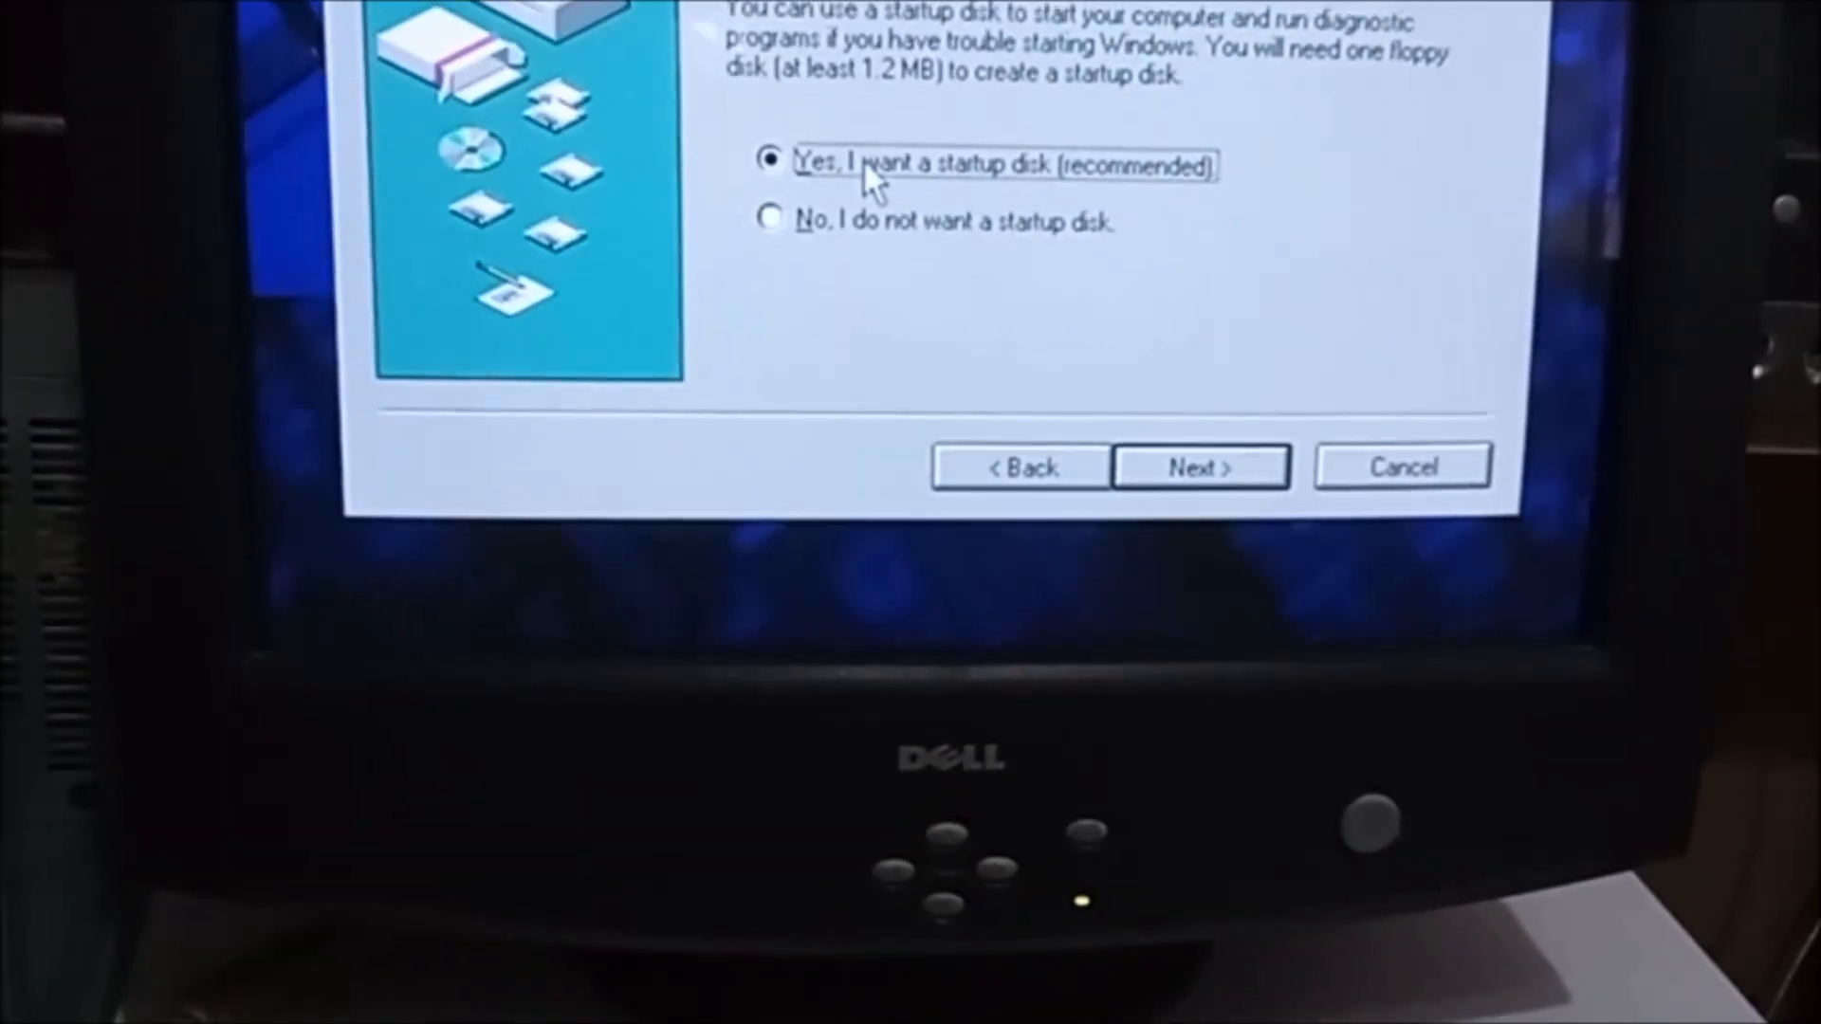
Choose no startup disk and start copying the Windows 95 files.
click(768, 222)
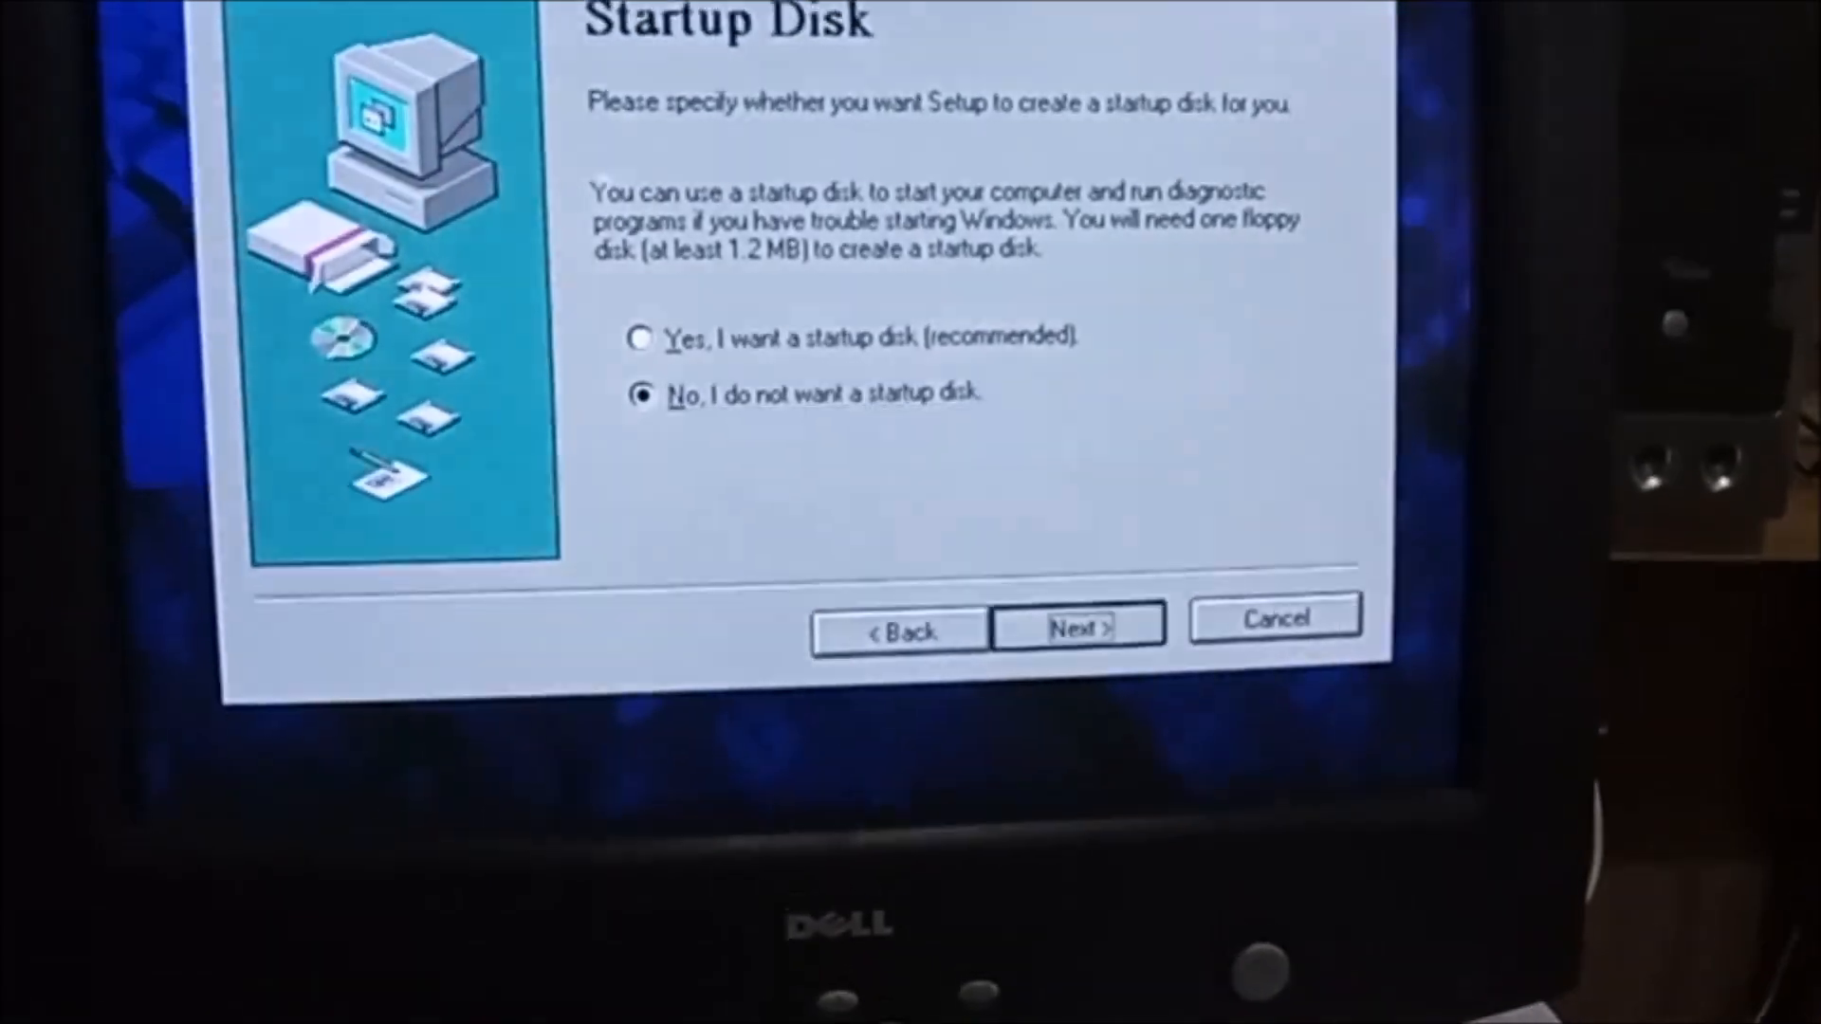
click(1073, 628)
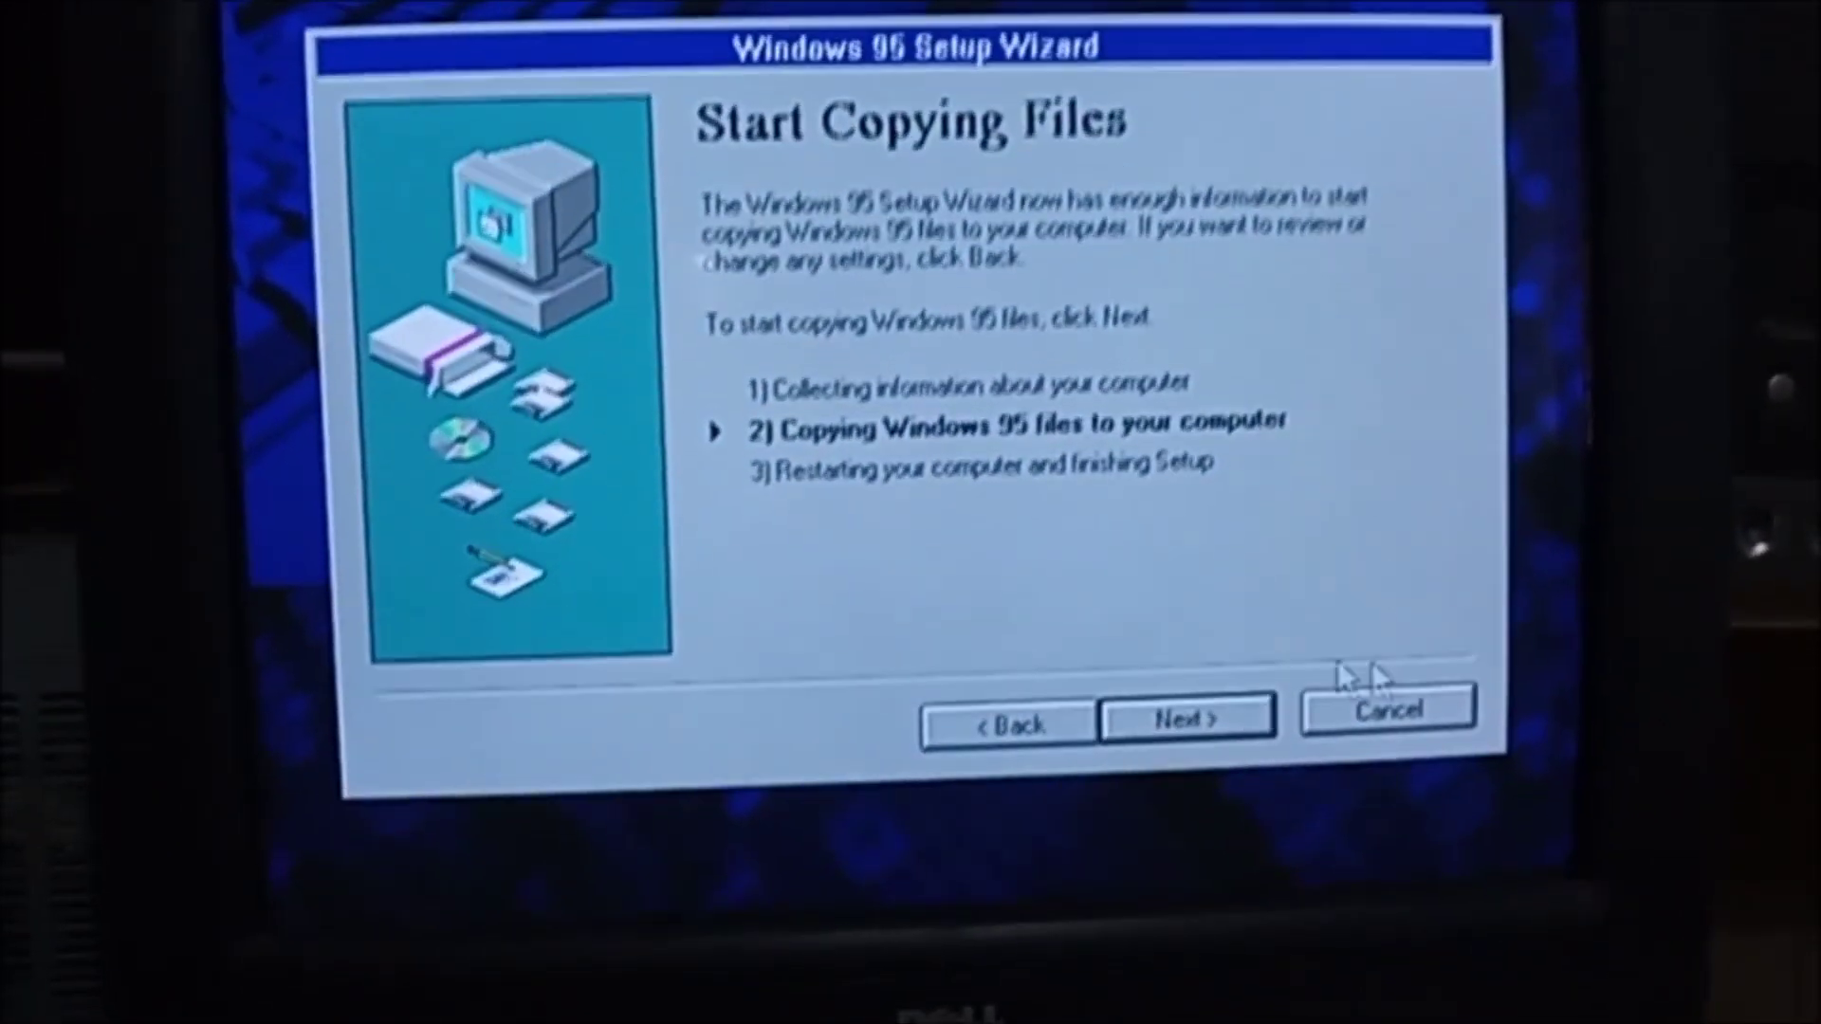
click(1183, 717)
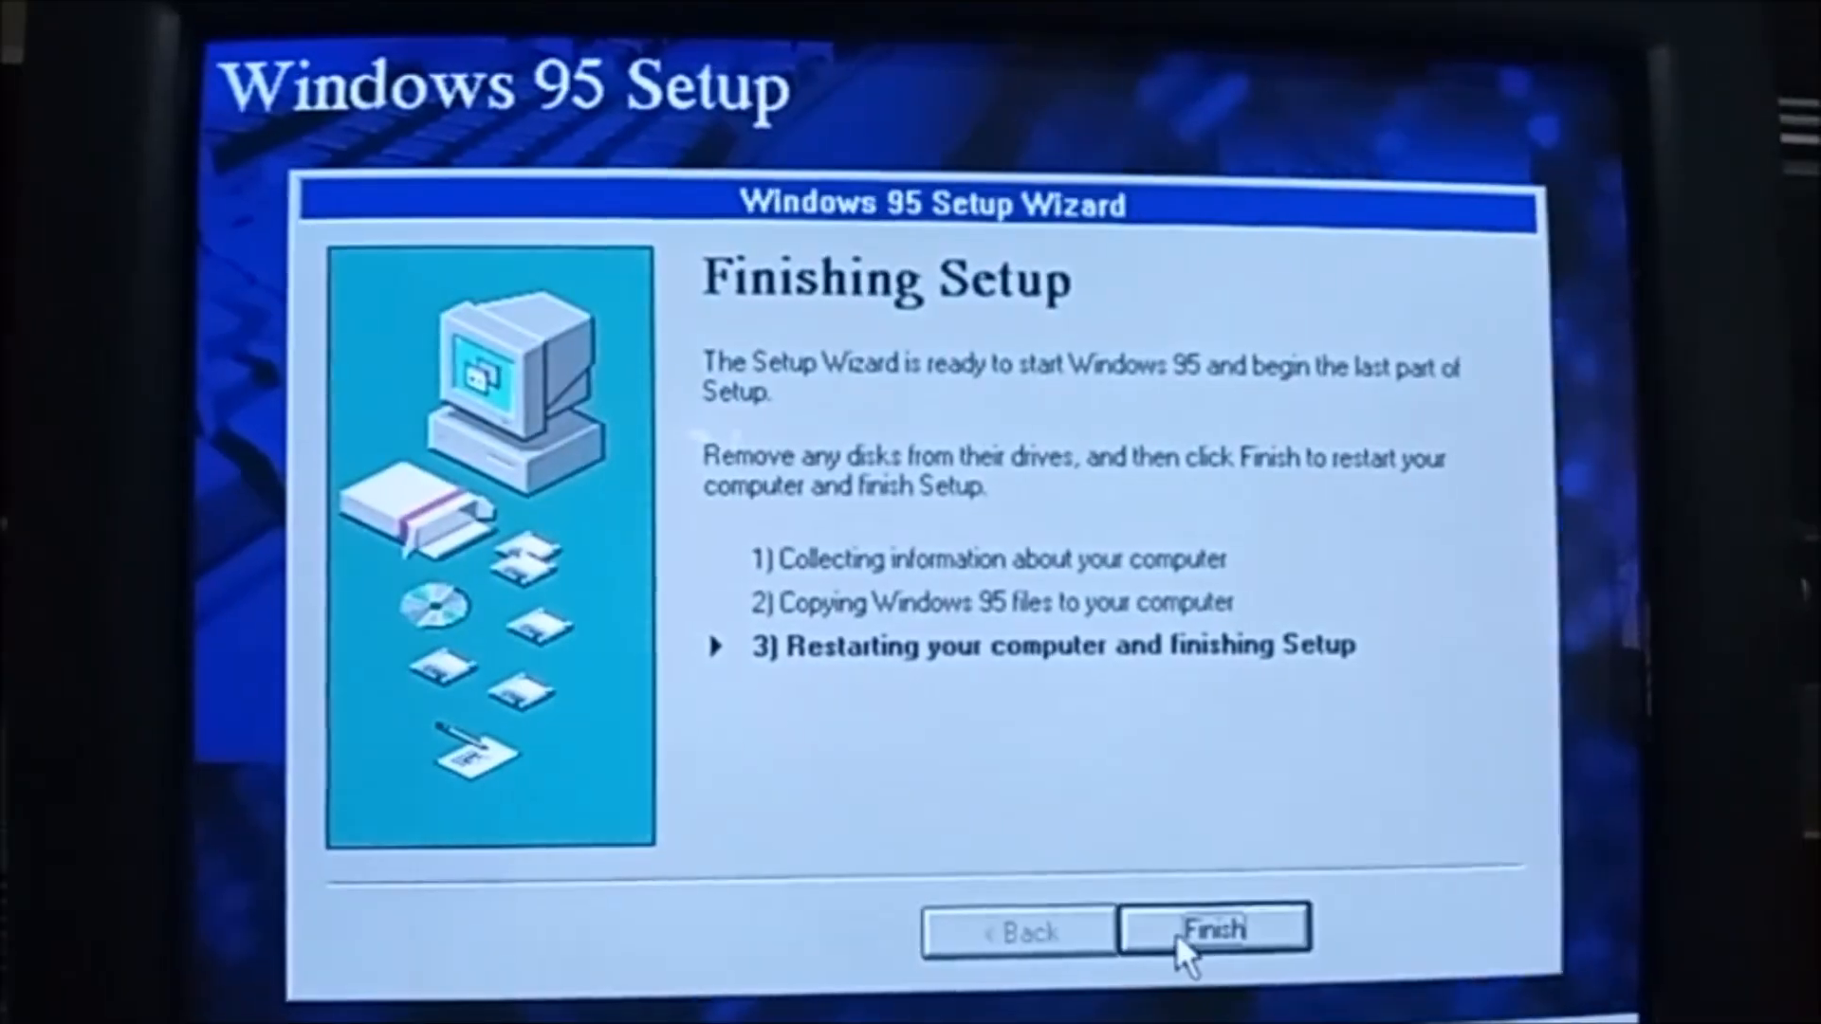
Finish setup to restart, then resume booting past the BIOS warning with F1.
click(1213, 929)
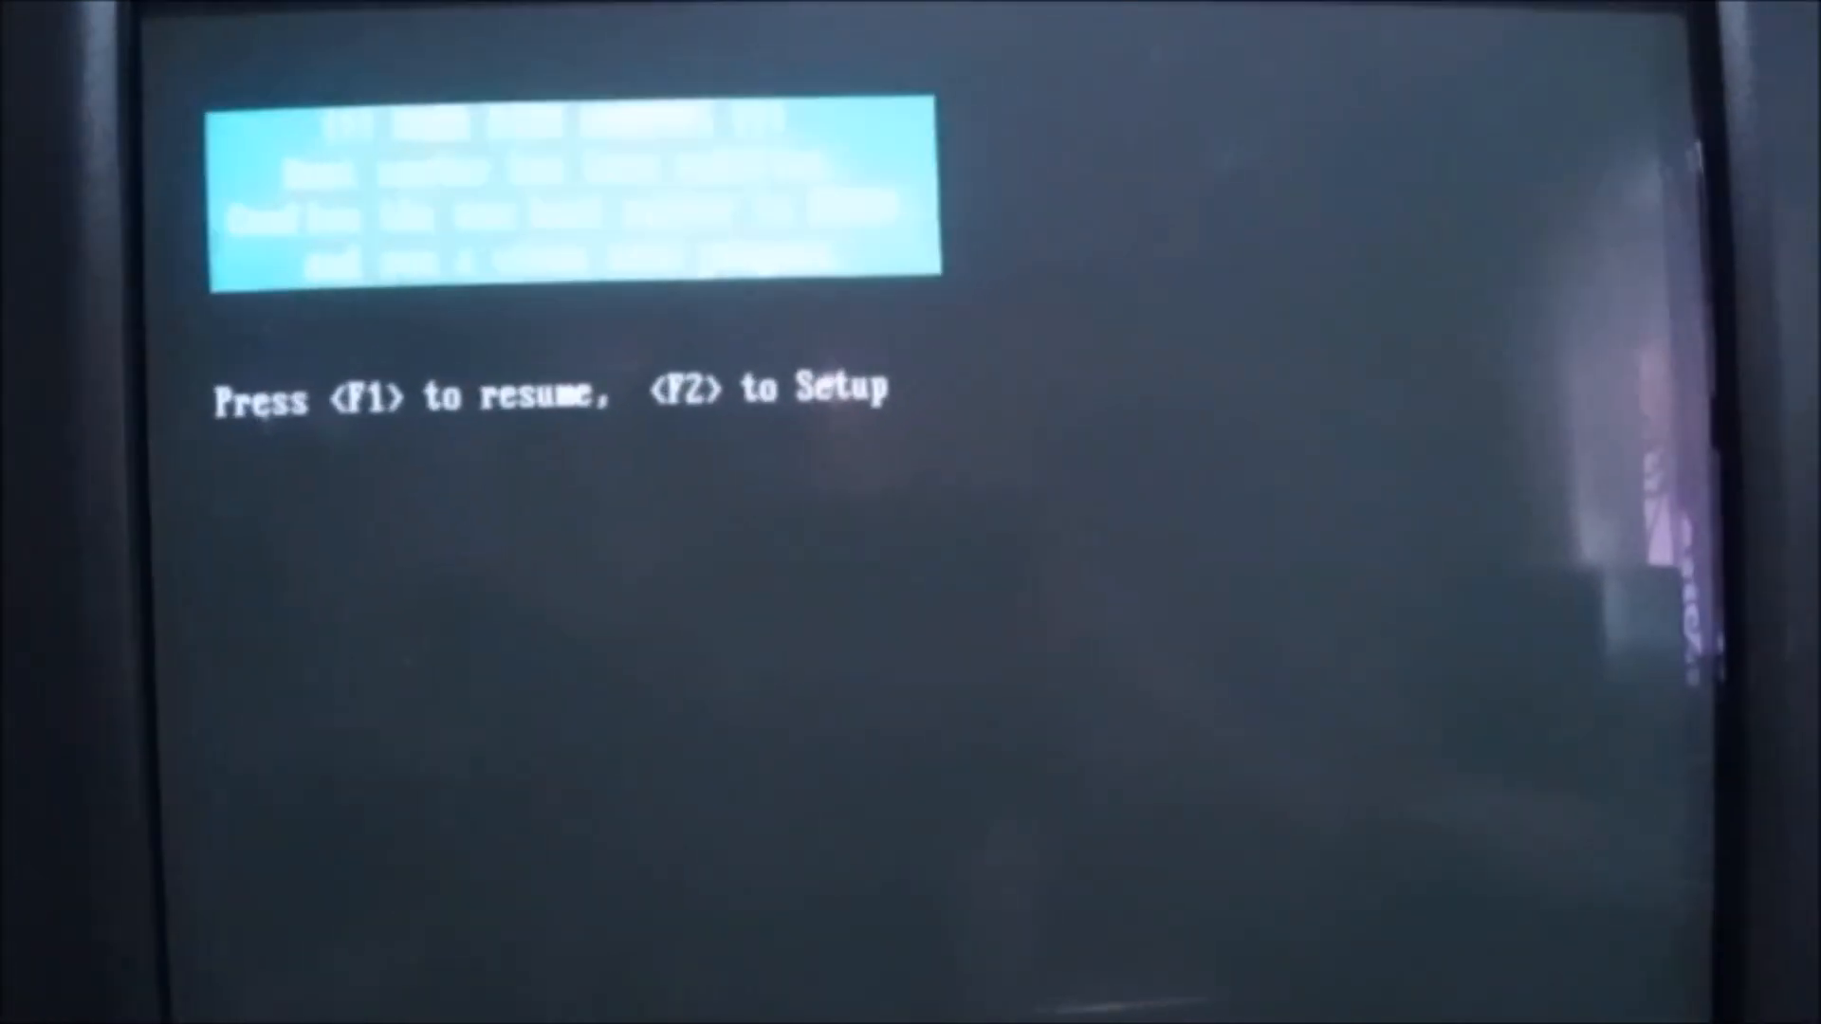
key(f1)
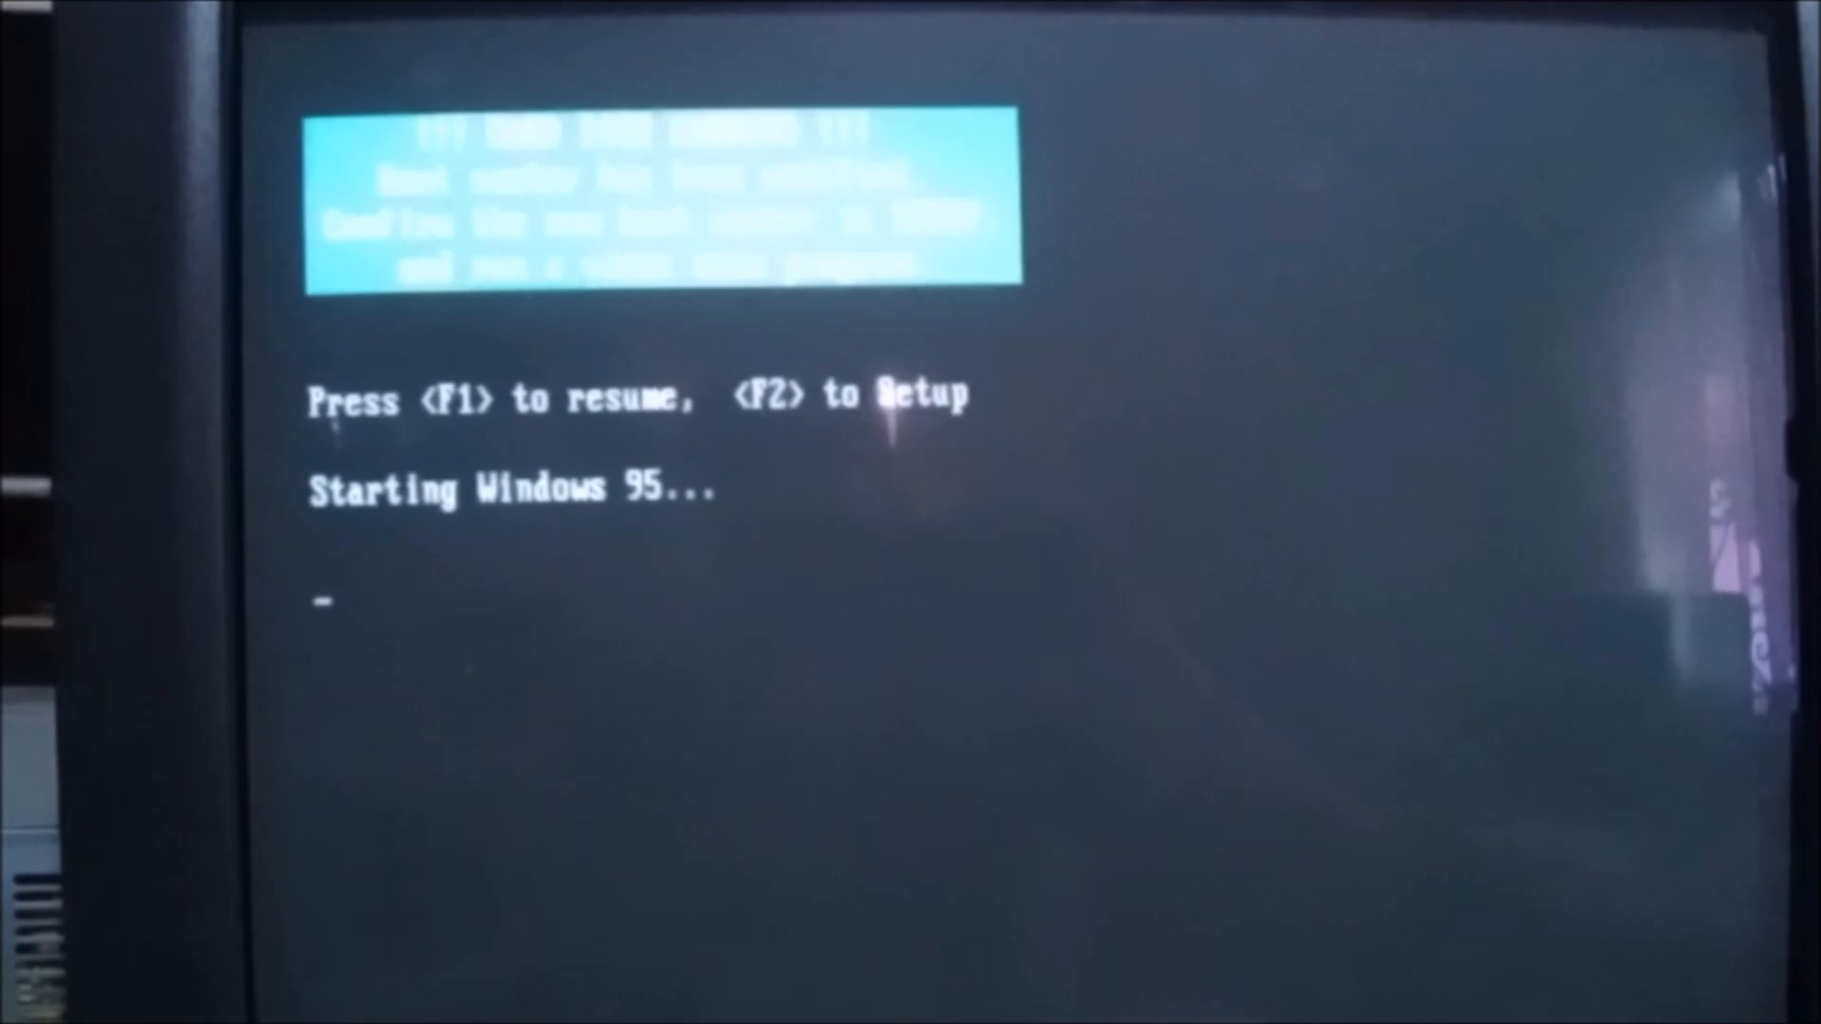